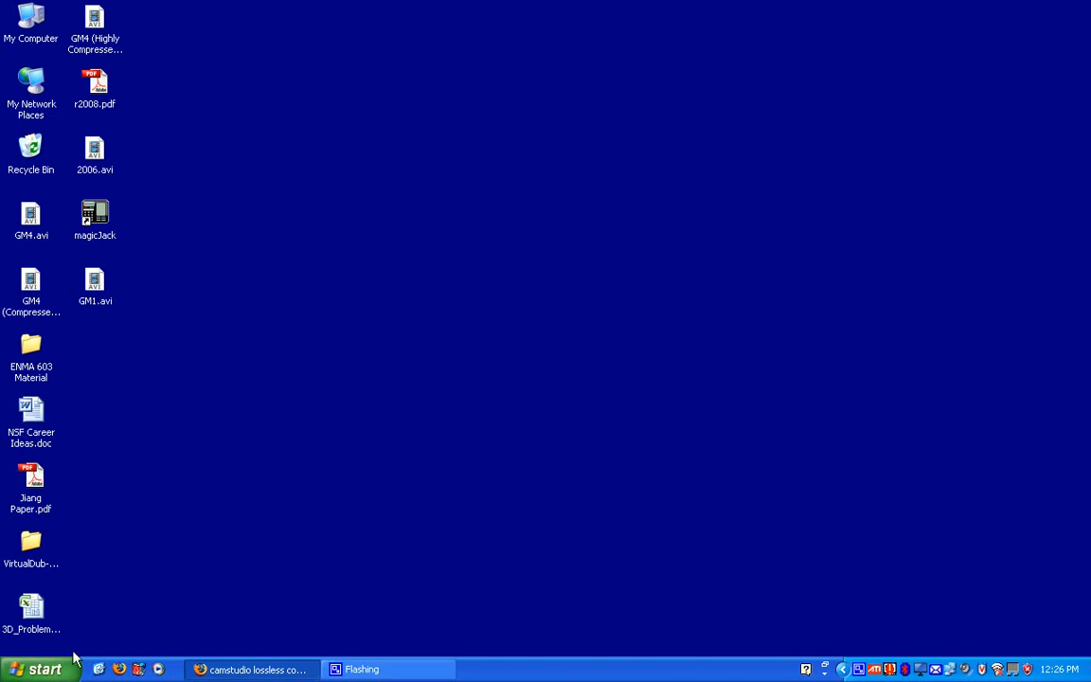
- Launch the CamStudio recorder and bring up its microphone audio options showing the SigmaTel device and Lame MP3 format
click(38, 667)
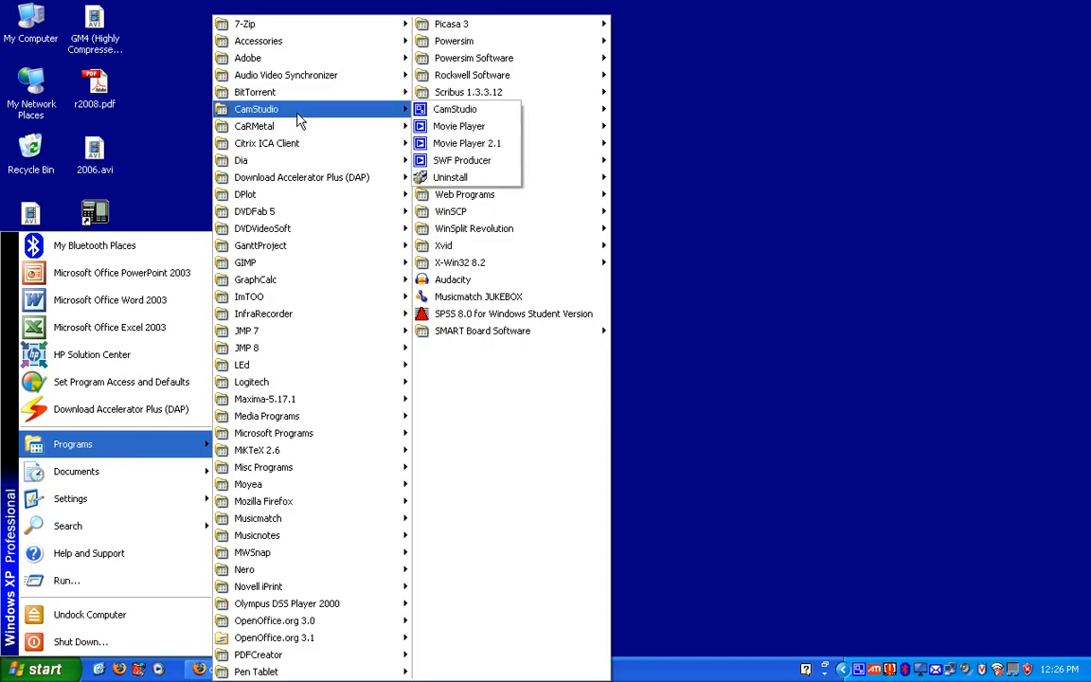
click(450, 108)
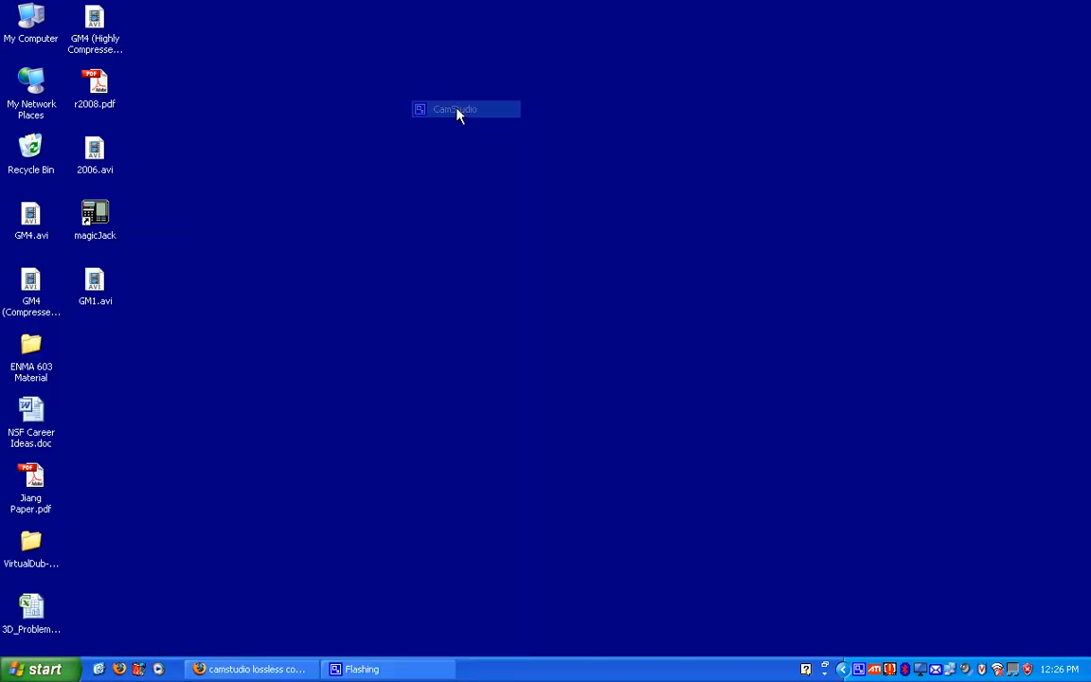
double_click(458, 108)
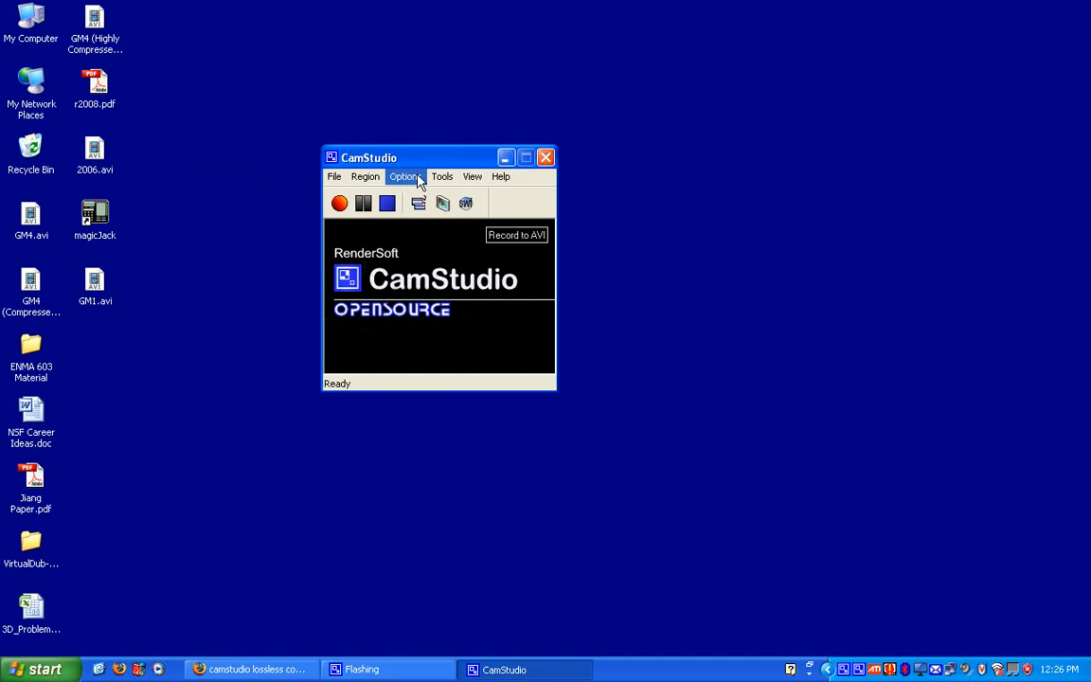
click(405, 176)
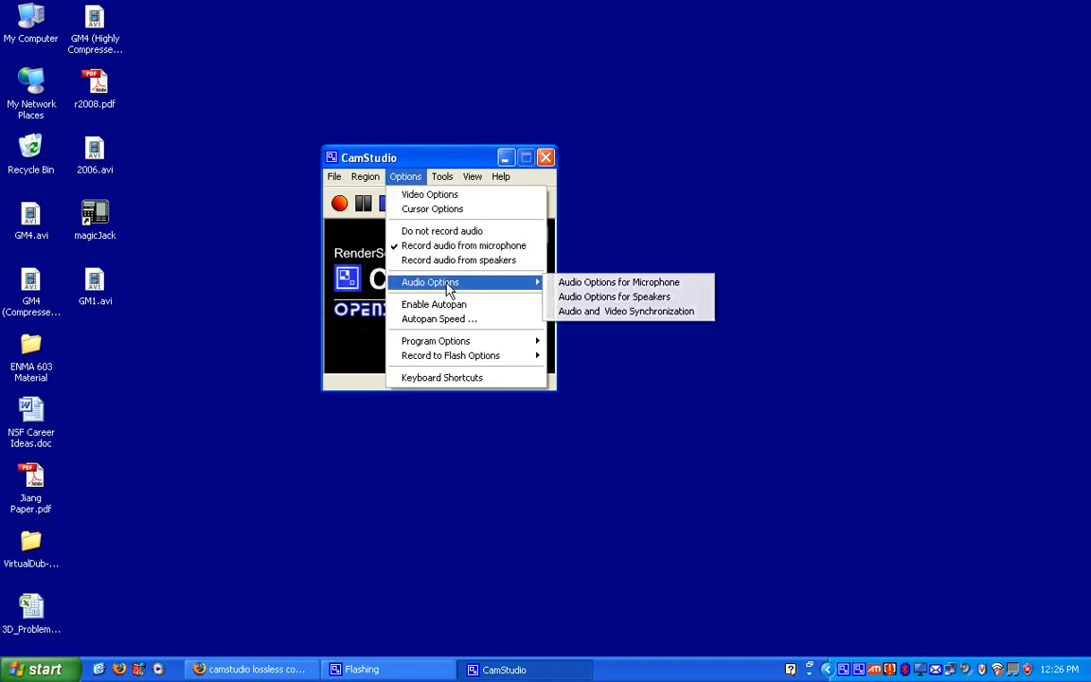
mouse_move(592, 286)
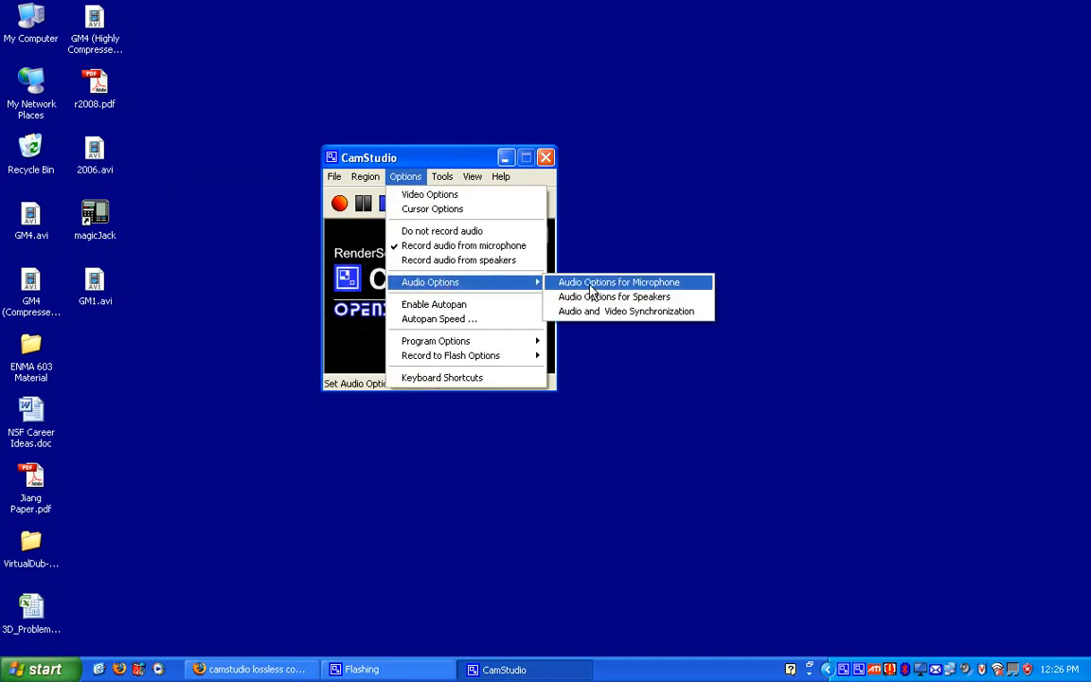
click(618, 282)
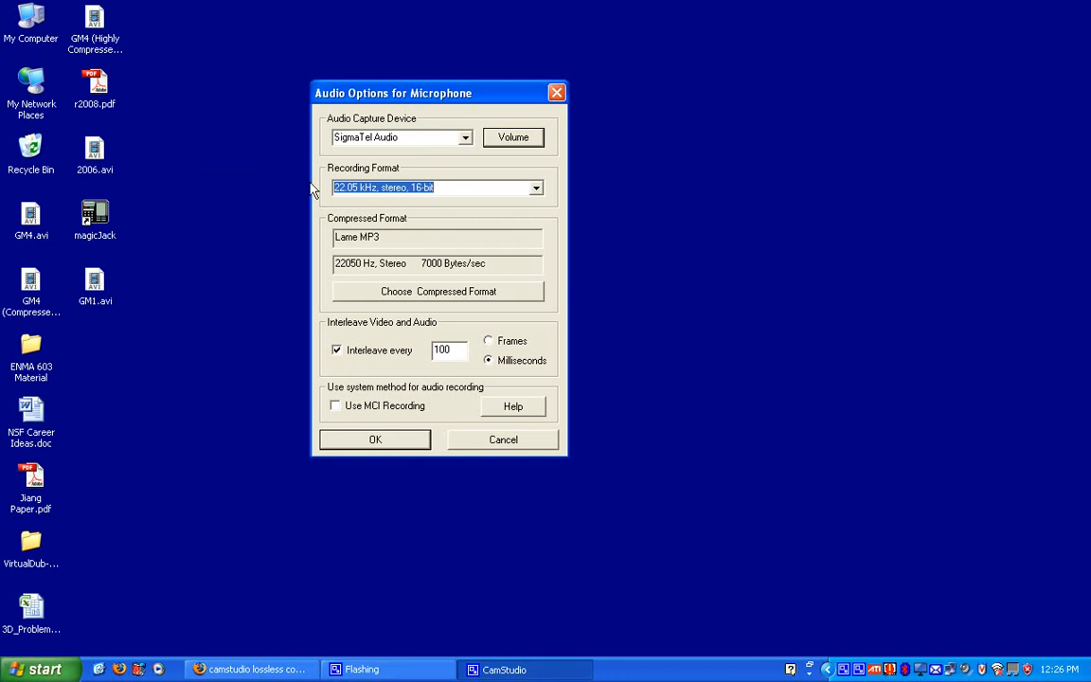
mouse_move(250, 399)
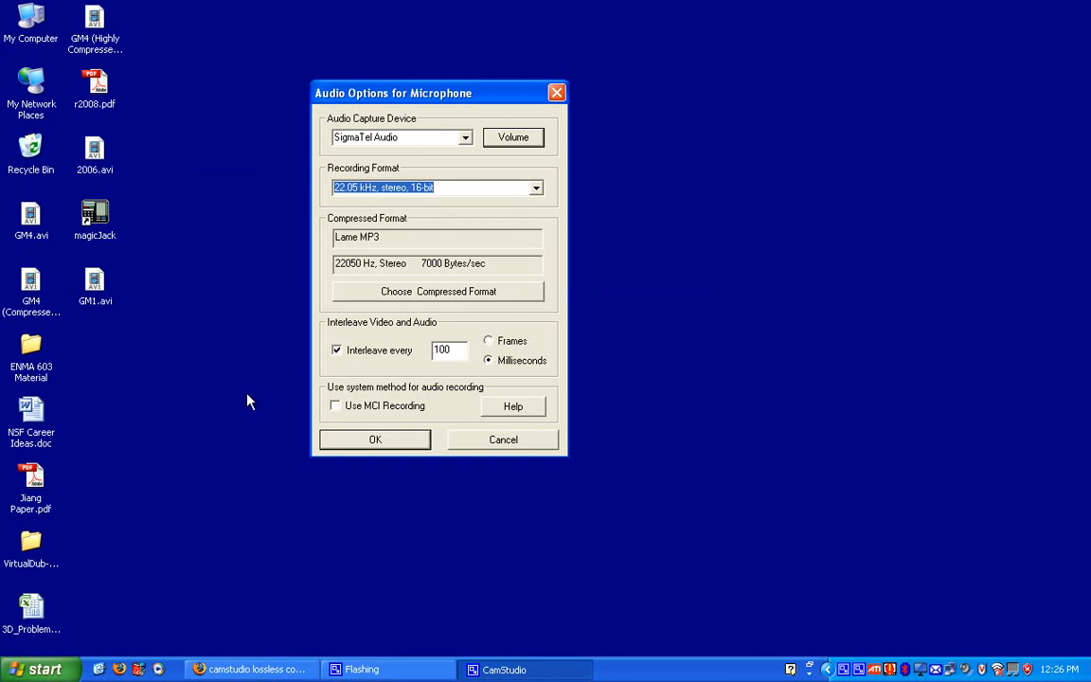
mouse_move(294, 312)
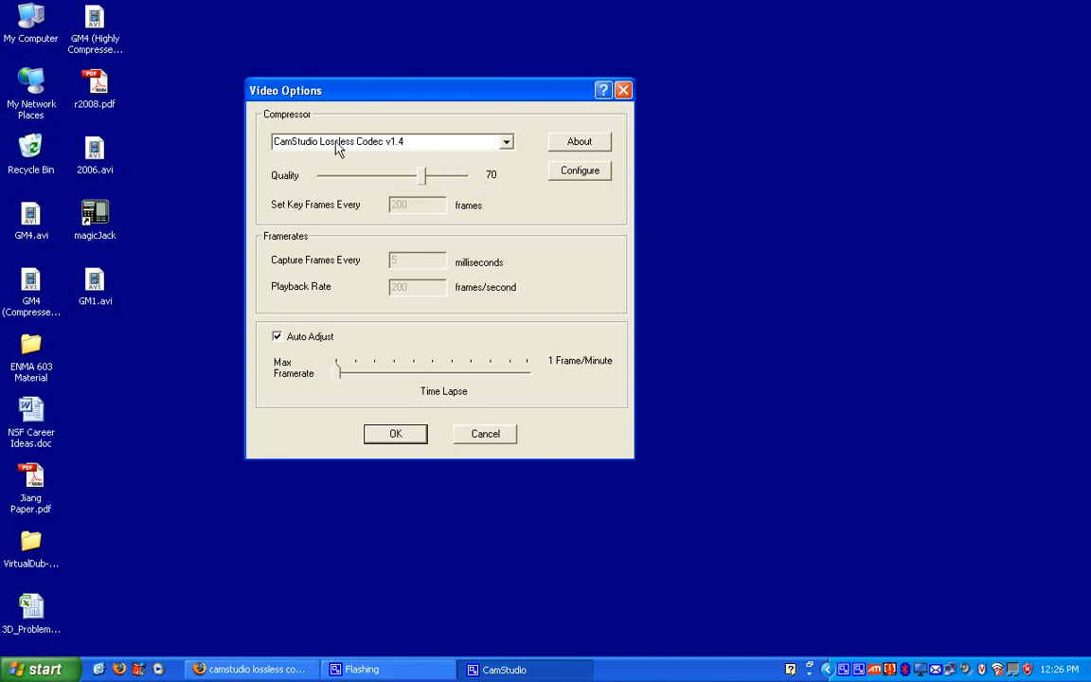
mouse_move(472, 438)
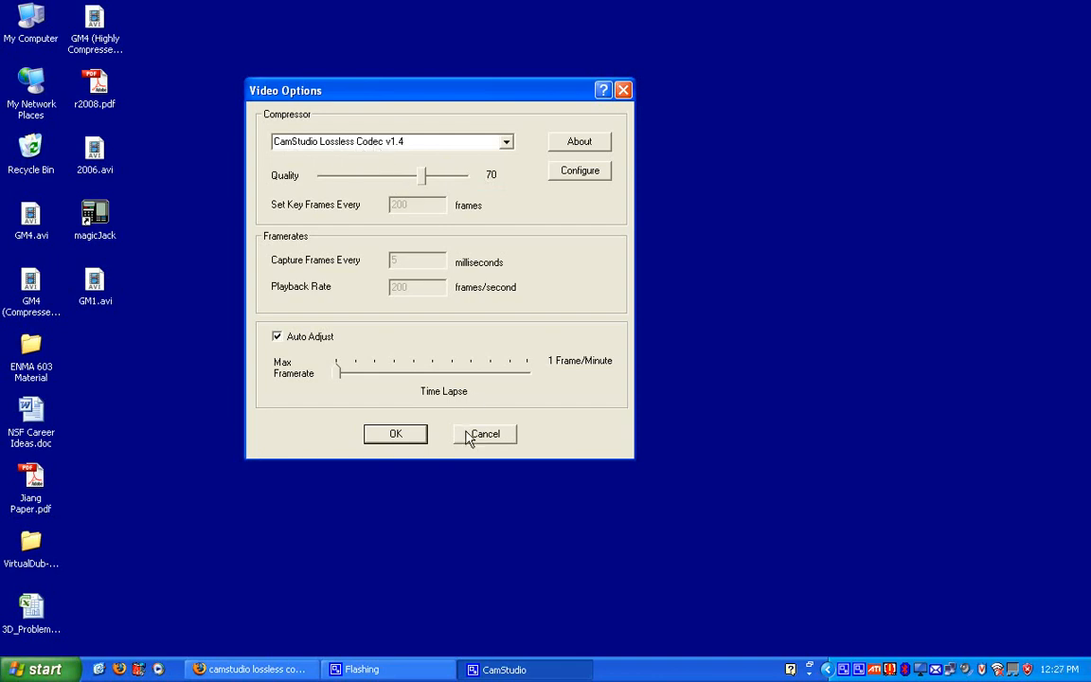
mouse_move(474, 439)
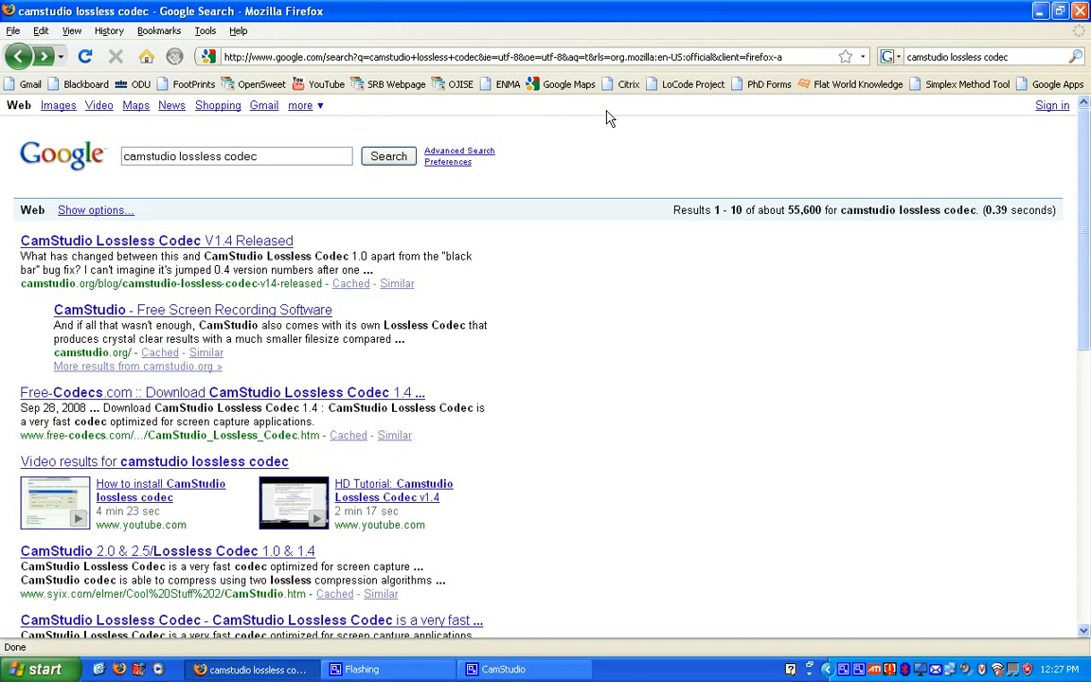
mouse_move(966, 68)
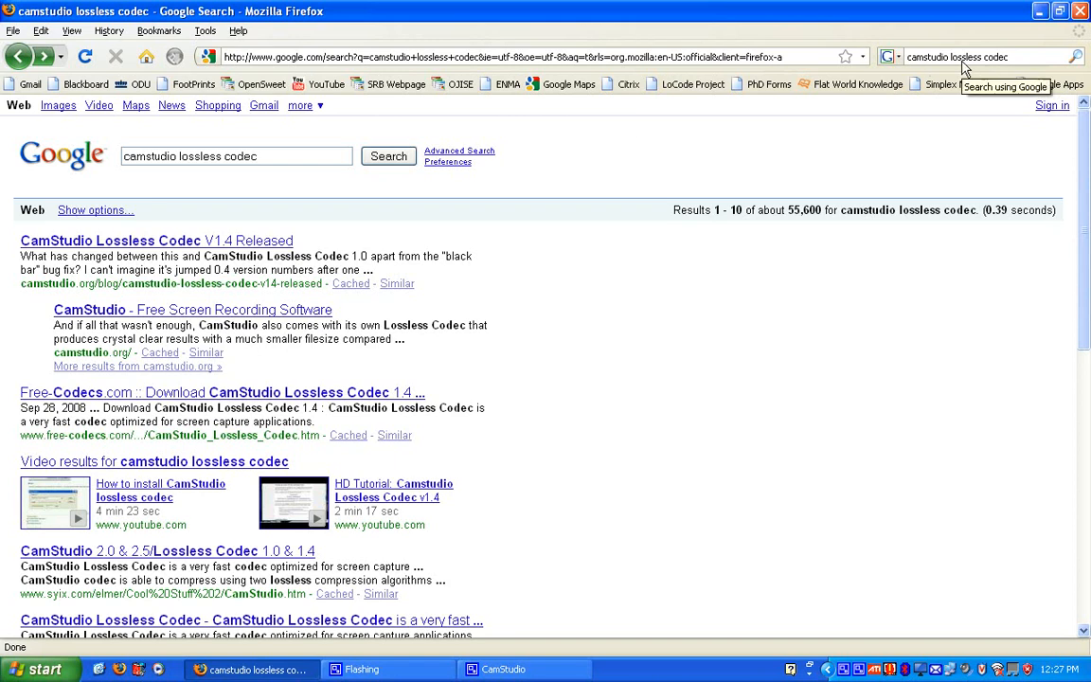
mouse_move(182, 254)
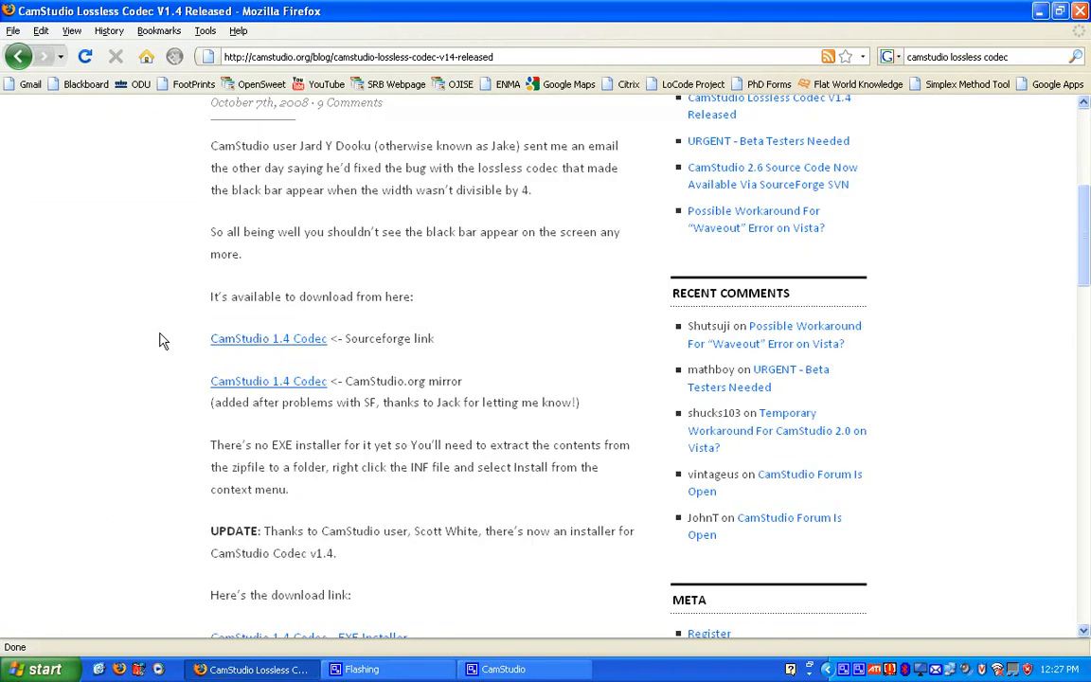
- Follow the codec's SourceForge link and cancel the CamStudioCodec-1.4-w32.zip download prompt
click(269, 337)
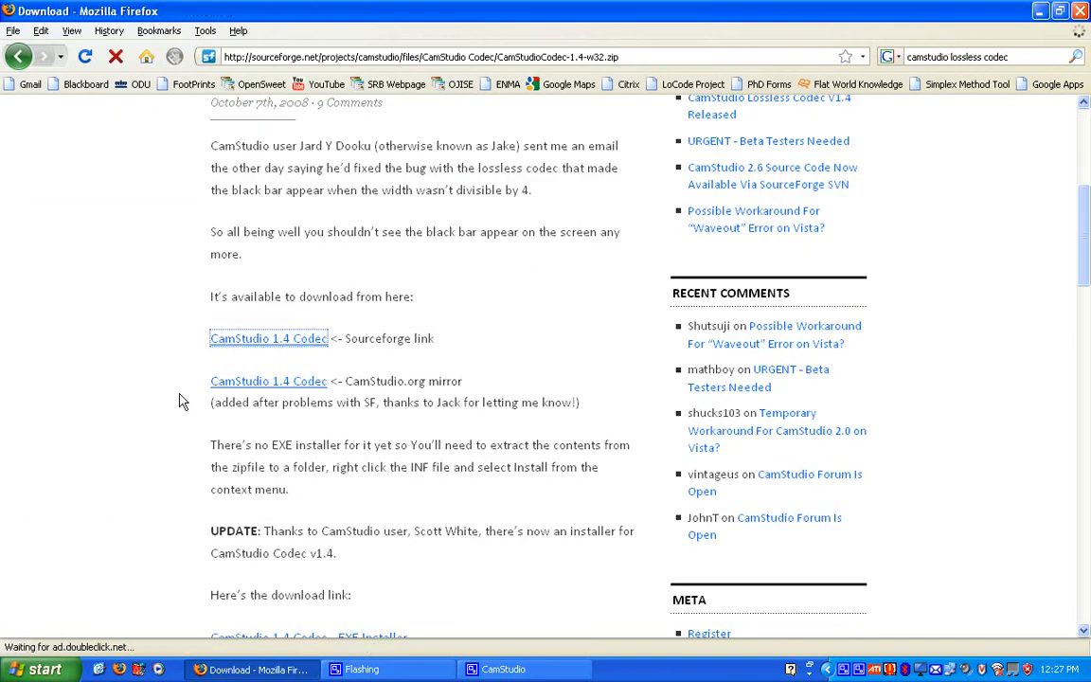
click(269, 337)
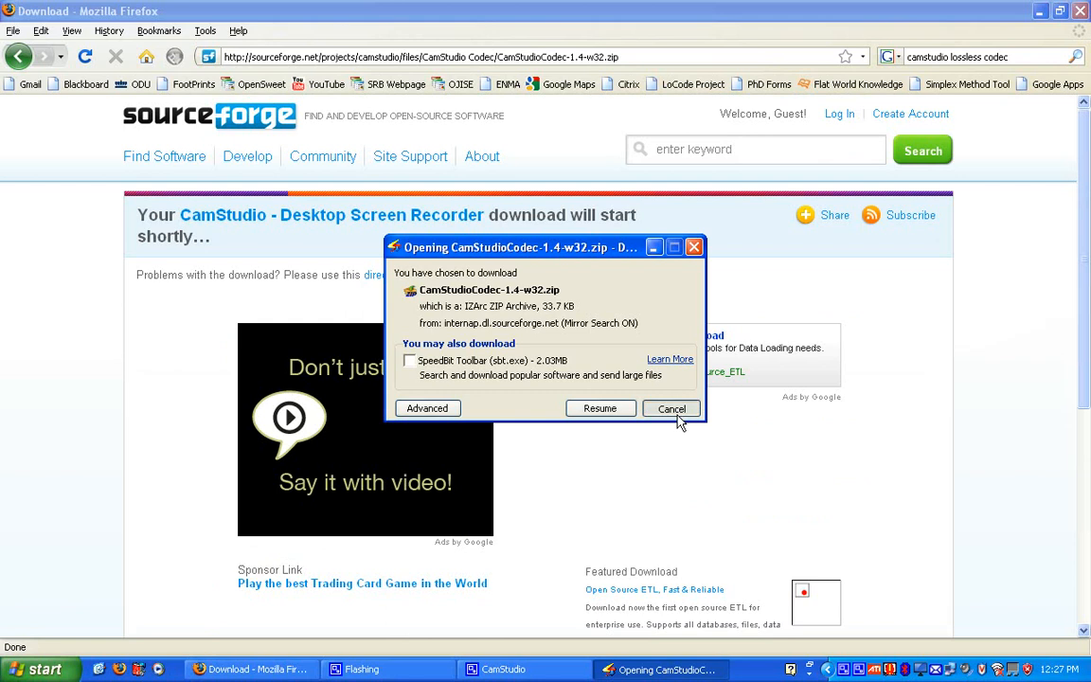
click(671, 409)
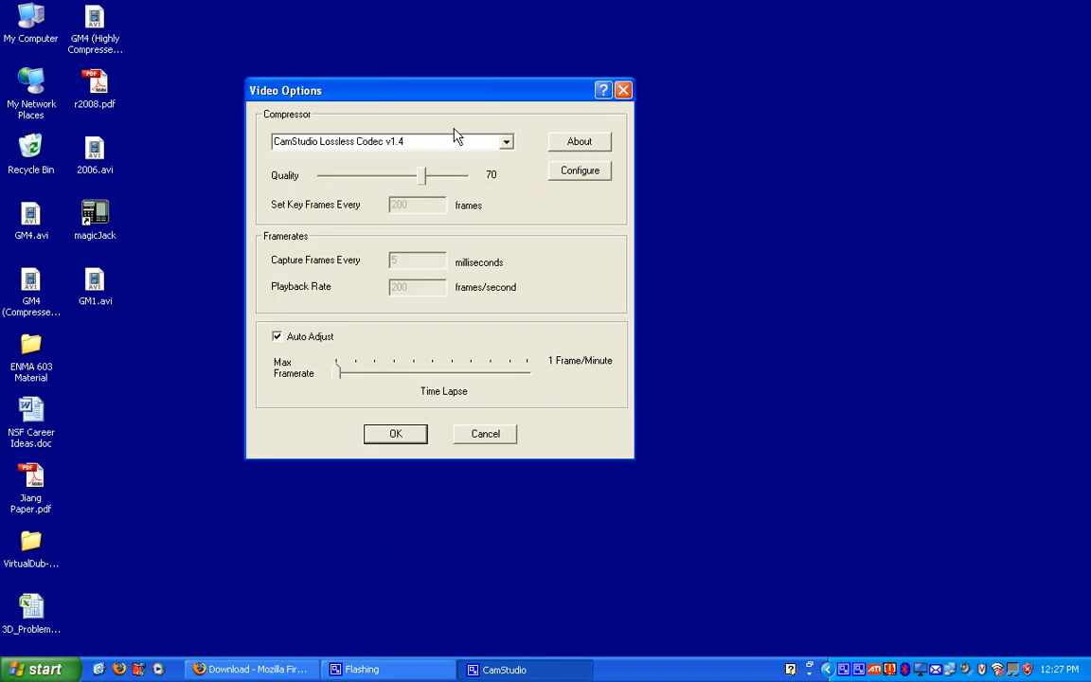
- Keep CamStudio Lossless Codec v1.4 as compressor, raise the maximum framerate and turn off auto adjust
click(506, 140)
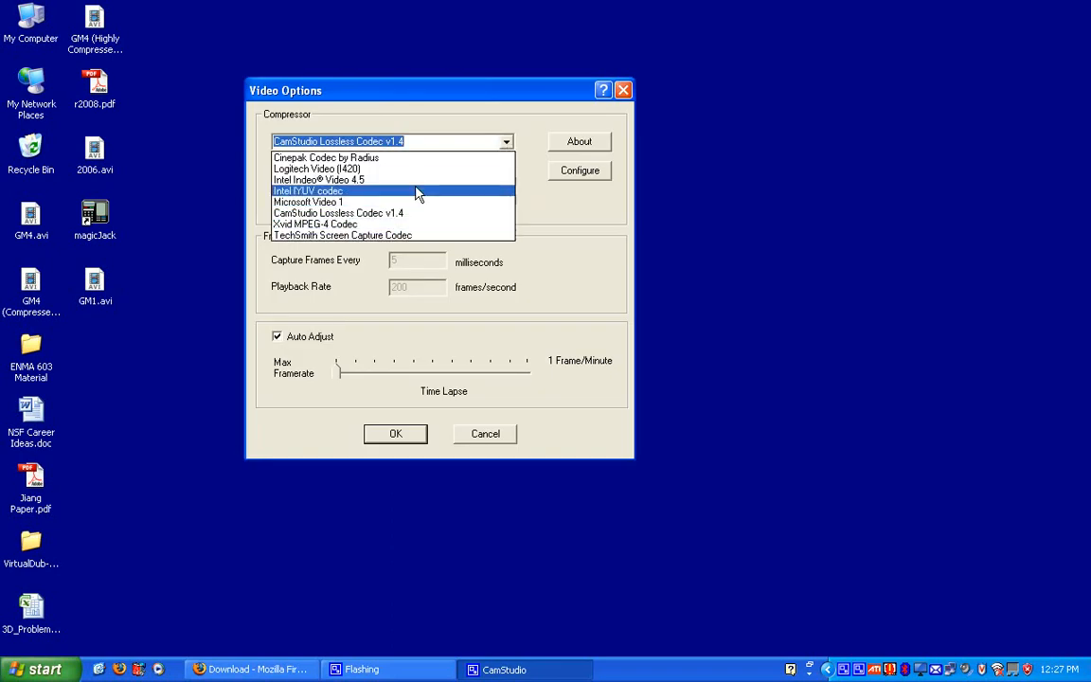
mouse_move(410, 223)
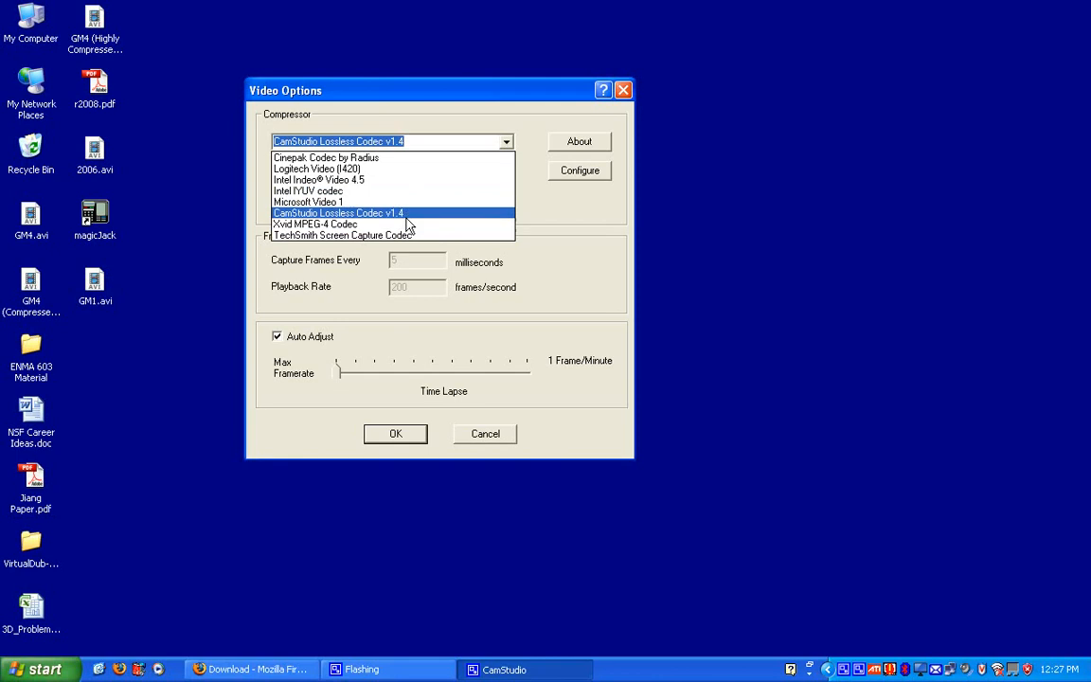
mouse_move(365, 220)
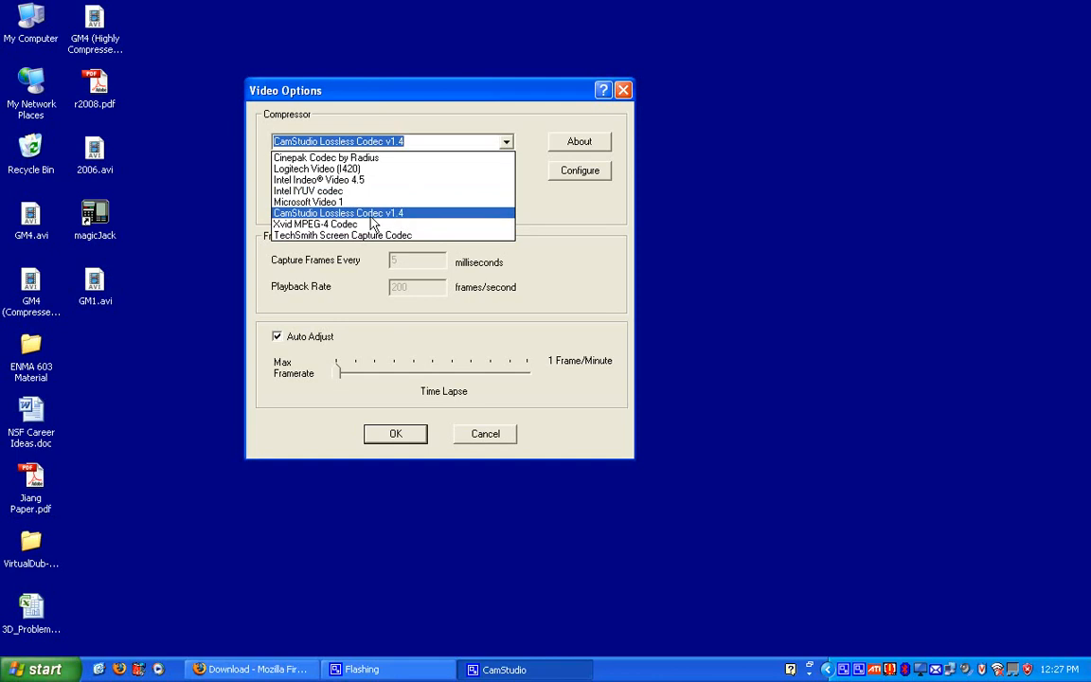
click(337, 212)
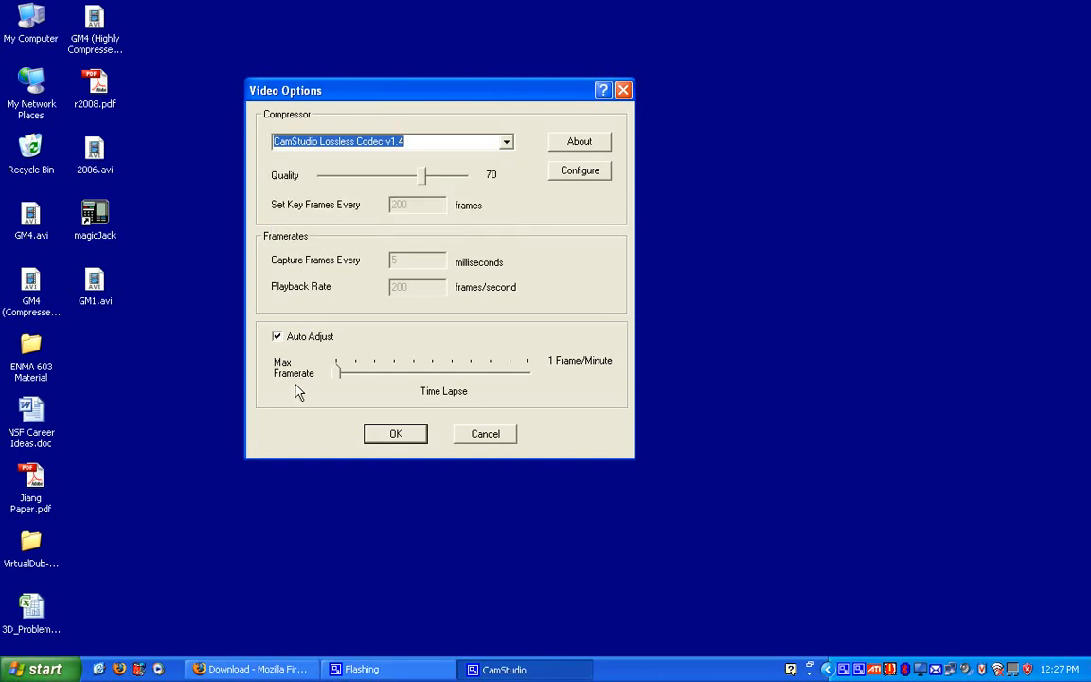
mouse_move(413, 301)
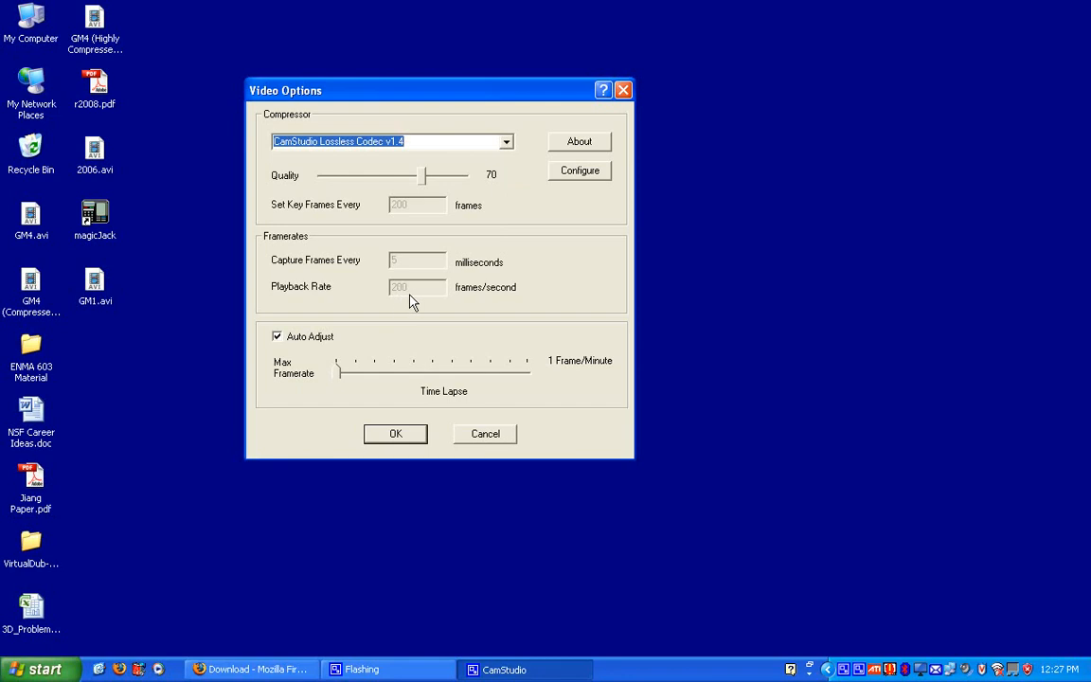
mouse_move(337, 390)
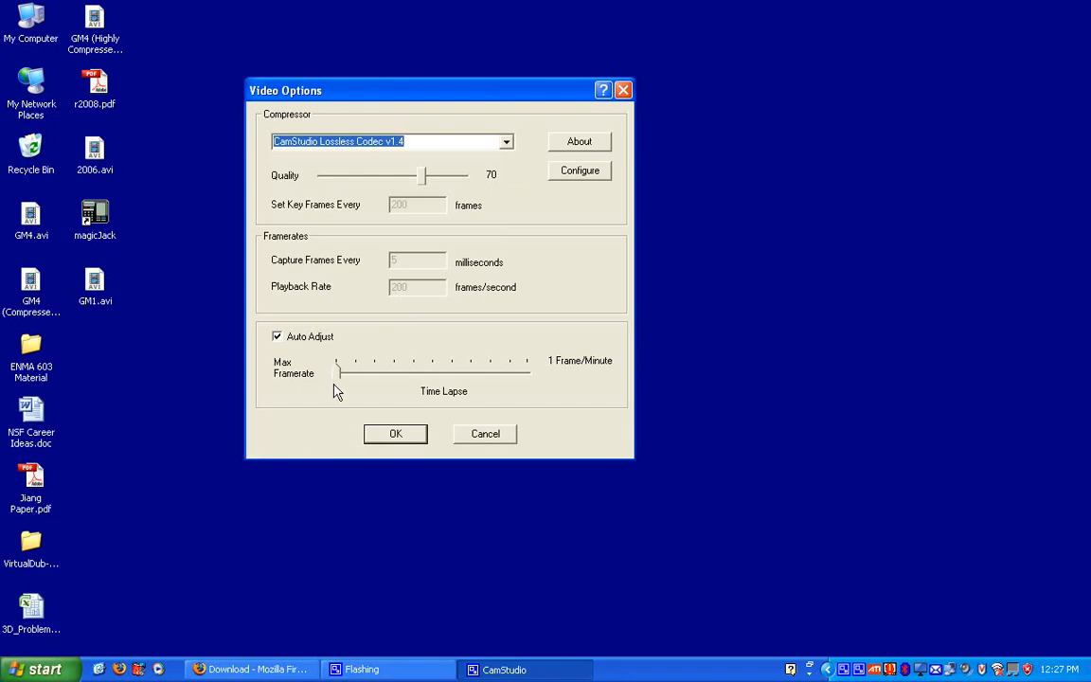
drag(337, 369, 369, 370)
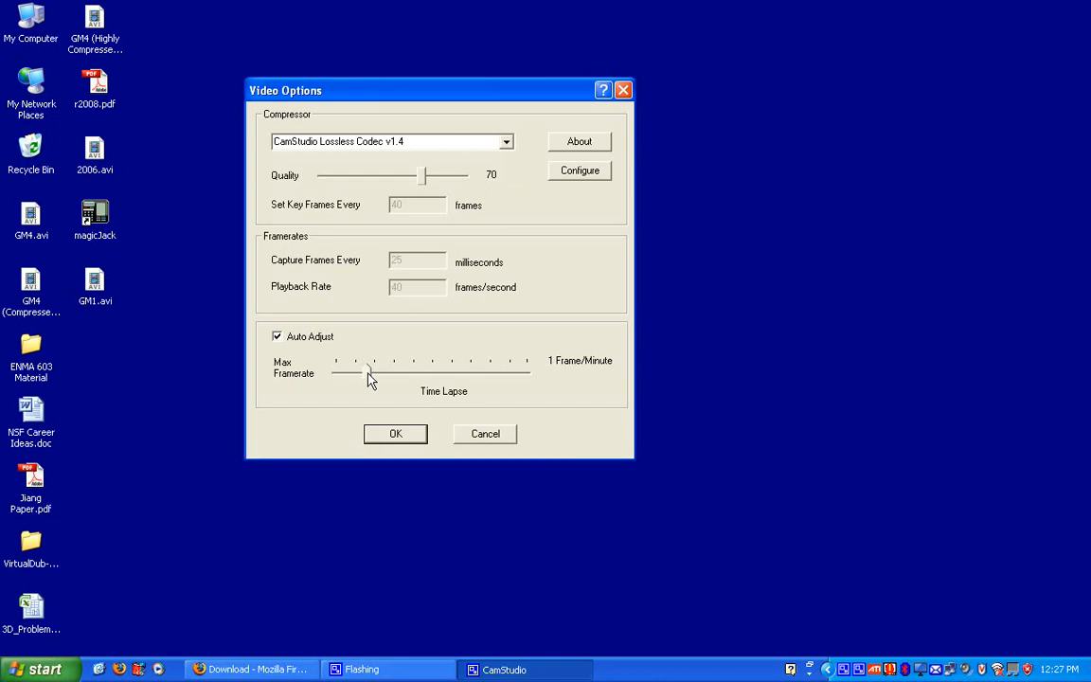
drag(369, 369, 405, 369)
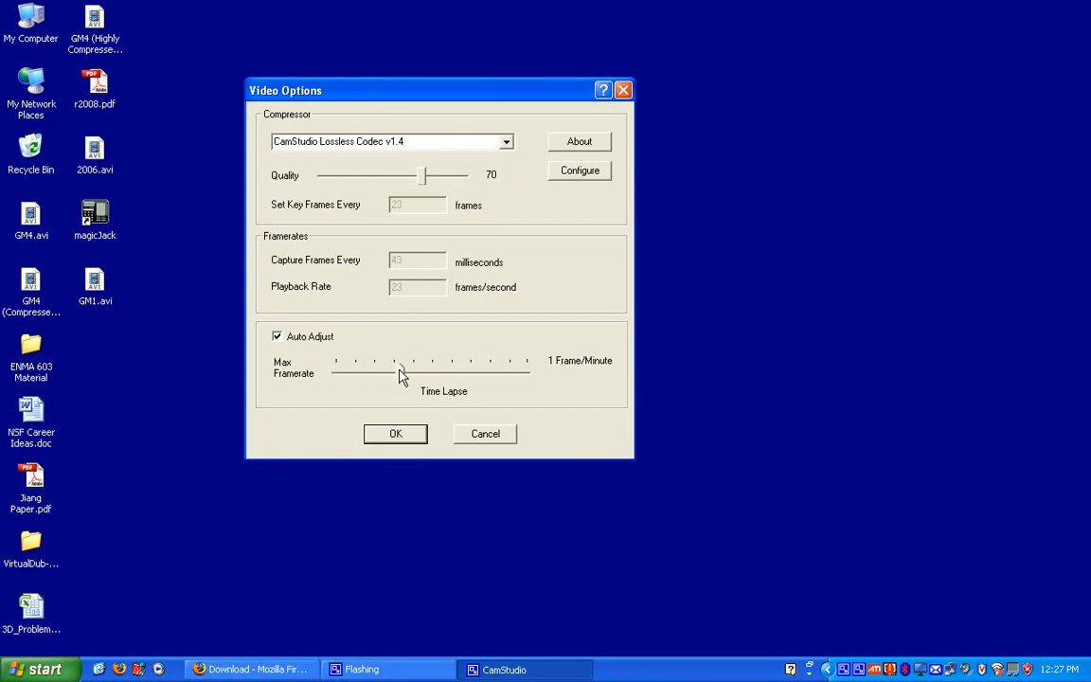
click(276, 337)
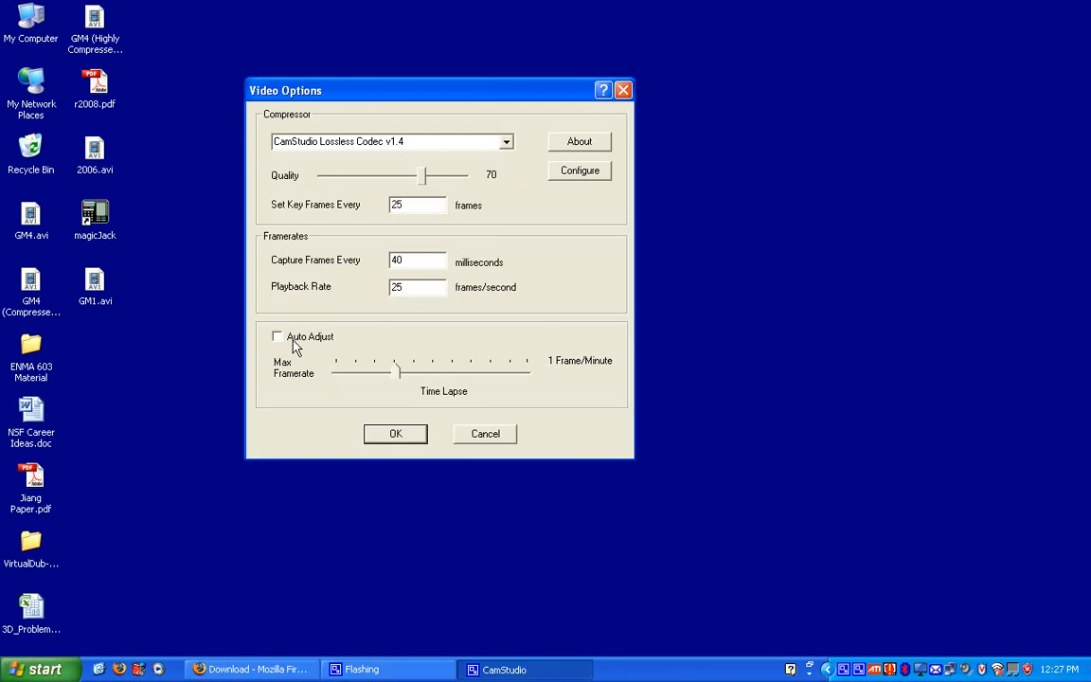
mouse_move(481, 276)
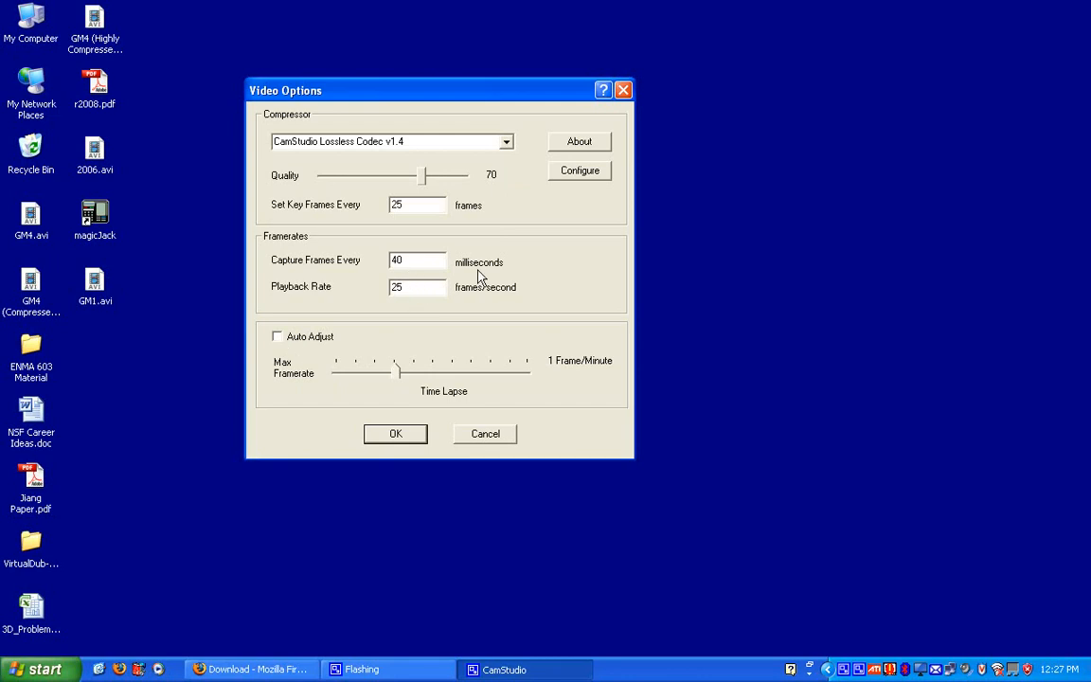
mouse_move(406, 272)
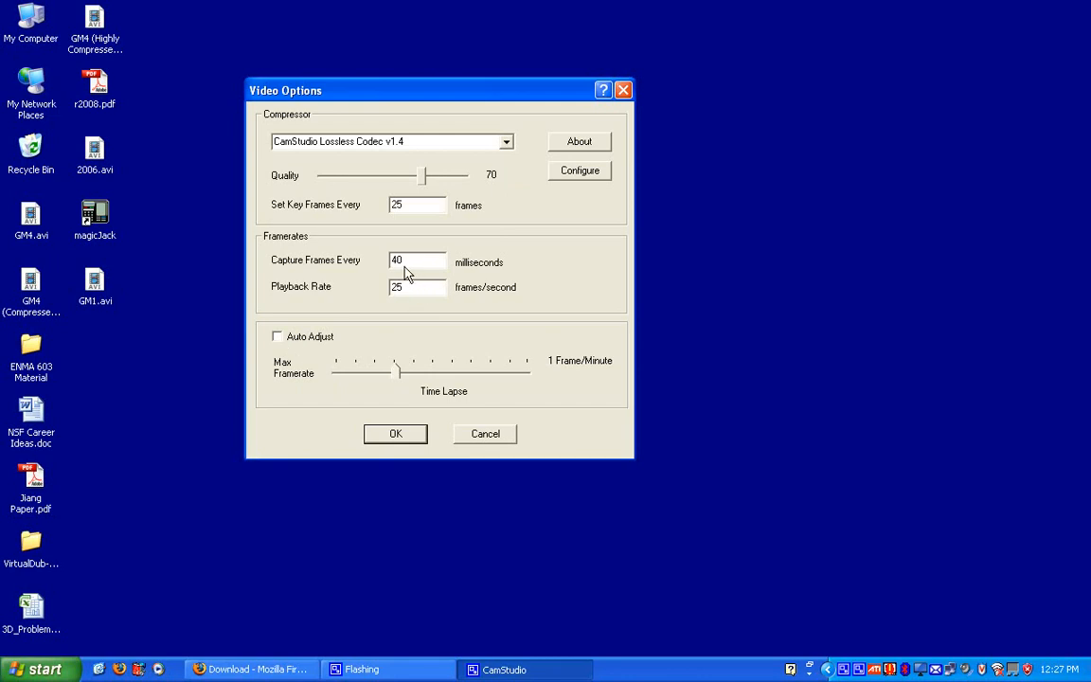
mouse_move(394, 307)
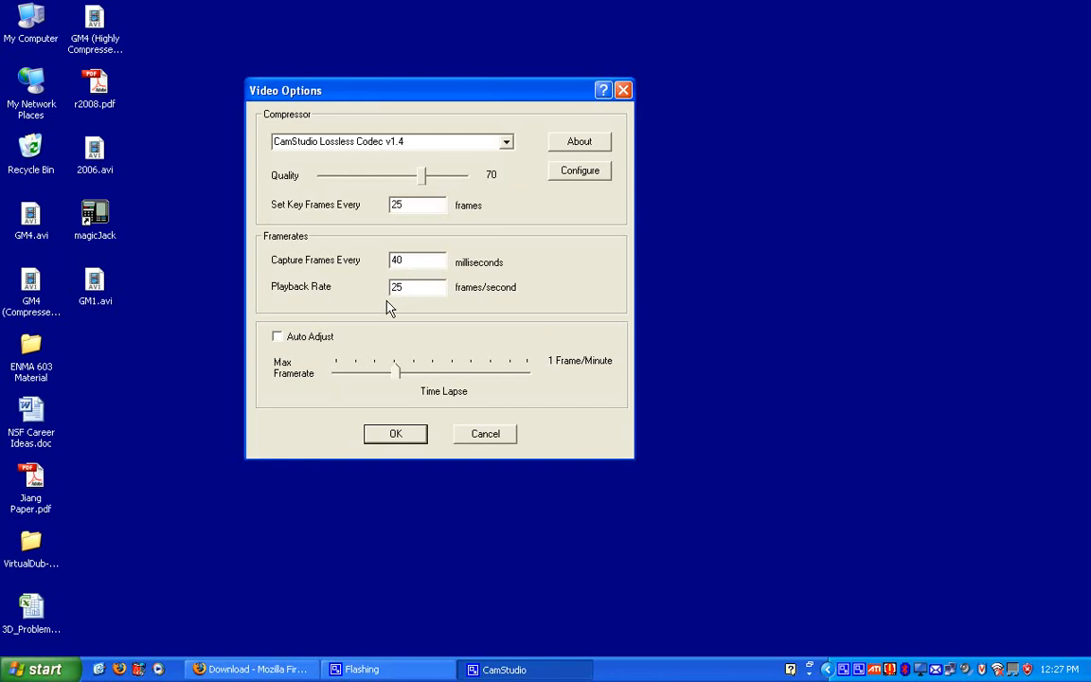
mouse_move(352, 345)
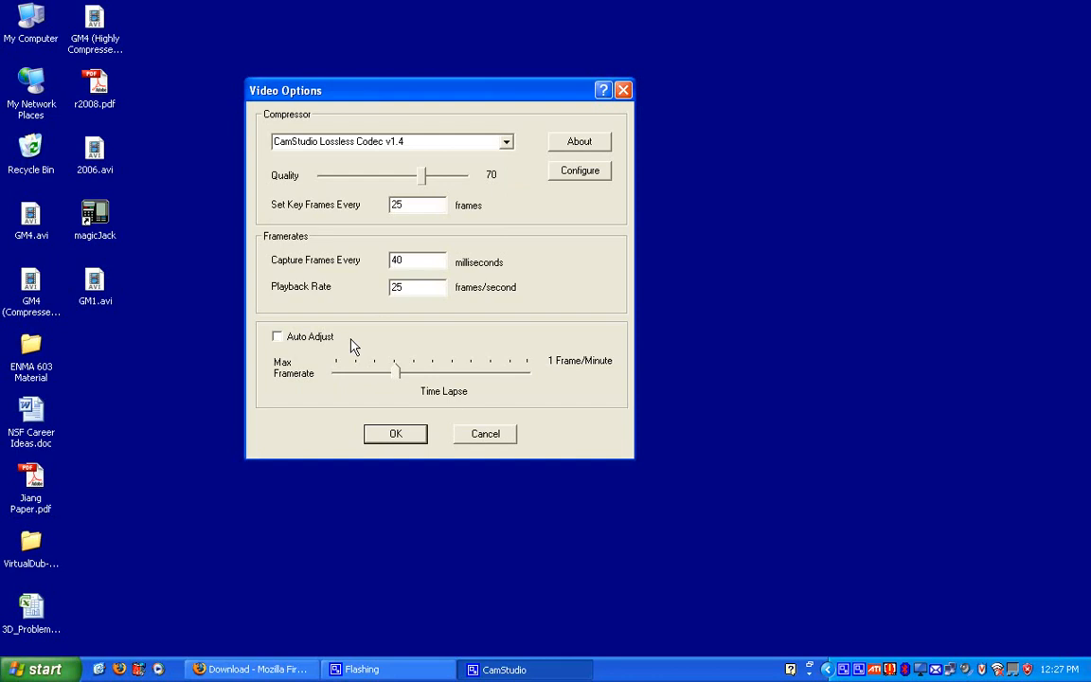
mouse_move(341, 310)
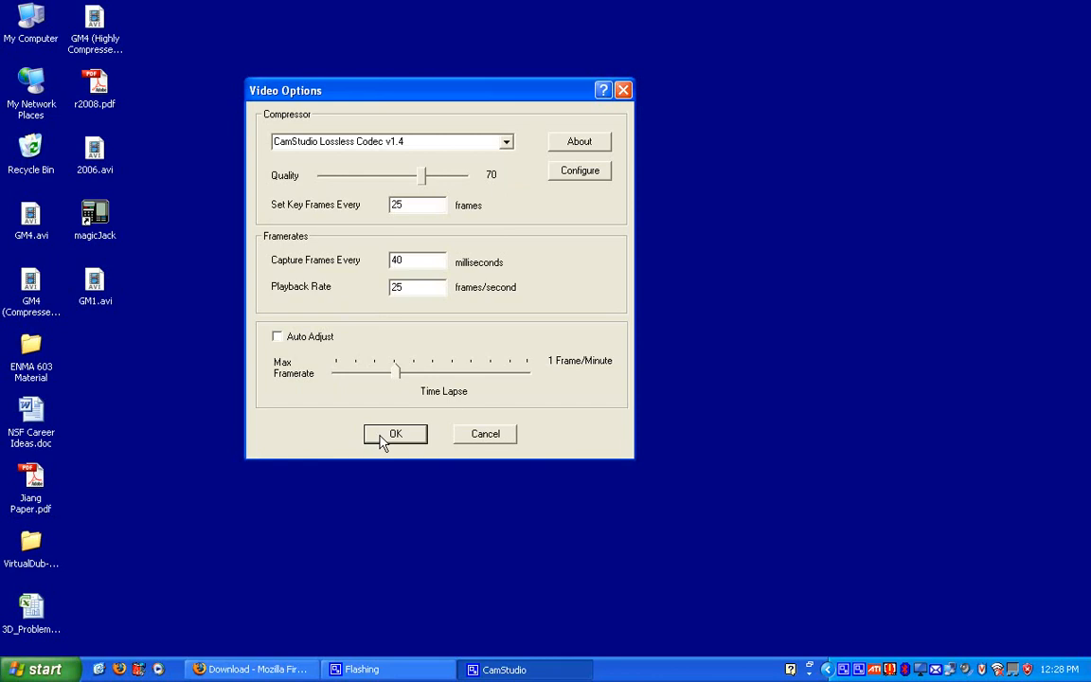
- Confirm the video settings and review the Region choices without changing them
click(394, 434)
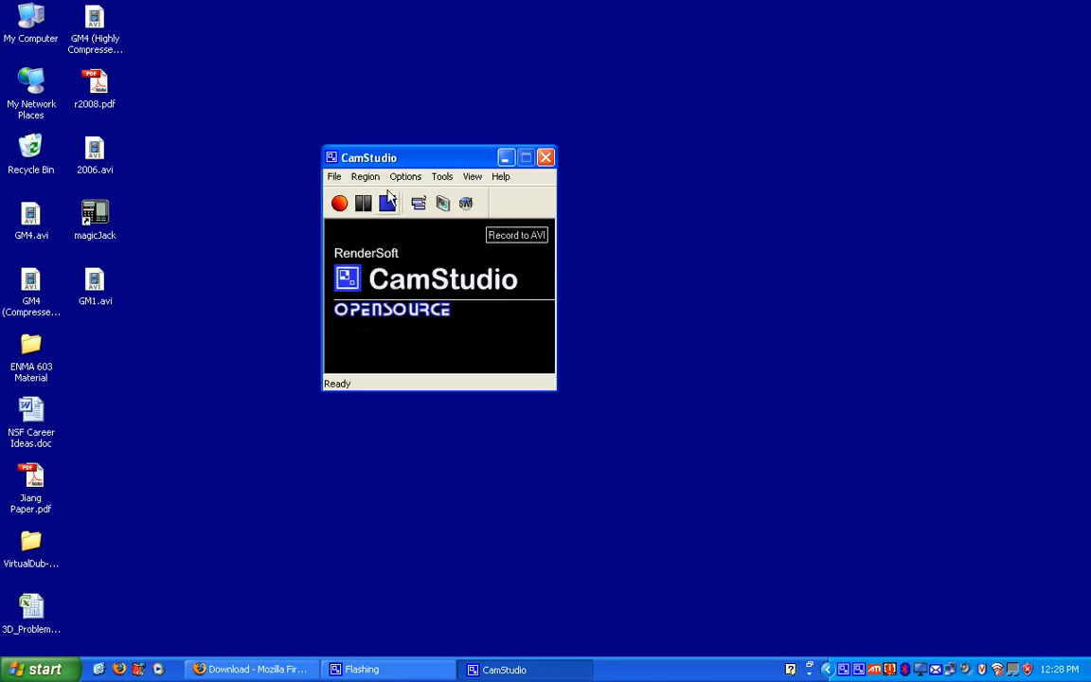
click(364, 178)
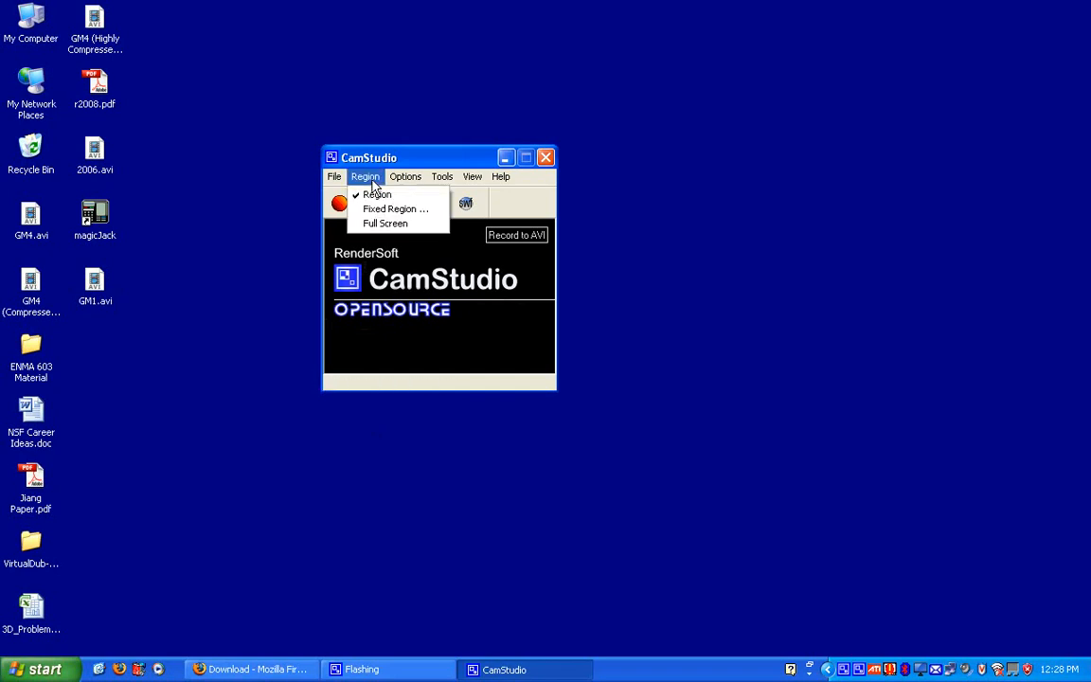
mouse_move(394, 208)
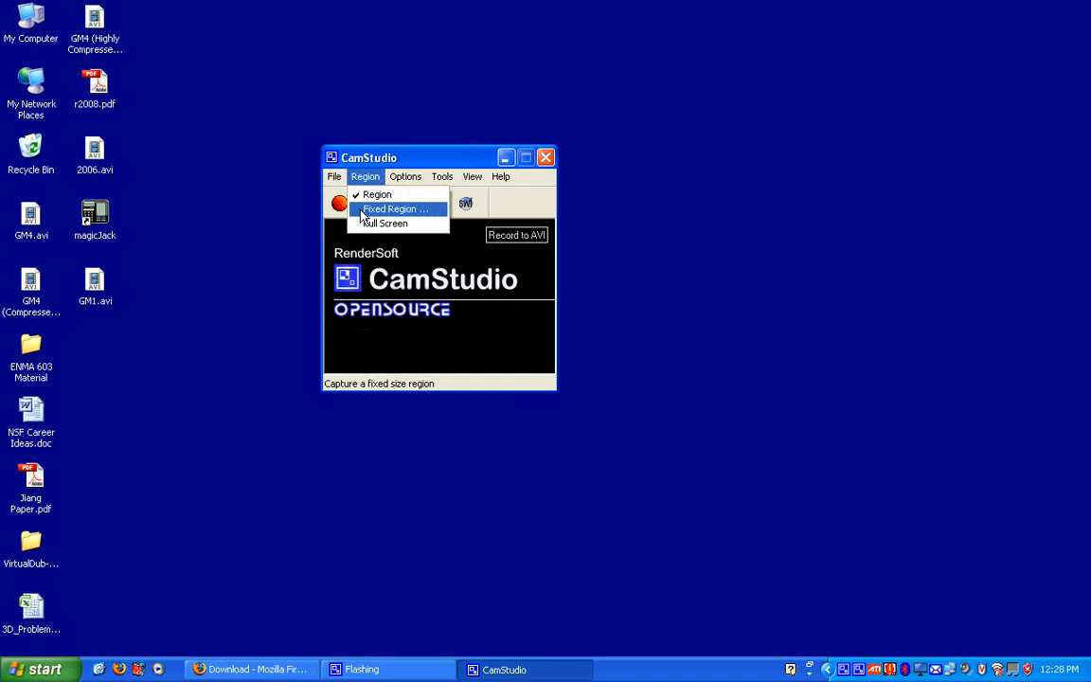
click(394, 208)
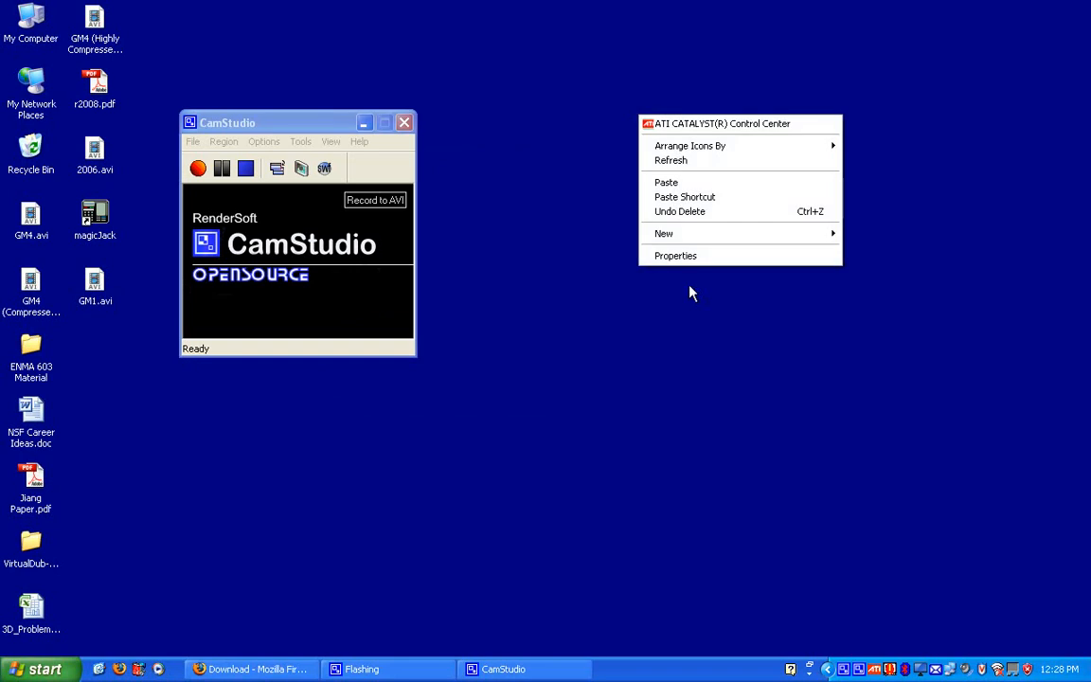
click(674, 256)
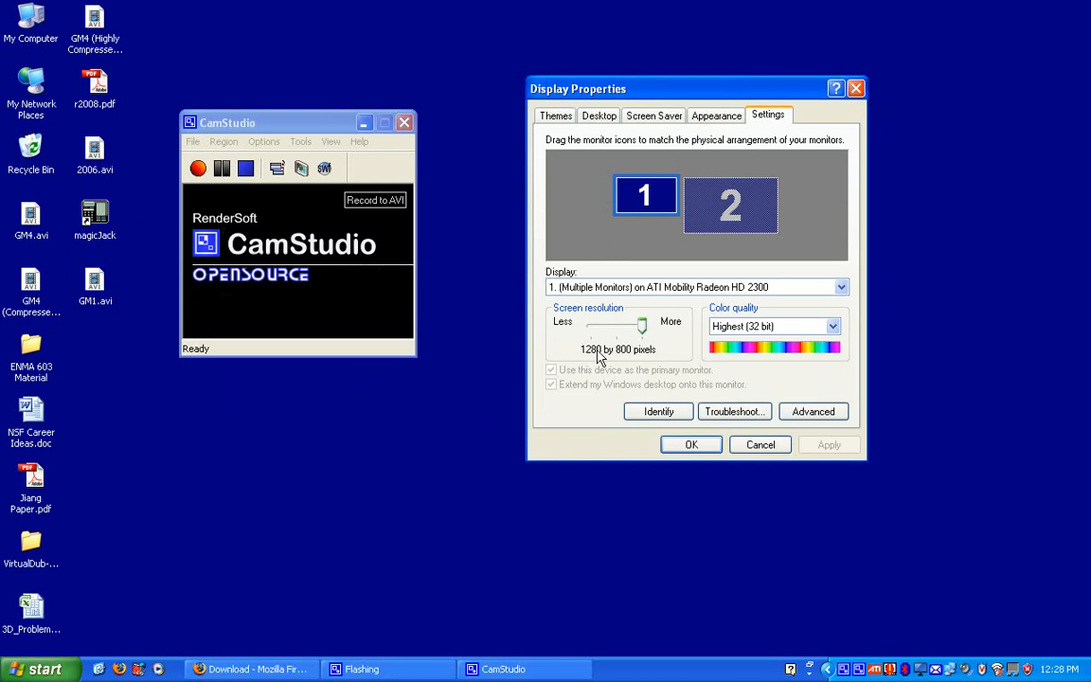
drag(644, 326, 615, 326)
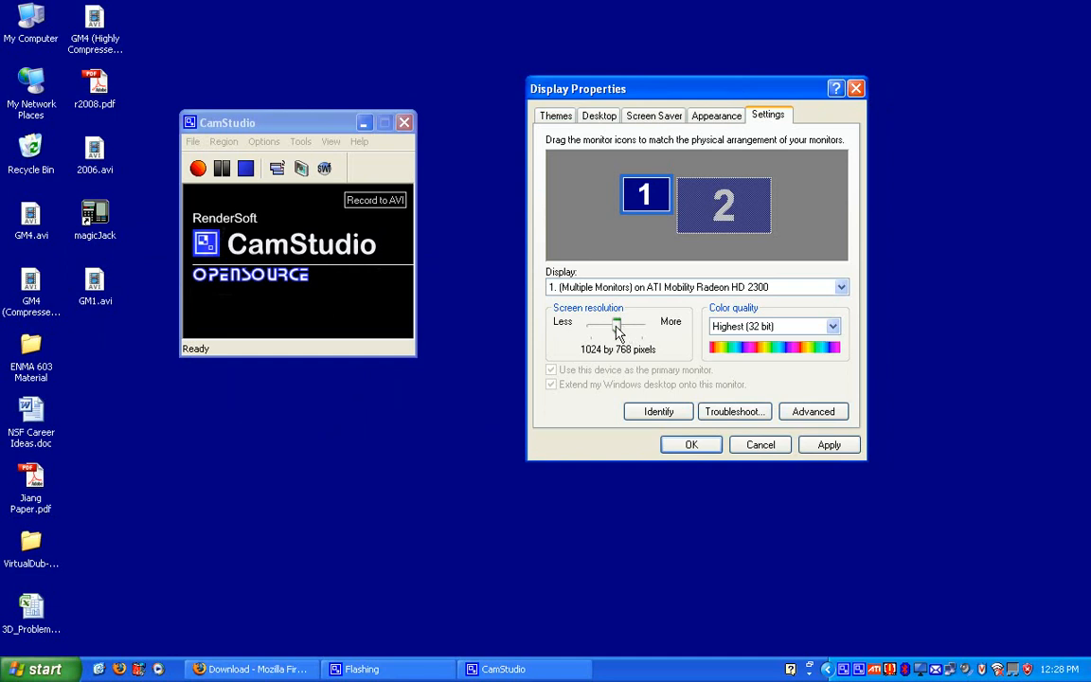
drag(617, 326, 595, 326)
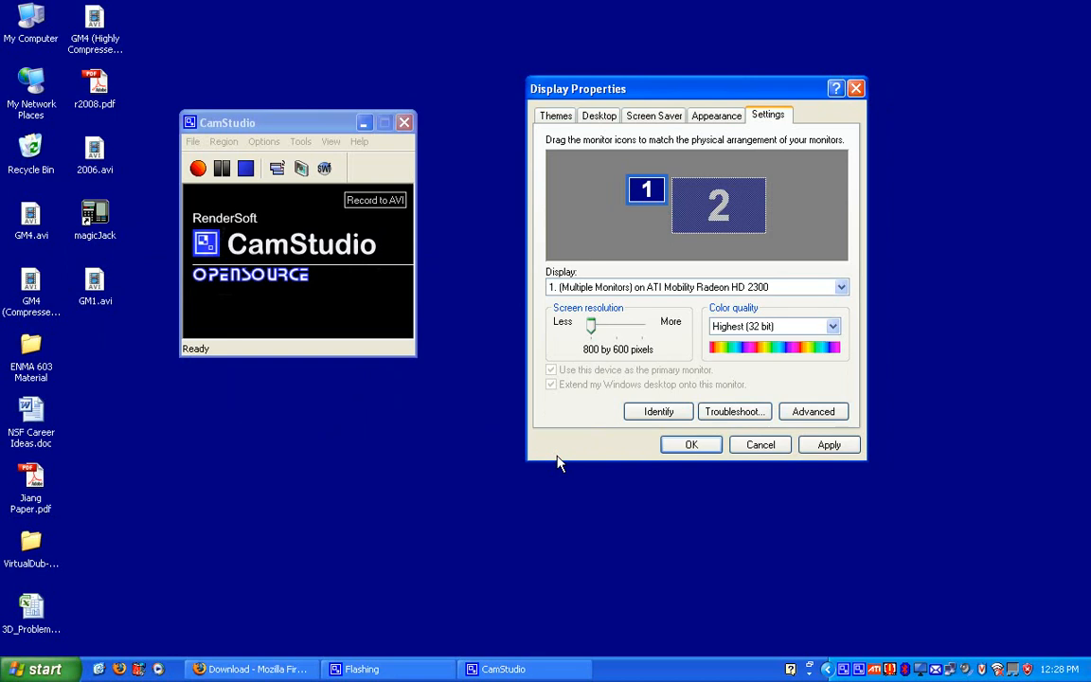
mouse_move(587, 364)
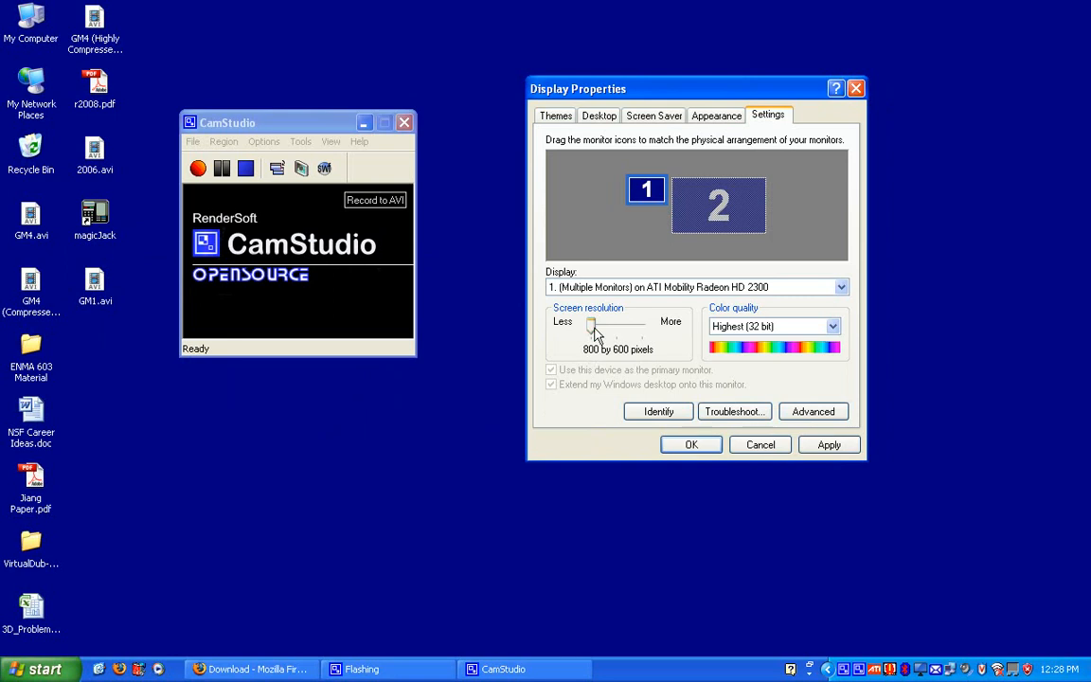
drag(591, 326, 640, 326)
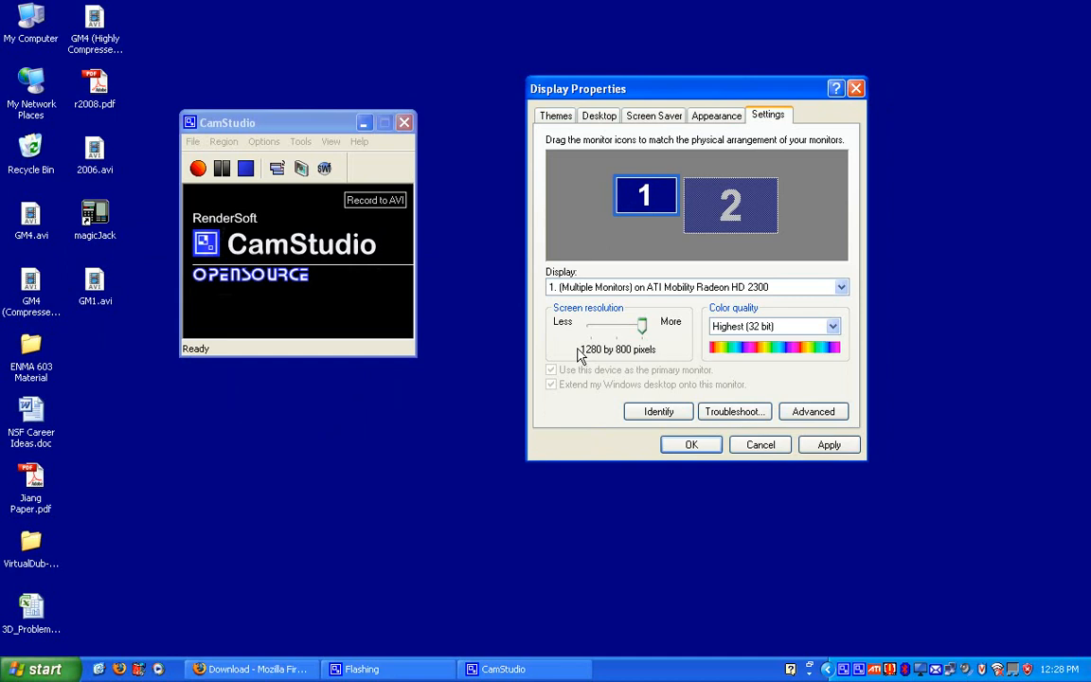
mouse_move(648, 345)
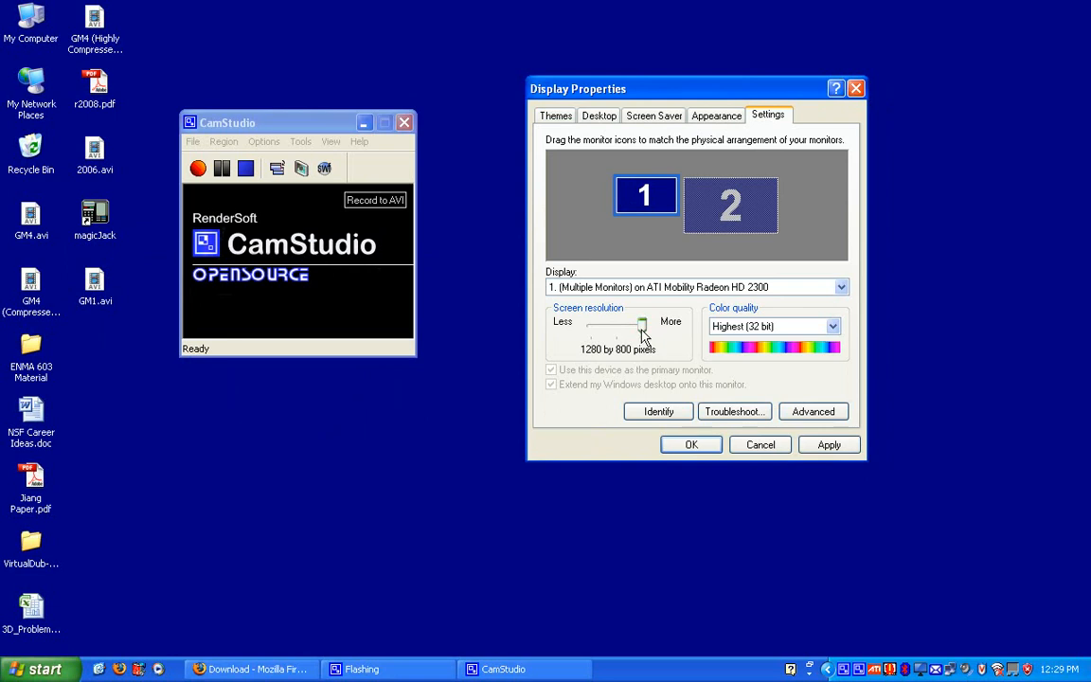
drag(642, 326, 616, 326)
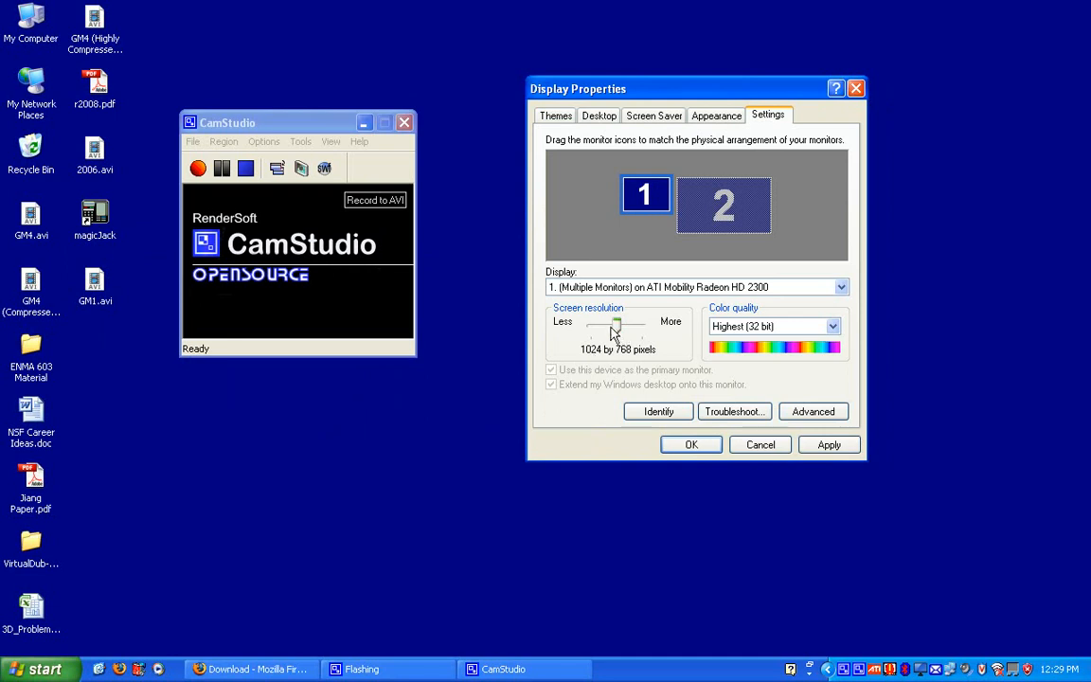
drag(616, 326, 591, 326)
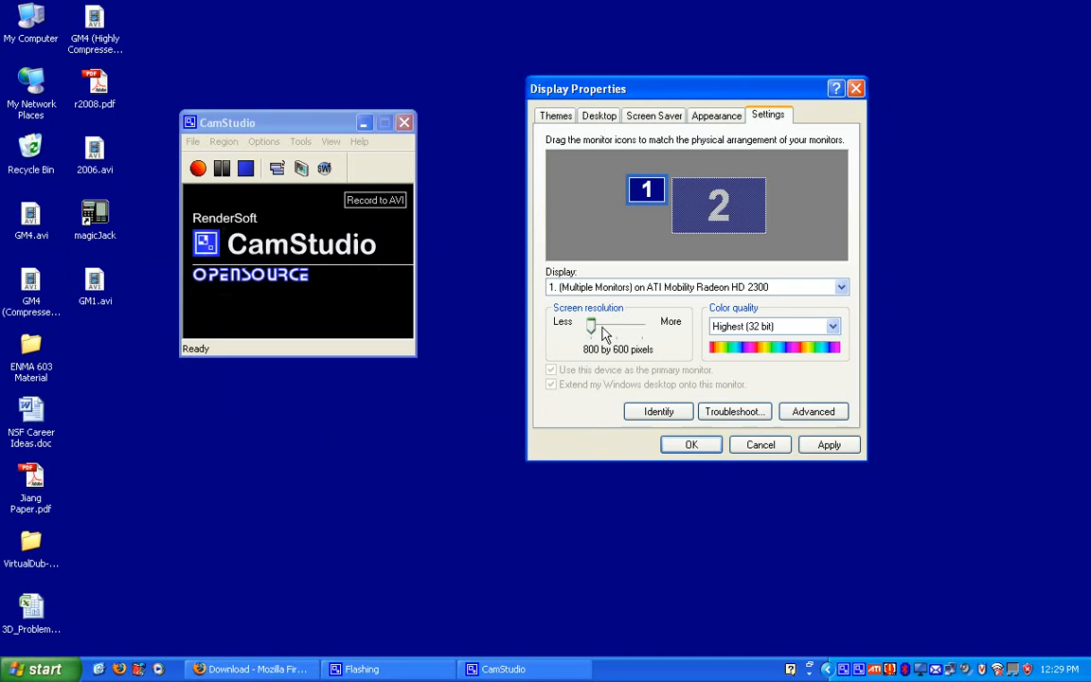
mouse_move(587, 350)
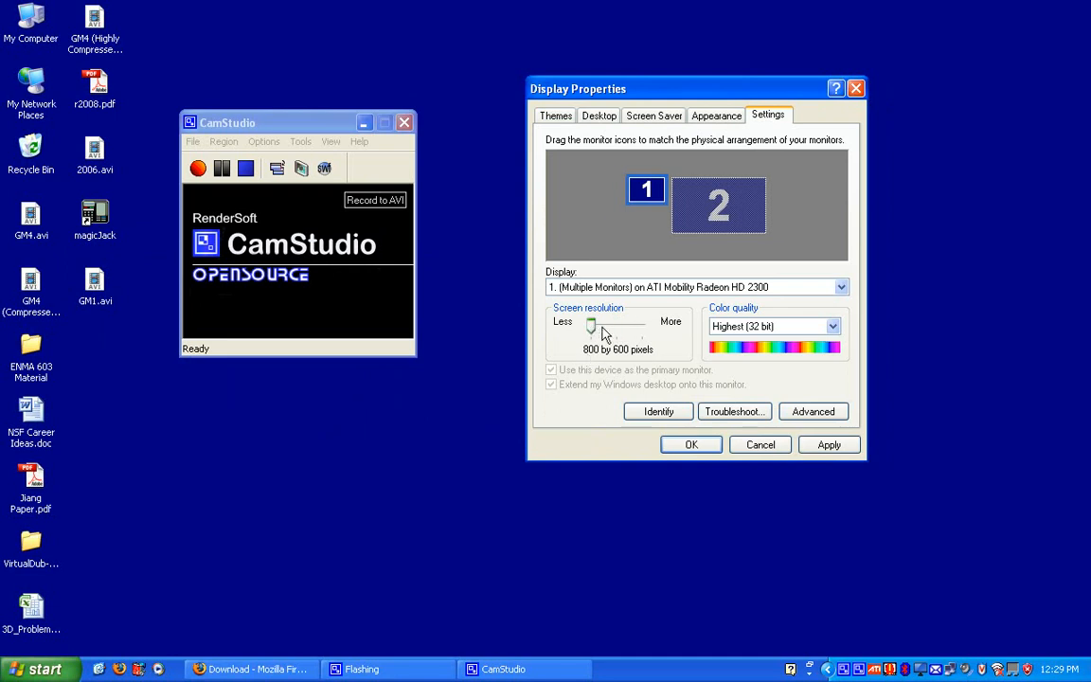
drag(591, 326, 642, 326)
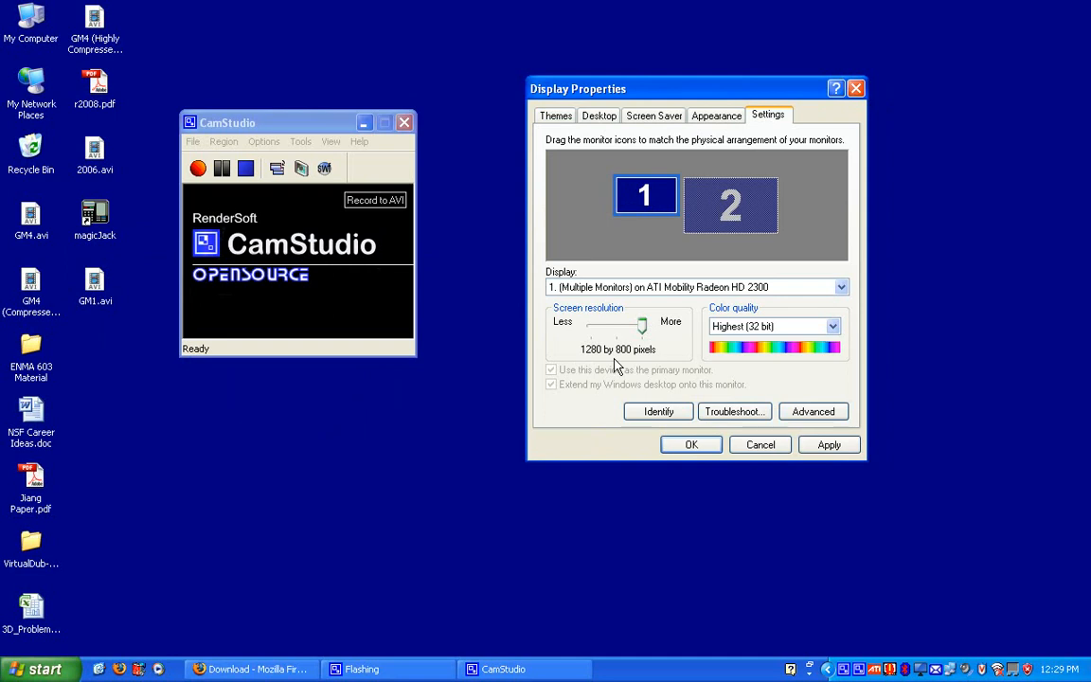
mouse_move(765, 466)
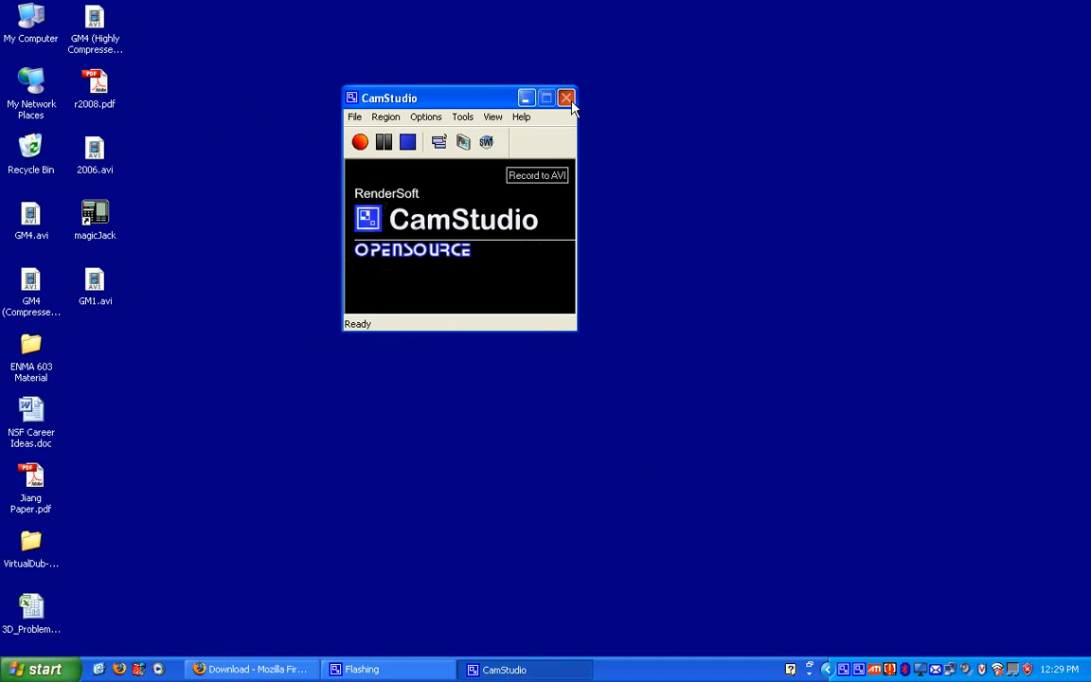
- Close CamStudio, launch VirtualDub and bring up its Open video file dialog on the Desktop
click(565, 97)
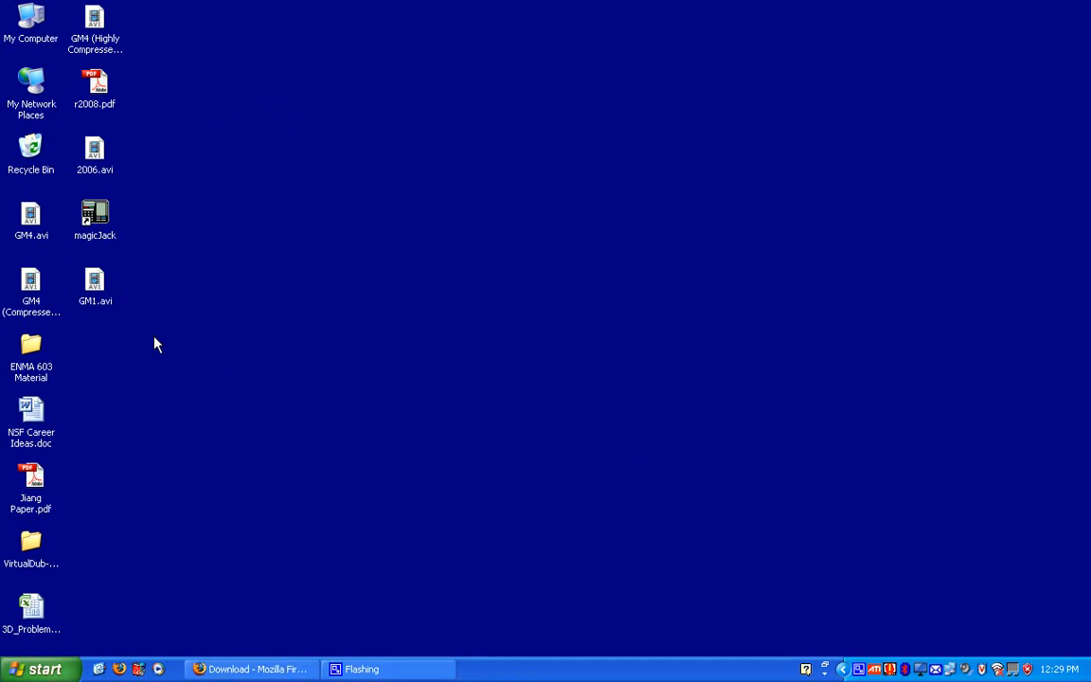
click(41, 668)
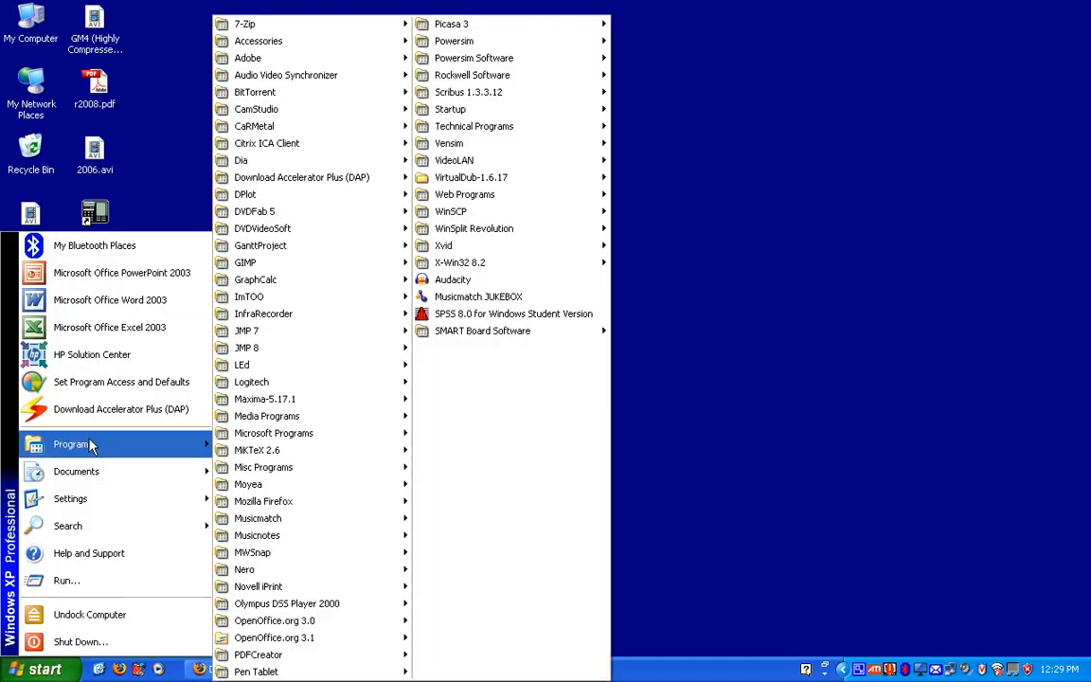
mouse_move(470, 178)
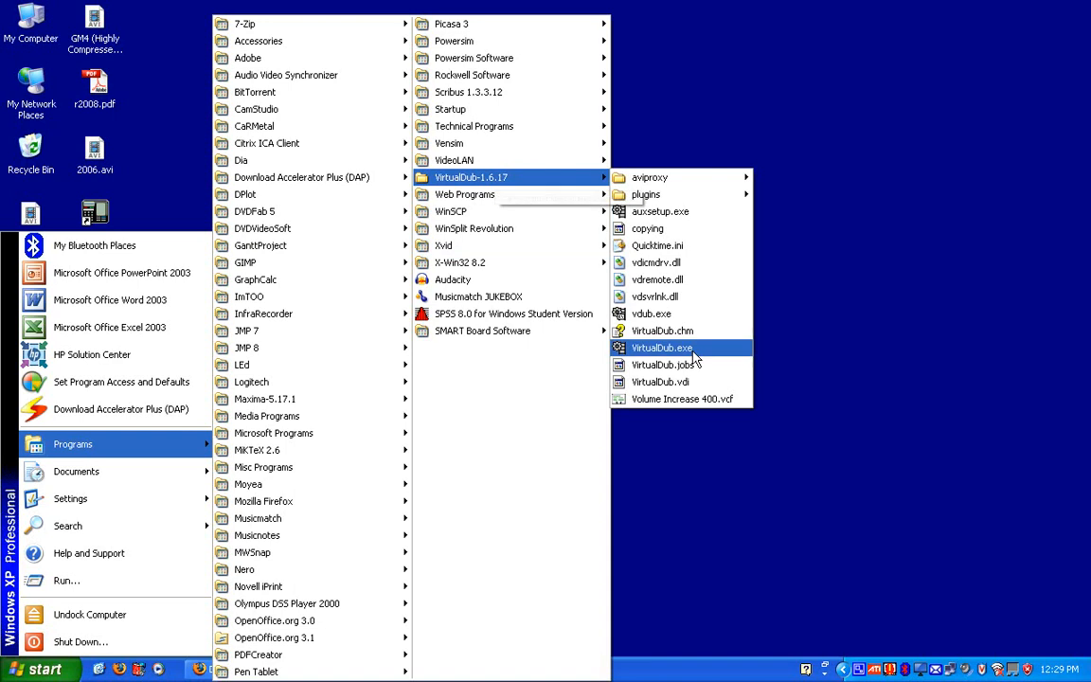
click(661, 349)
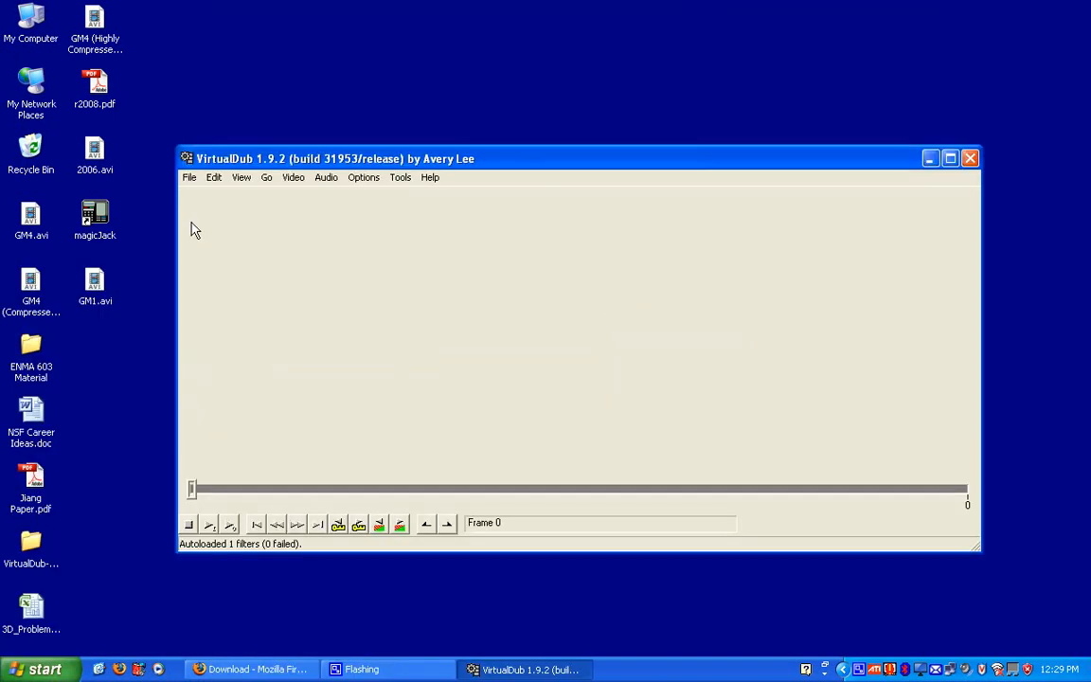
click(189, 178)
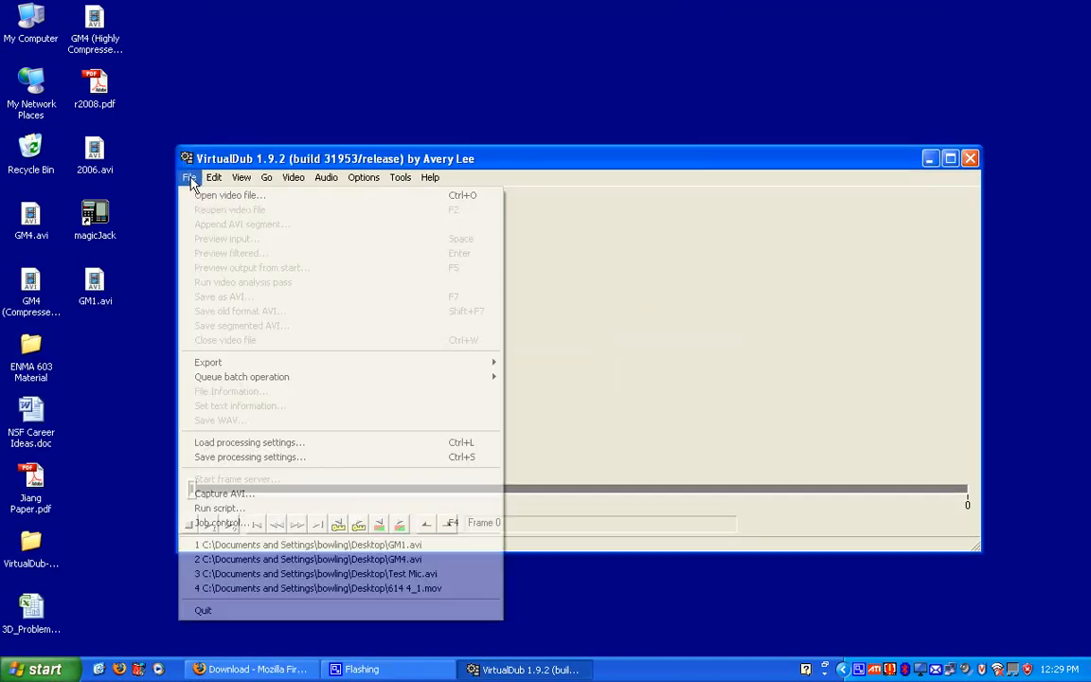
click(229, 195)
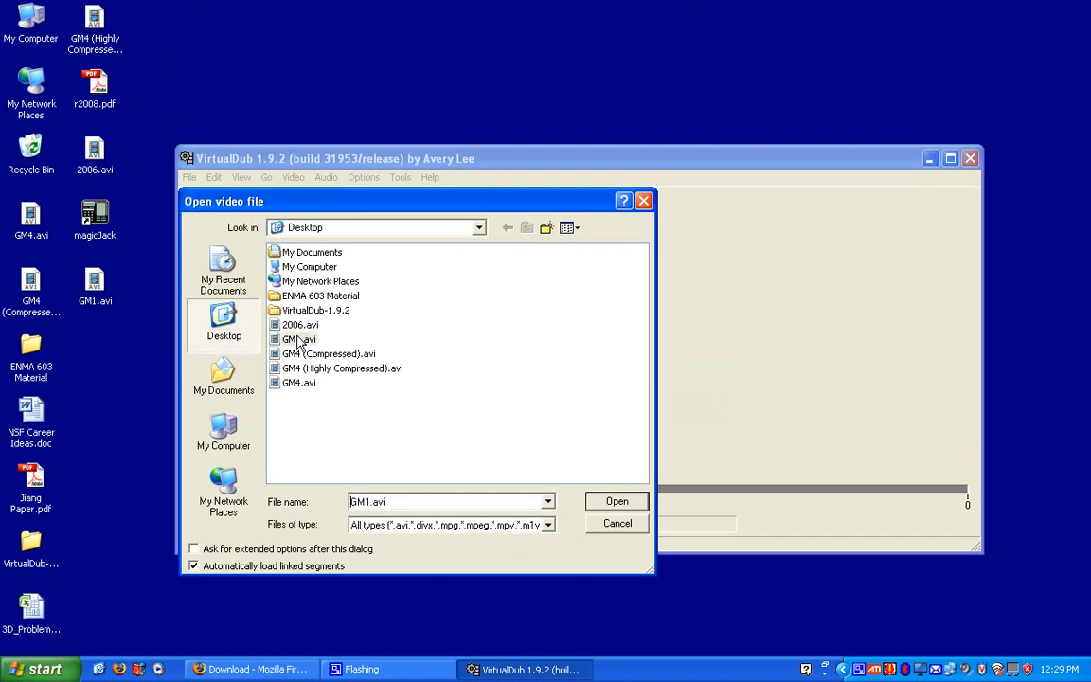
- Load GM1.avi and view its summary: 352 MB, 1280×800 at 20 fps, CamCodec video, Lame MP3 audio
click(617, 500)
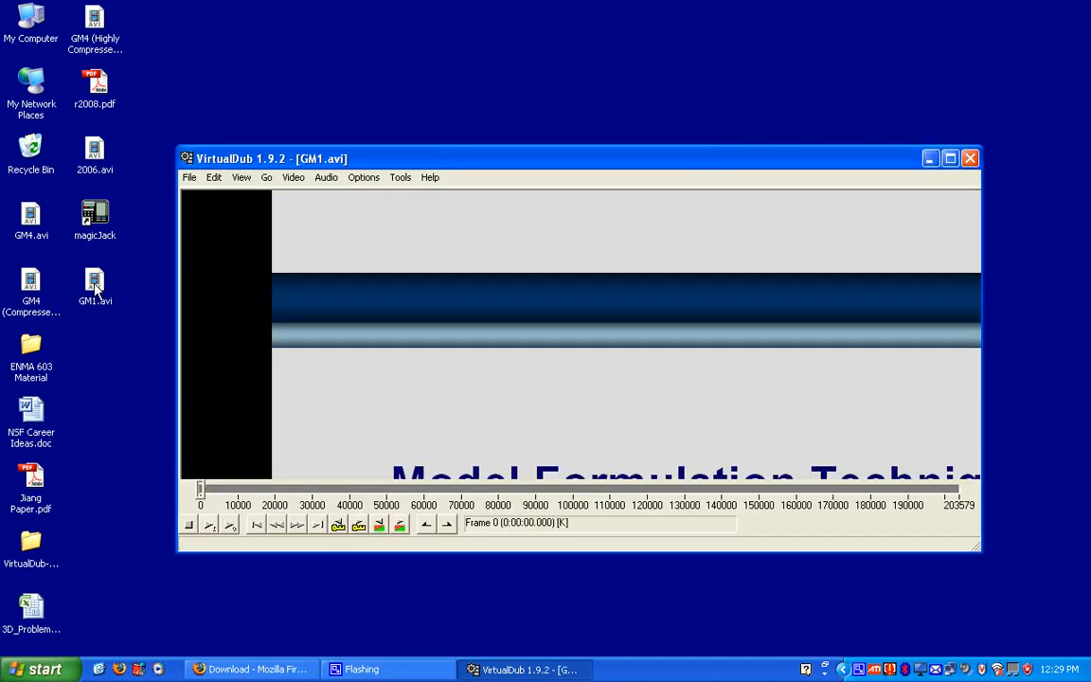
click(94, 284)
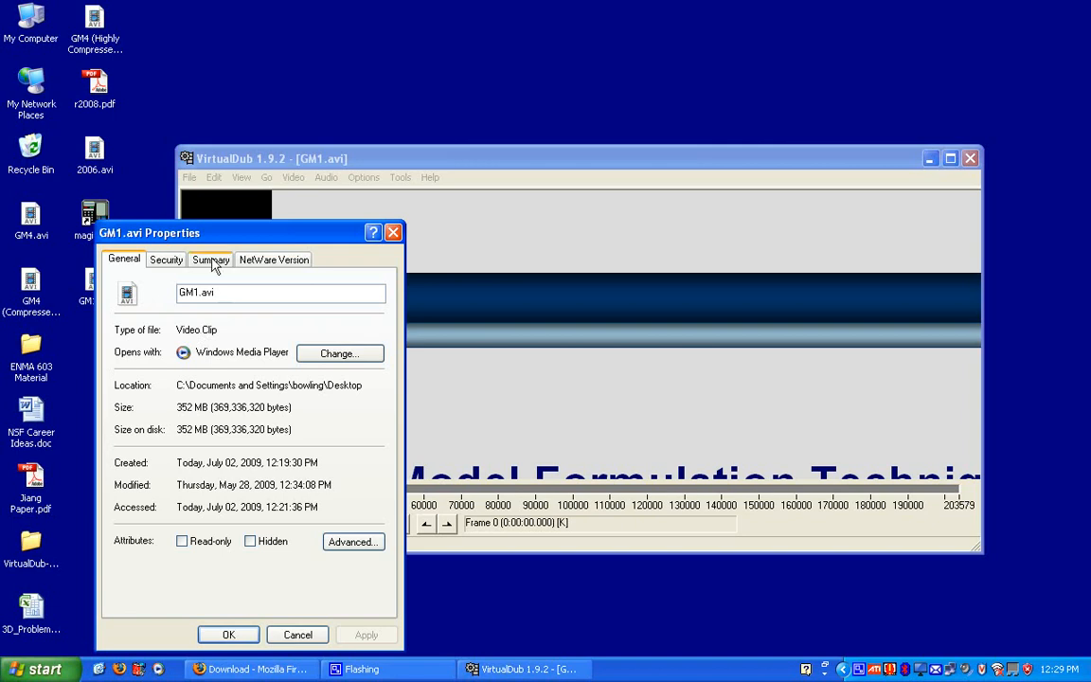
click(210, 257)
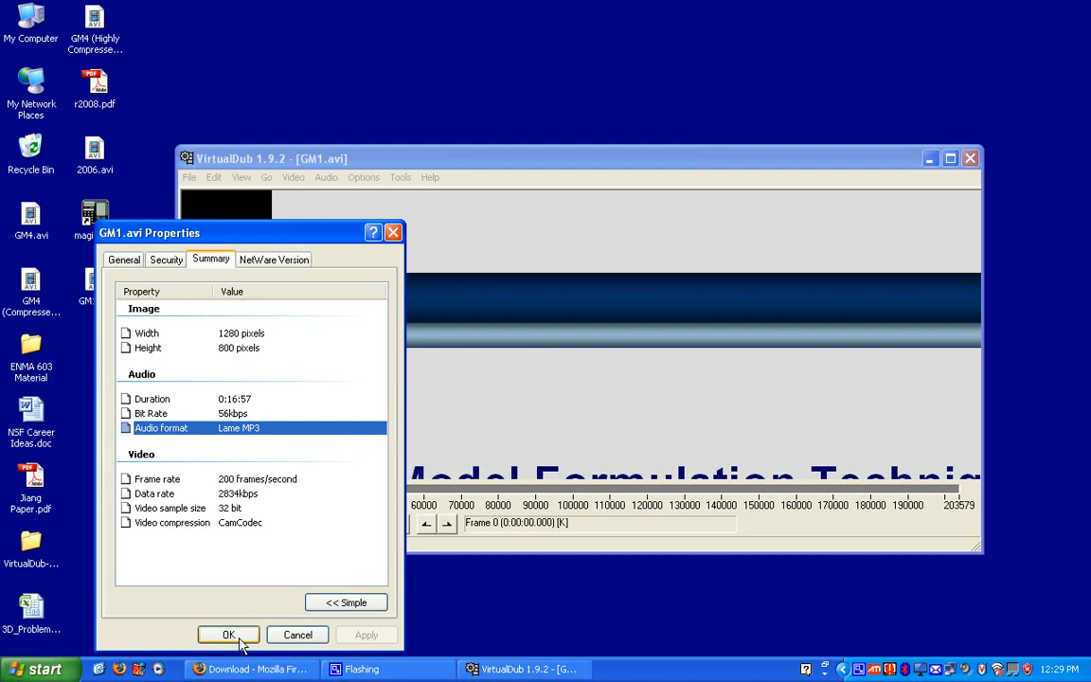
click(252, 635)
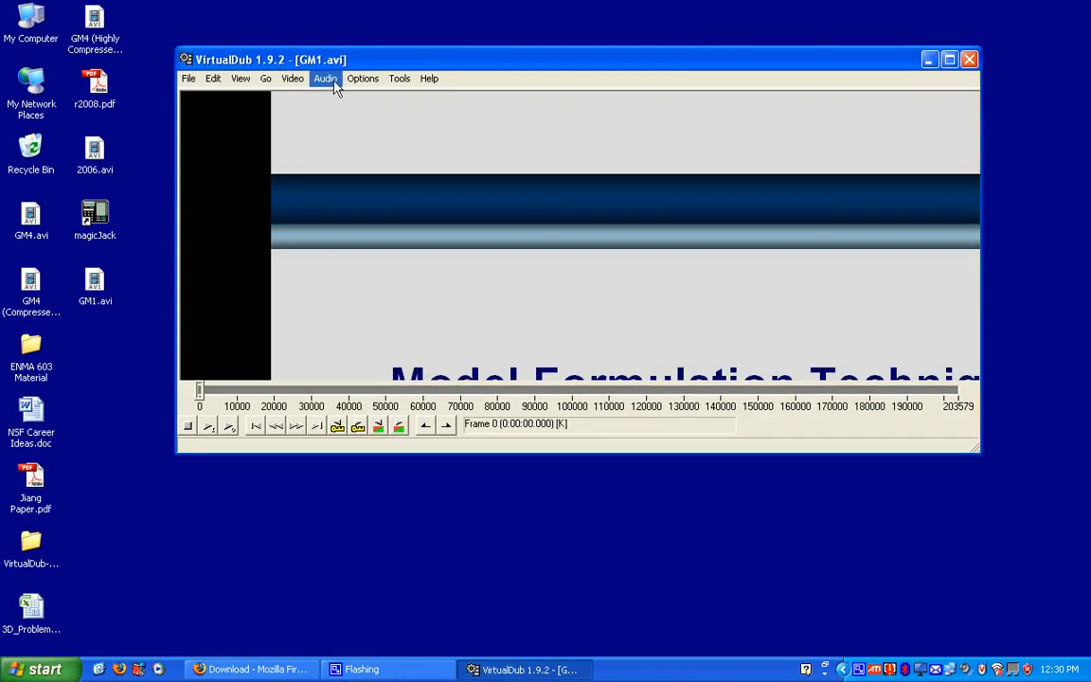
- Choose MPEG Layer-3 audio compression at 32 kBit/s, 11,025 Hz stereo and confirm it
click(326, 80)
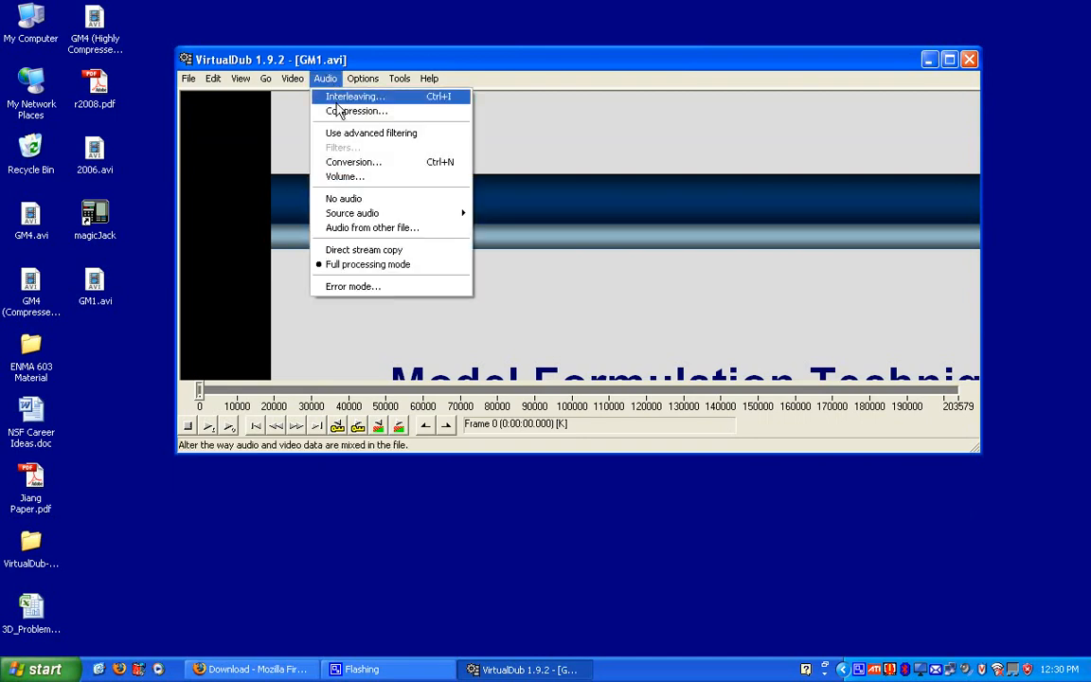
click(359, 110)
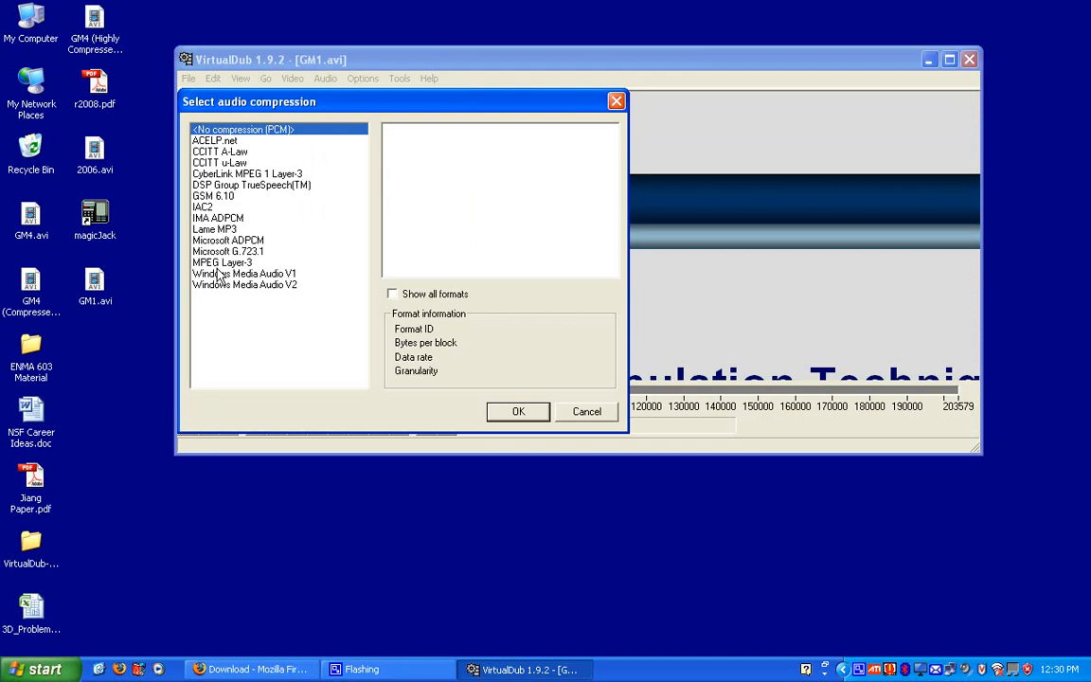
click(221, 261)
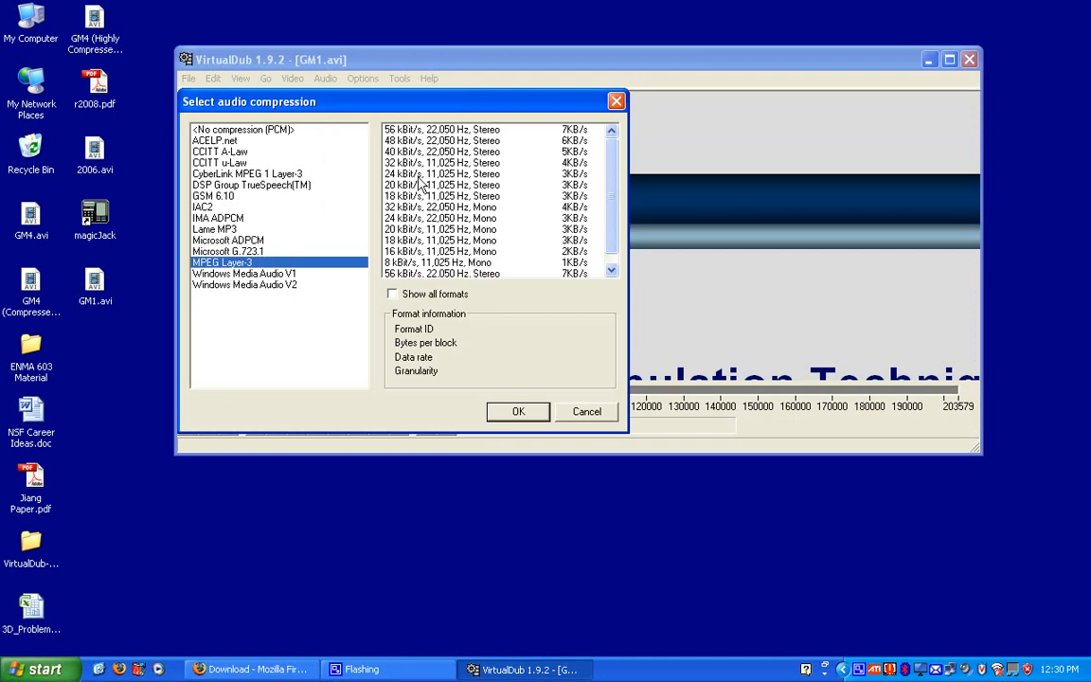
click(469, 163)
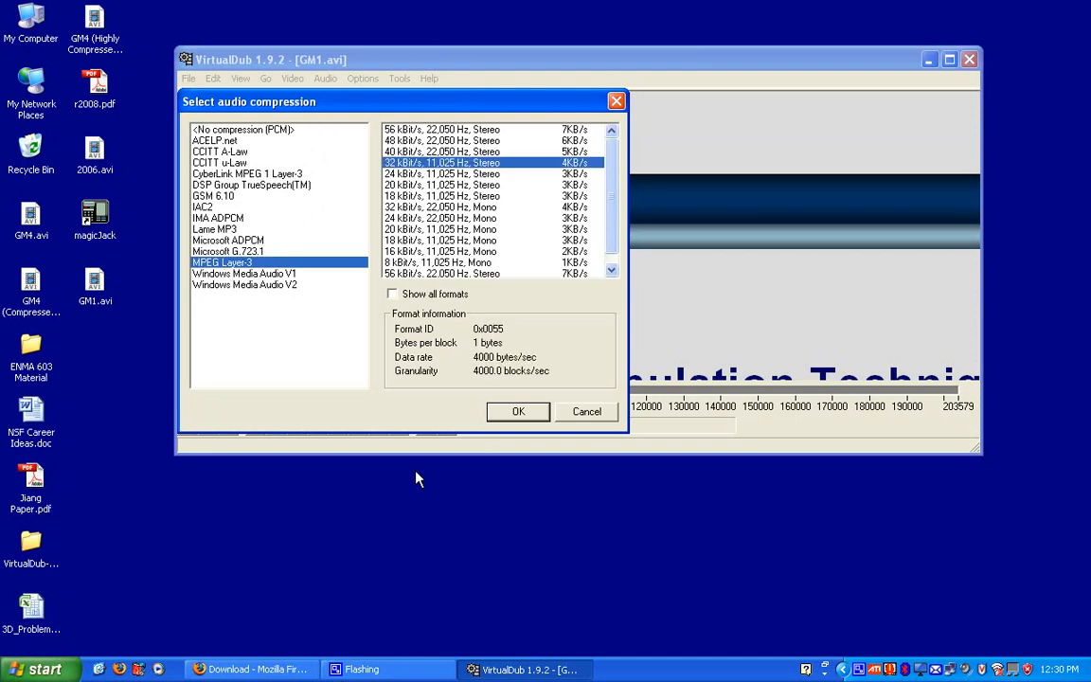
mouse_move(458, 411)
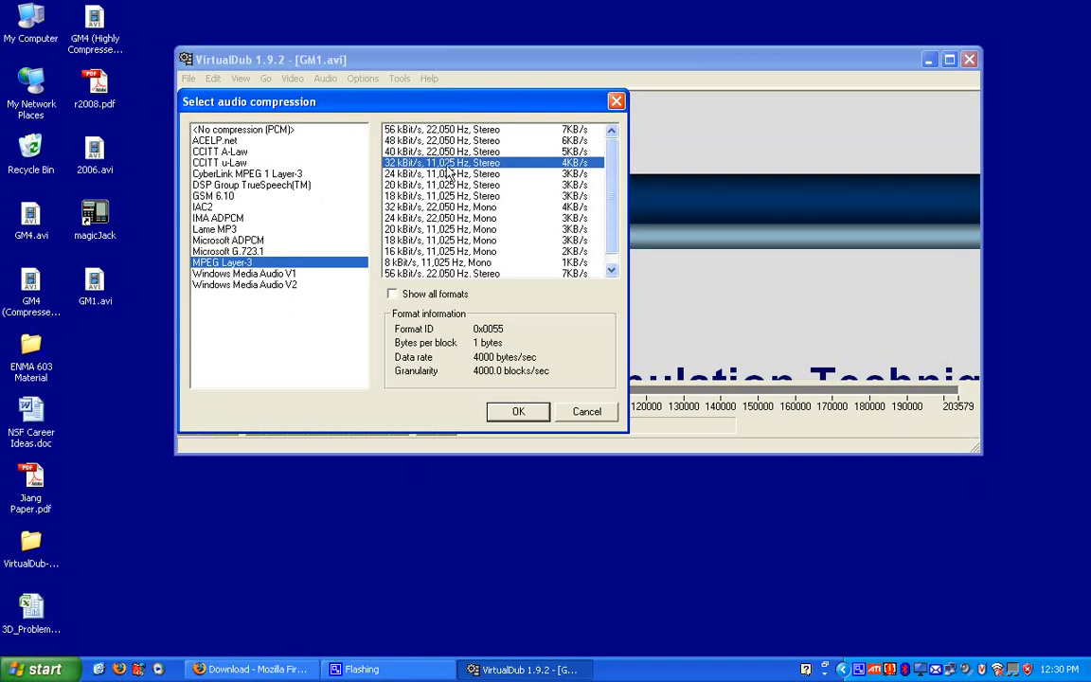
mouse_move(505, 356)
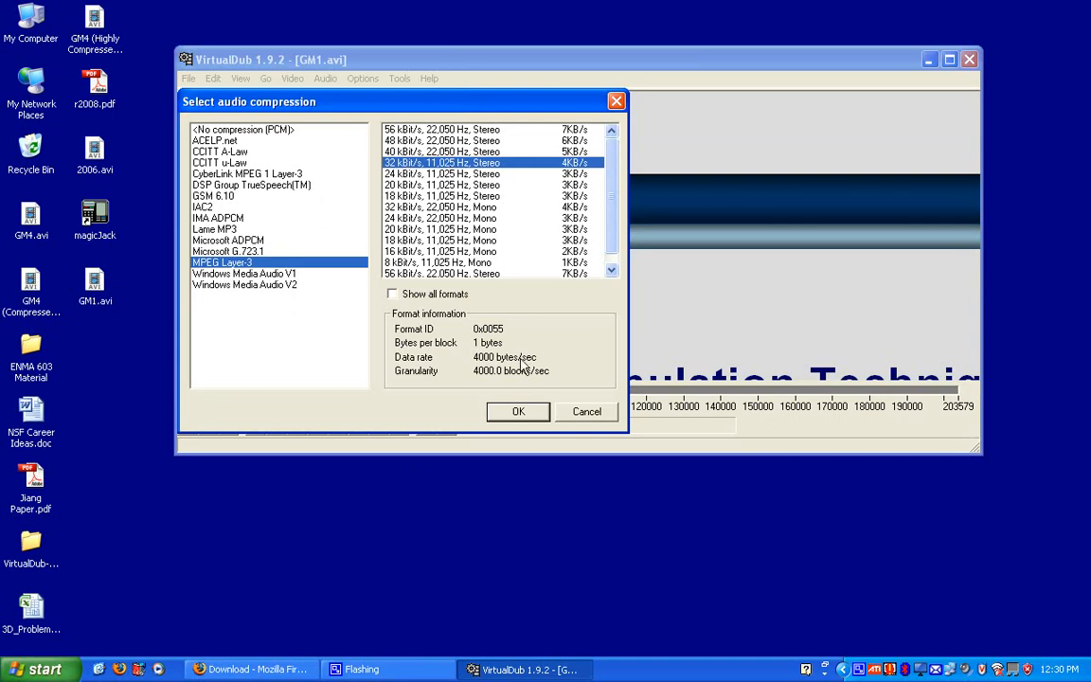
click(519, 411)
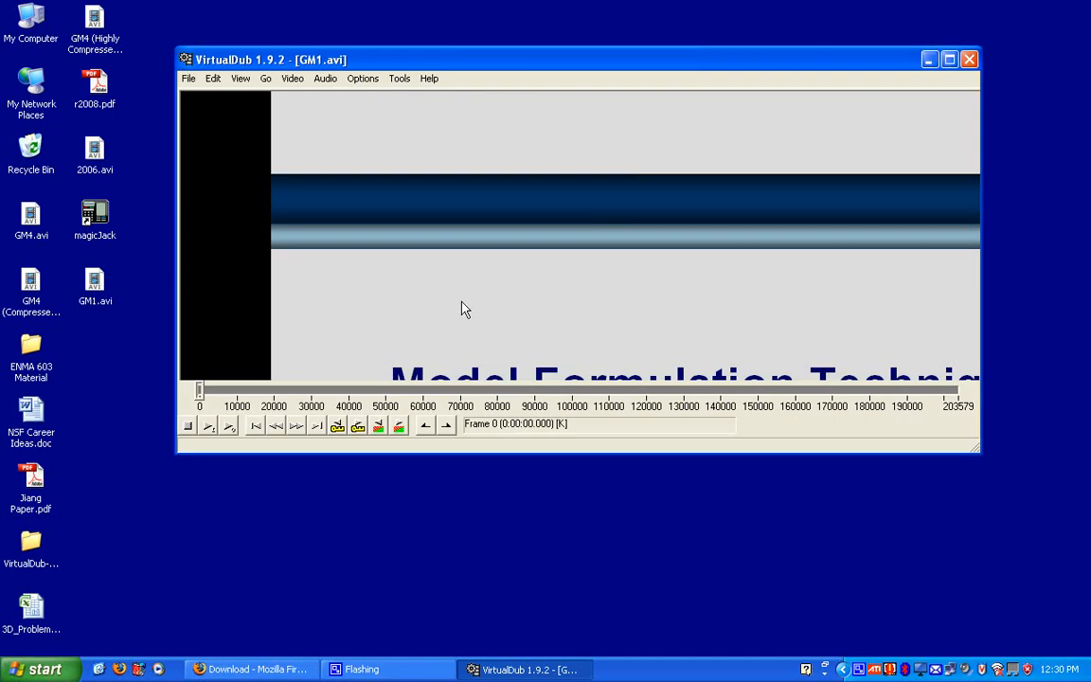
click(326, 78)
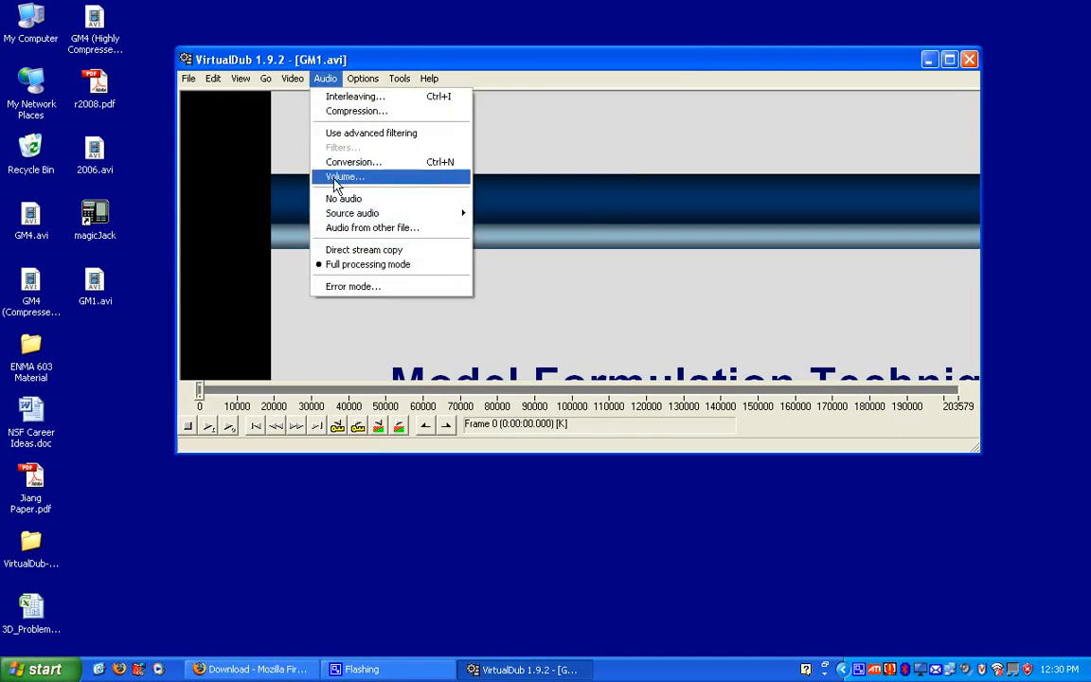
click(341, 178)
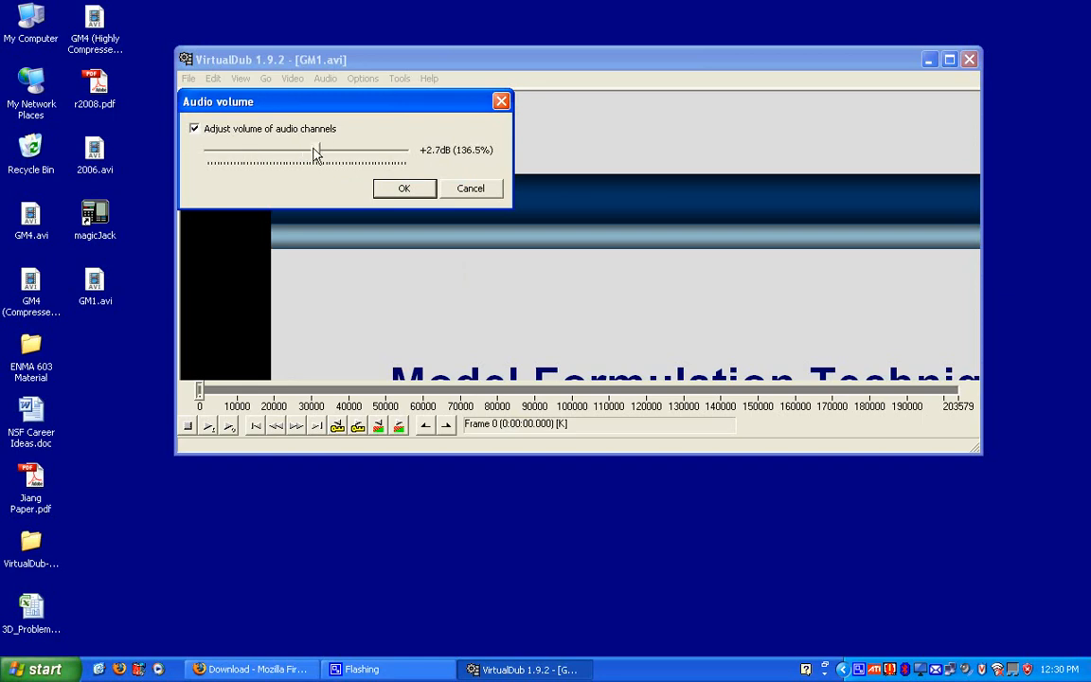
drag(318, 152, 339, 152)
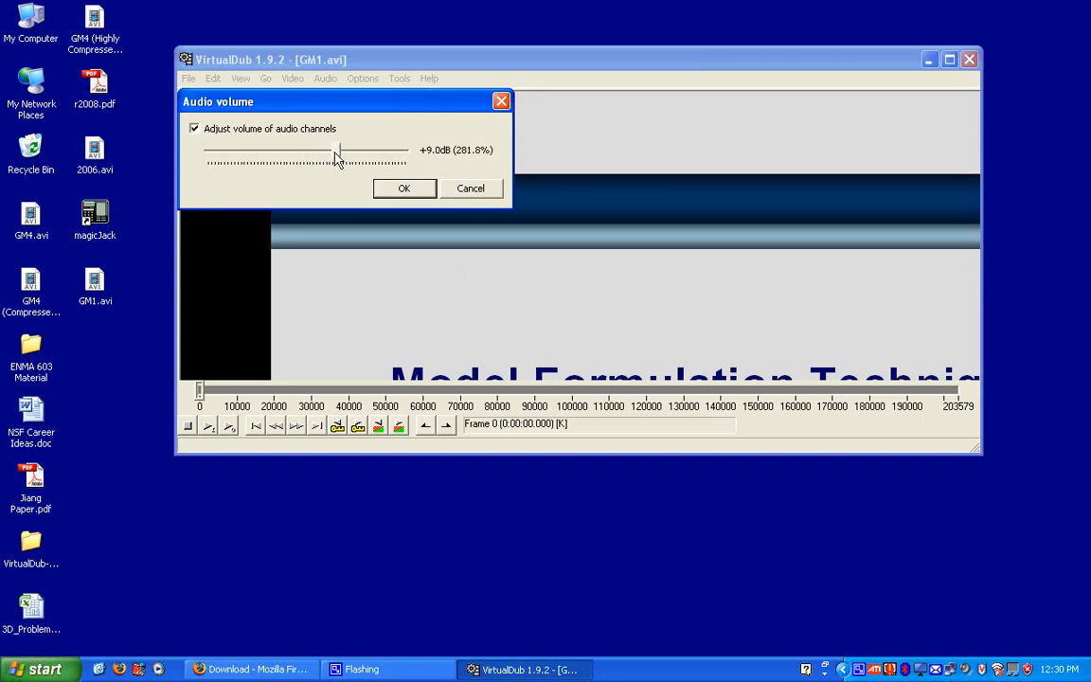
drag(337, 151, 322, 152)
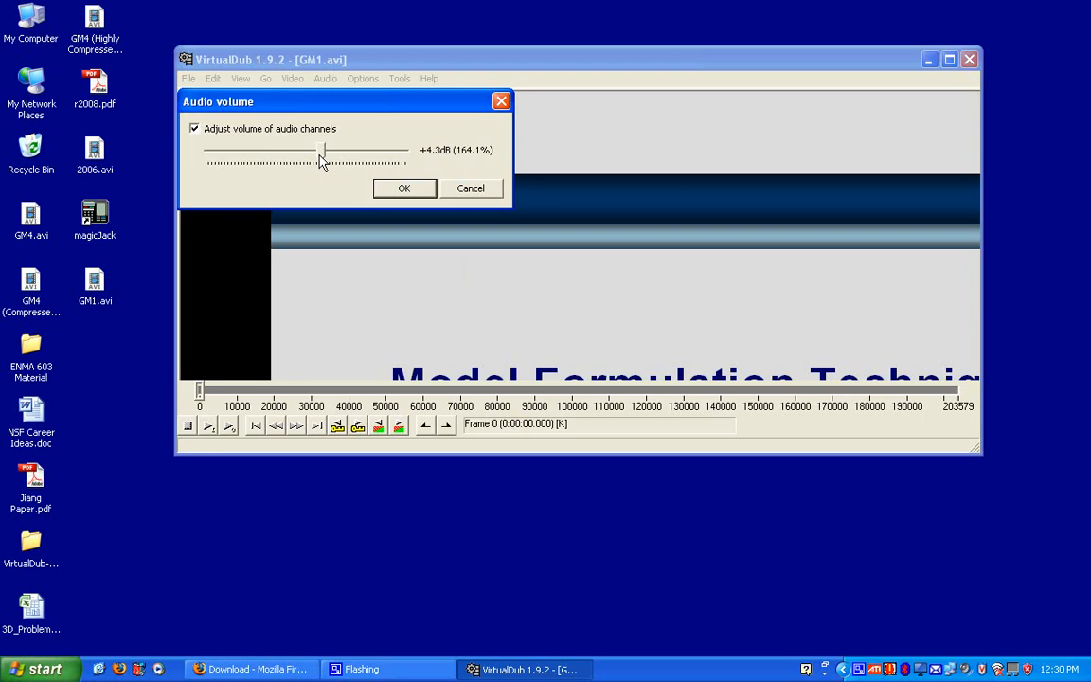
drag(322, 153, 407, 155)
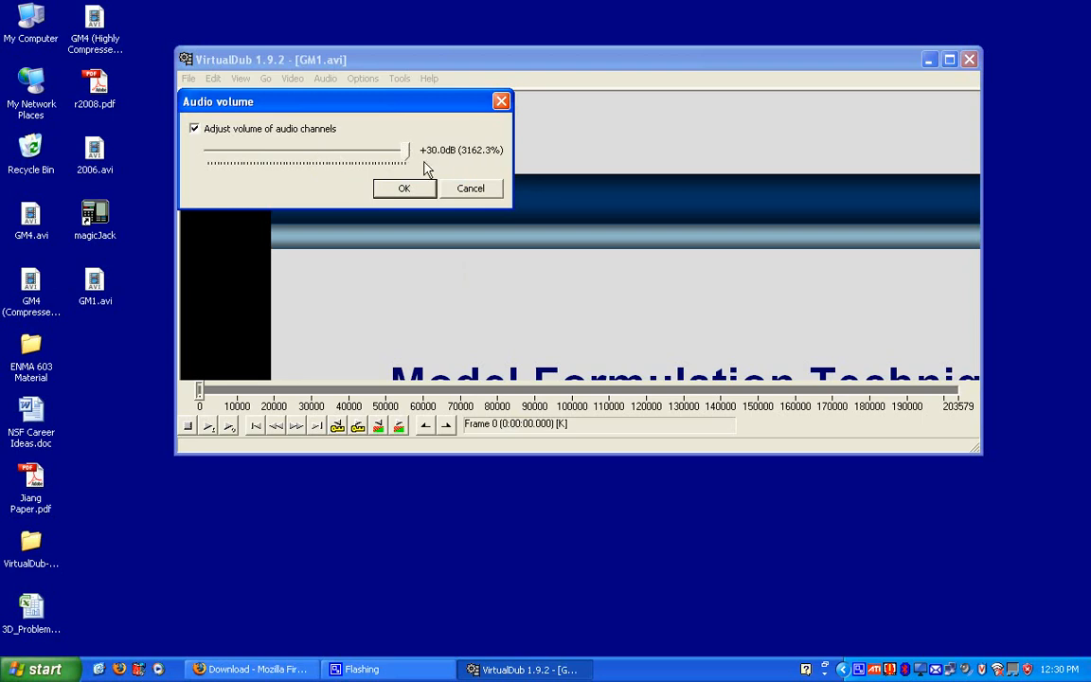
drag(402, 155, 326, 156)
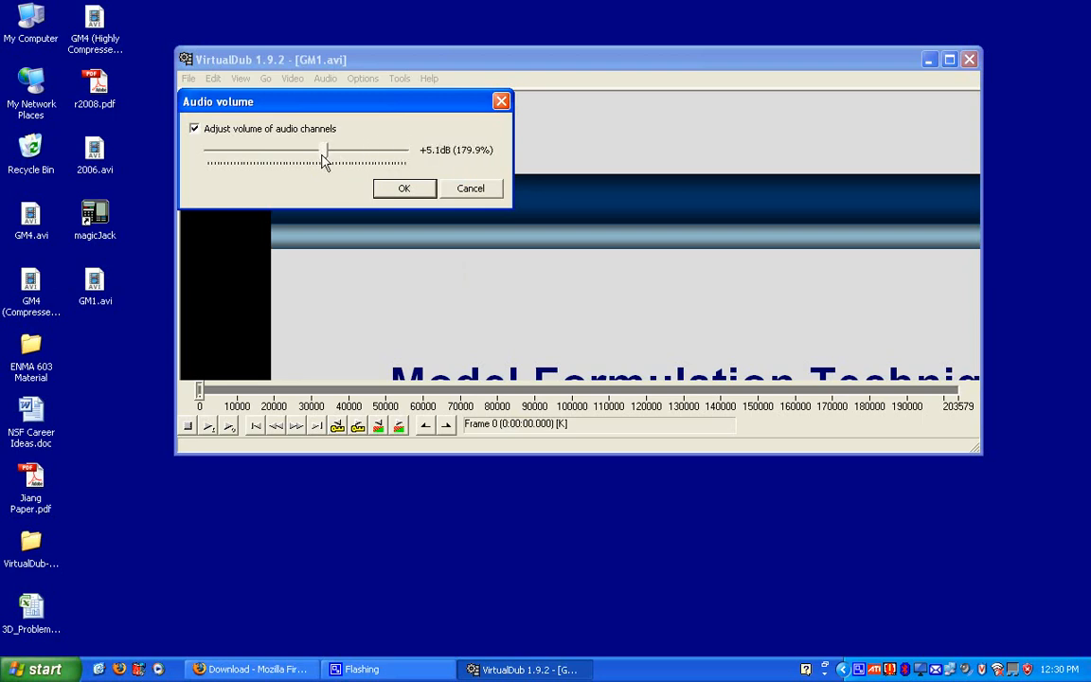
drag(325, 150, 358, 160)
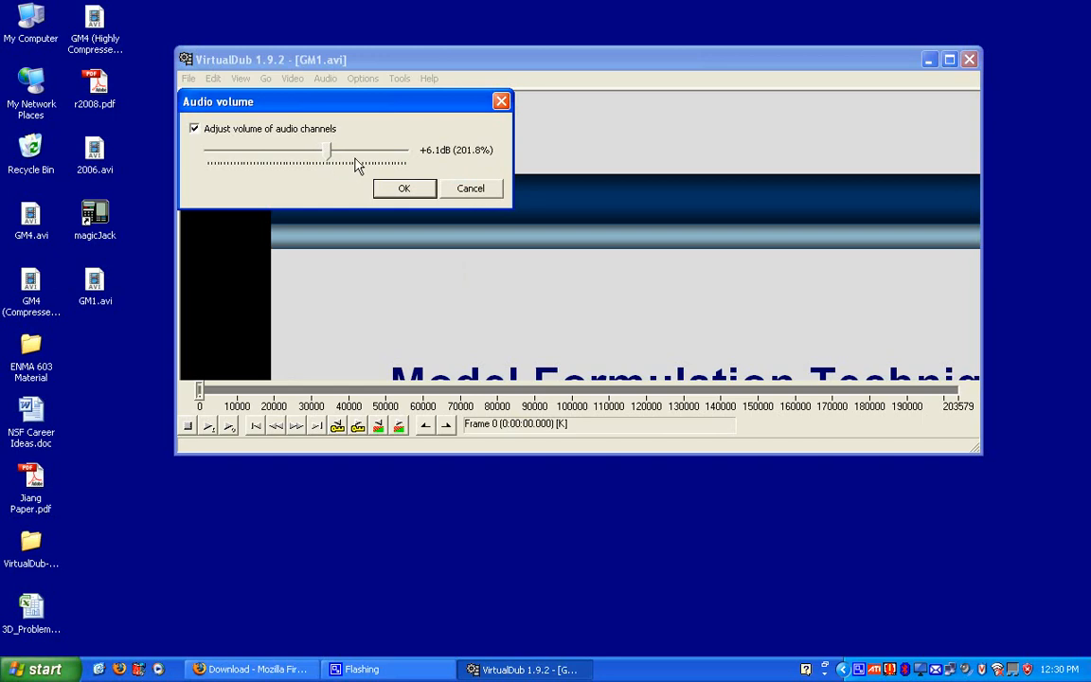
mouse_move(498, 195)
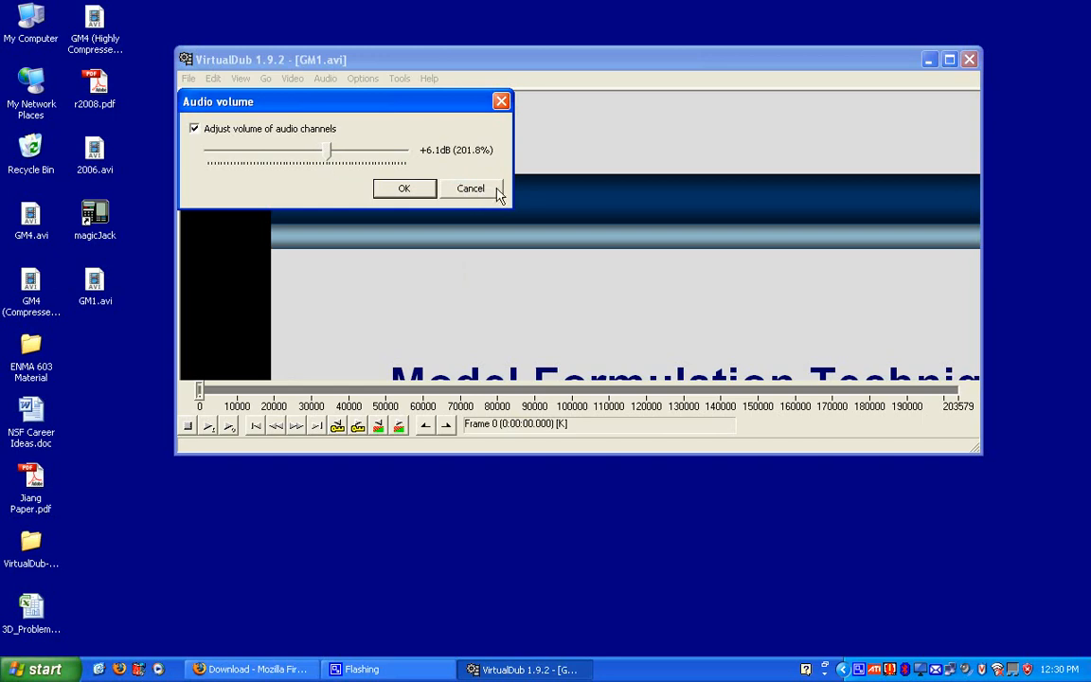
click(294, 79)
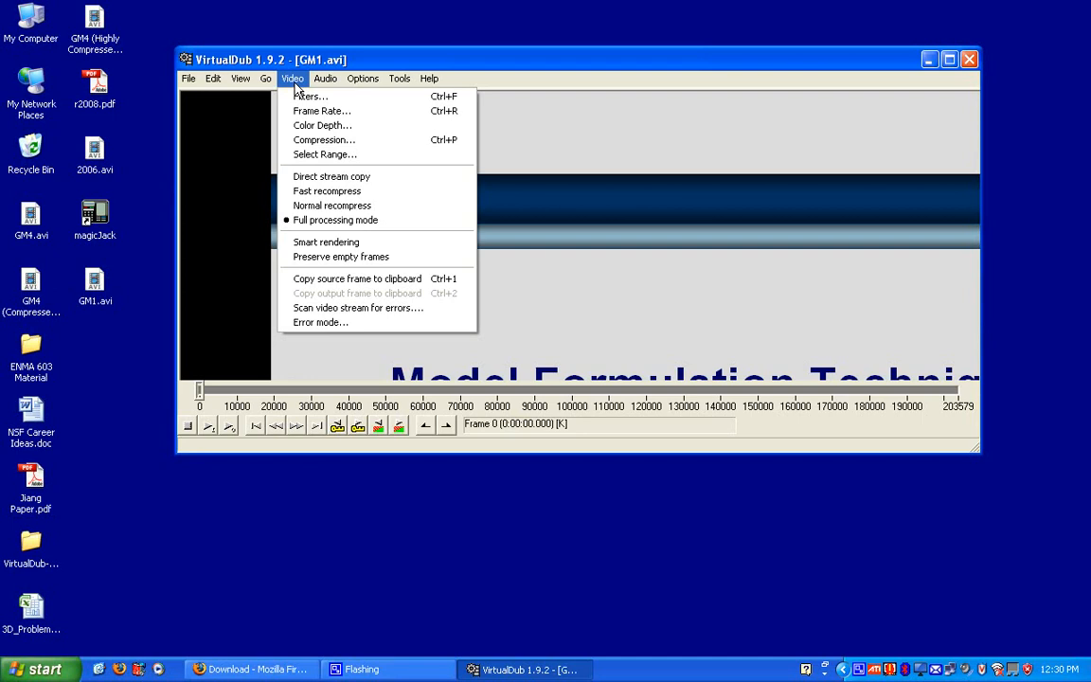
mouse_move(332, 205)
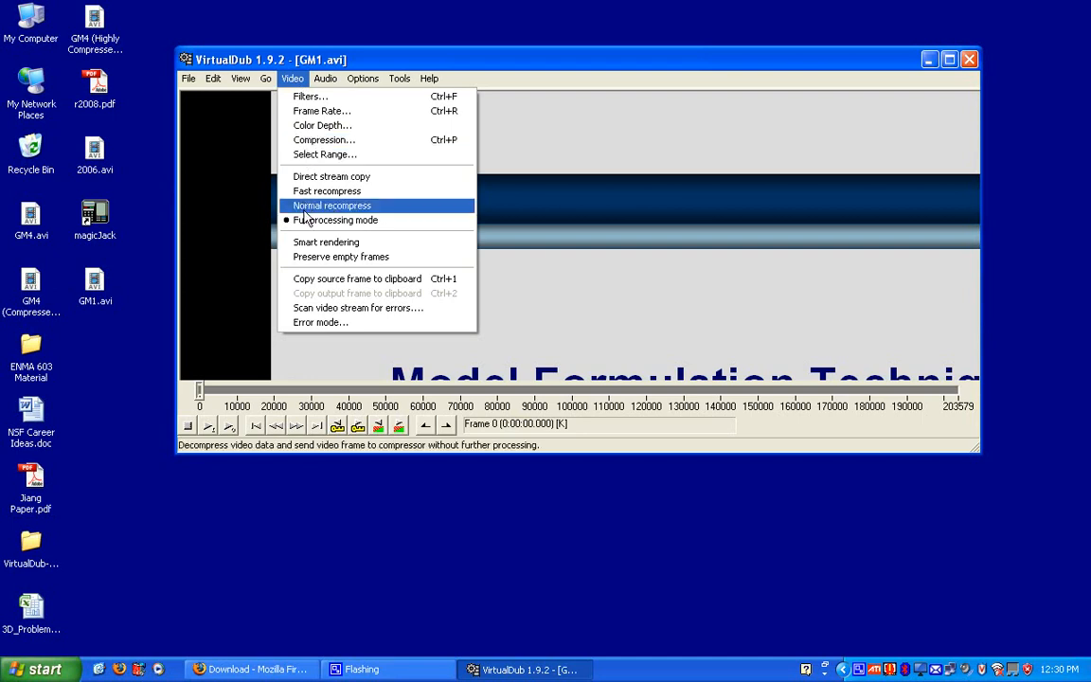
mouse_move(324, 140)
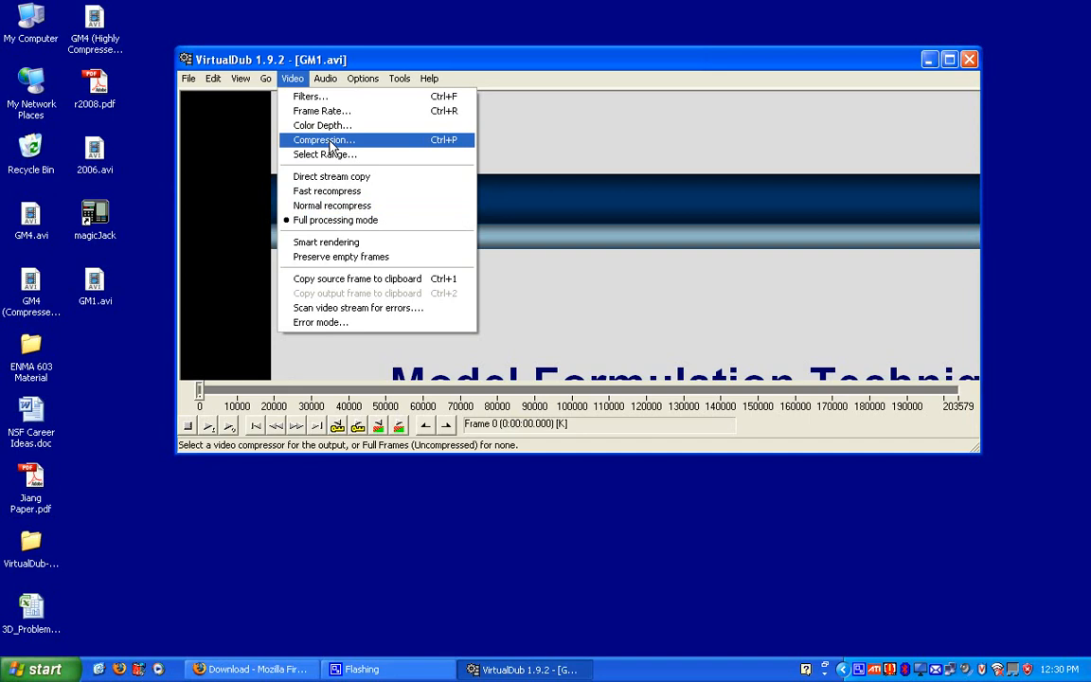
- Select the Xvid MPEG-4 codec as the video compression and confirm it
click(322, 140)
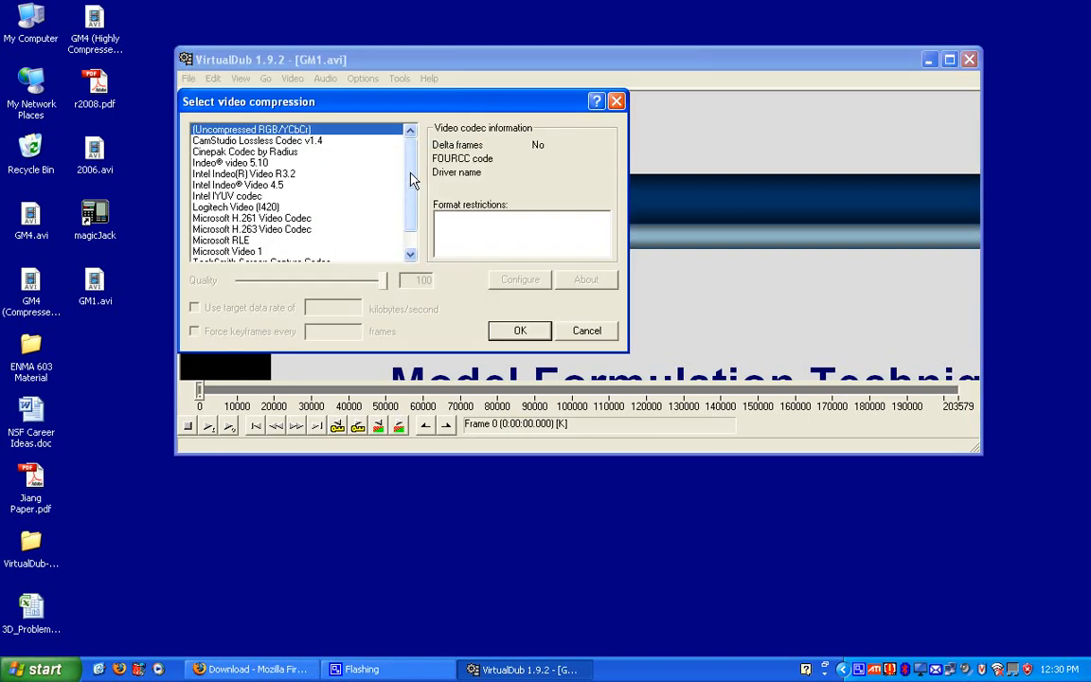
click(235, 250)
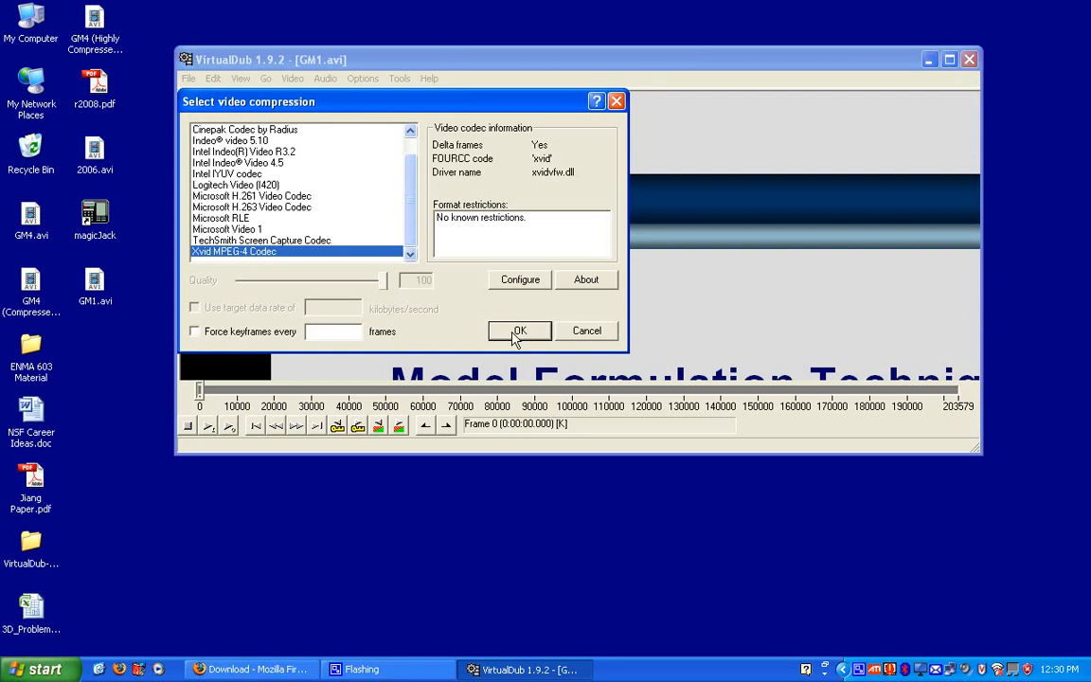
click(519, 330)
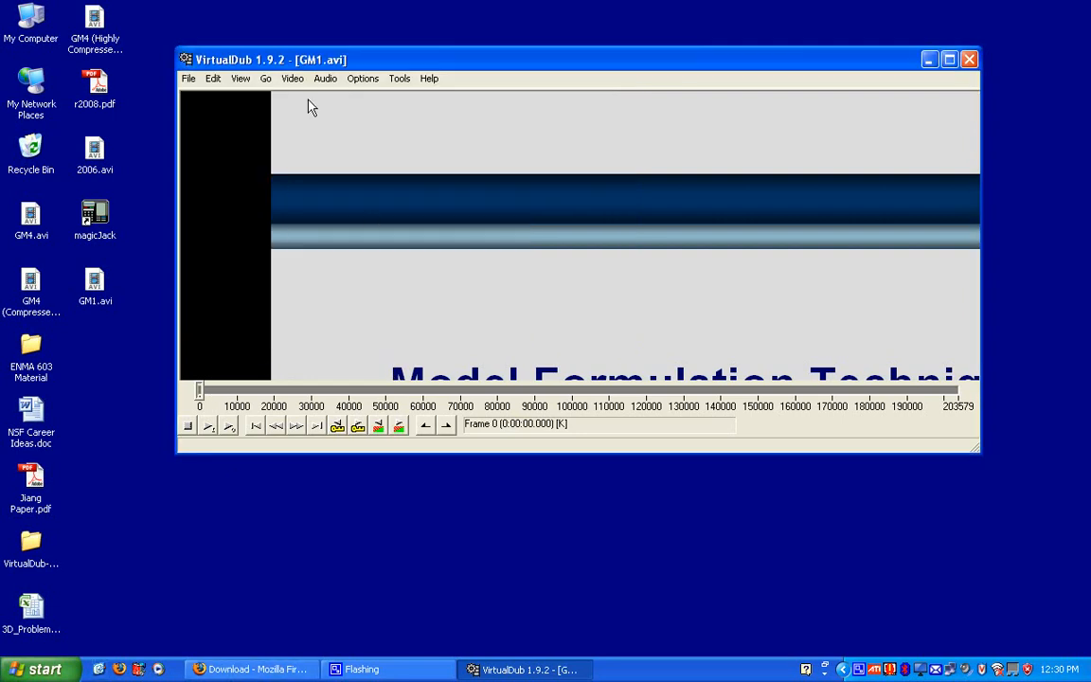
- Search 'xvid' in Firefox to reach the Xvid codec v1.2.1 download page, then return to VirtualDub
click(255, 671)
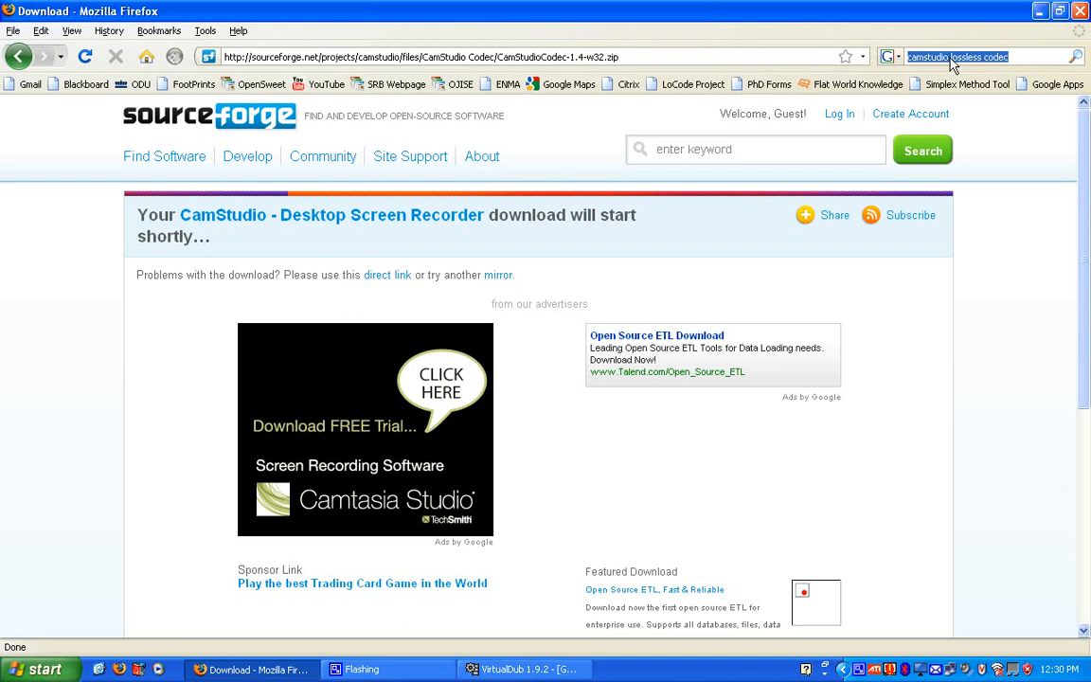
text(xvid codec download)
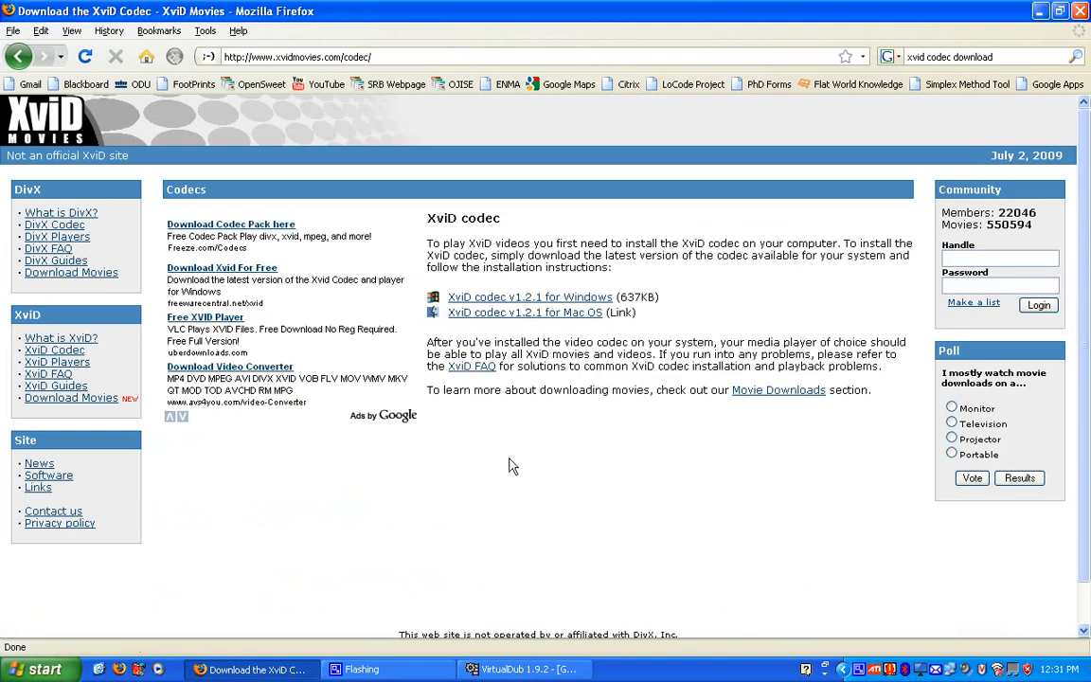
mouse_move(549, 303)
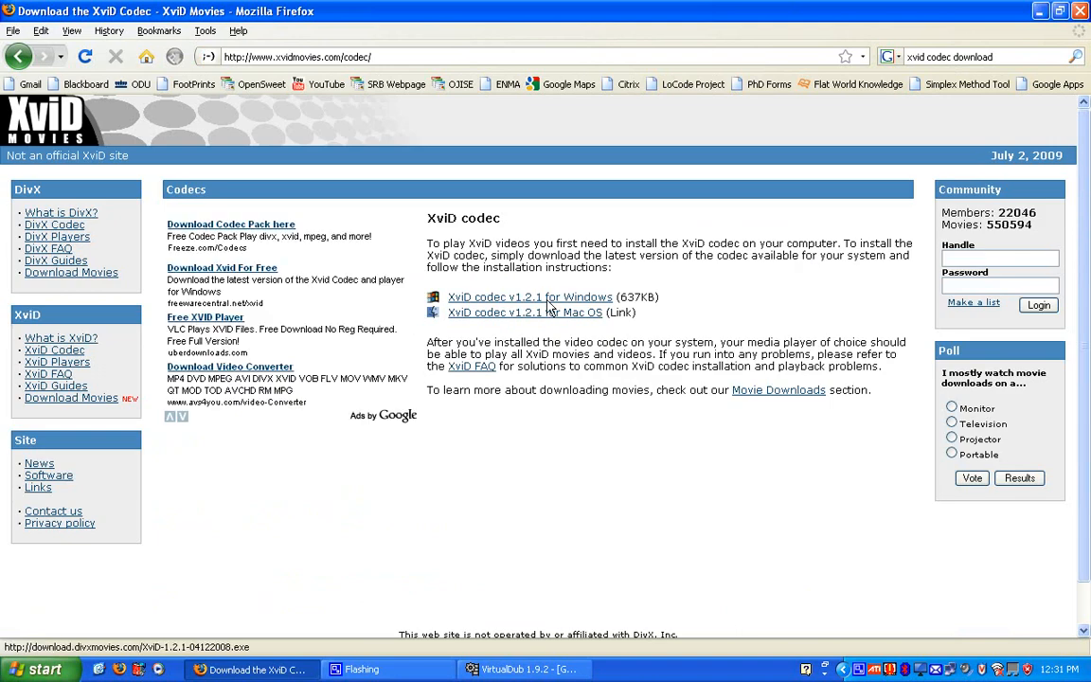
mouse_move(564, 311)
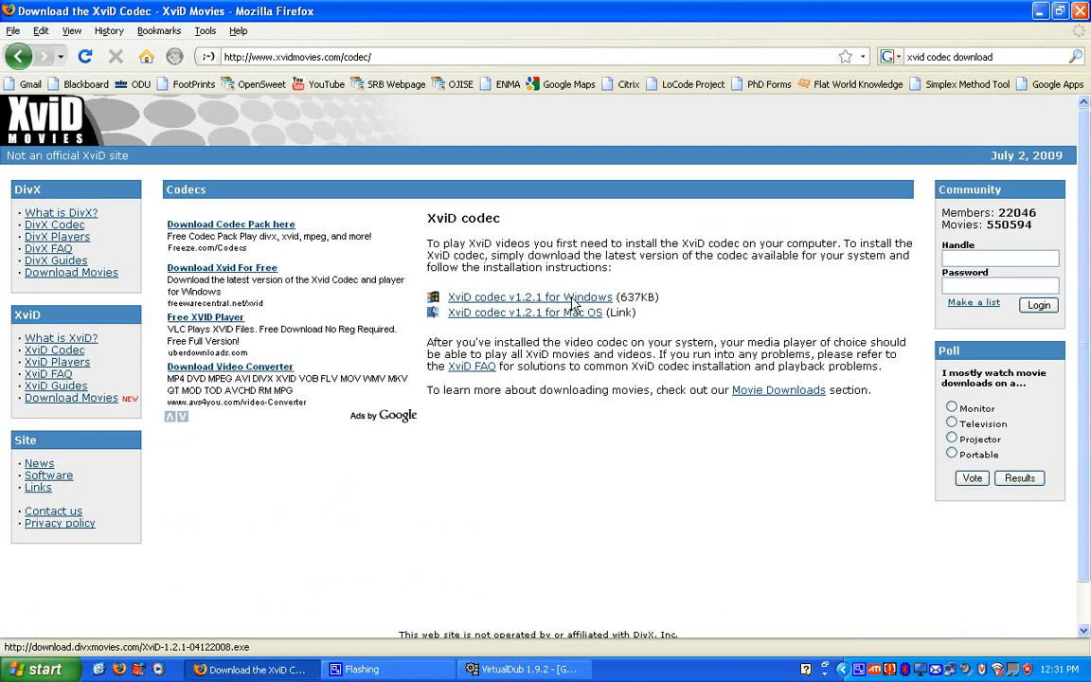
mouse_move(621, 318)
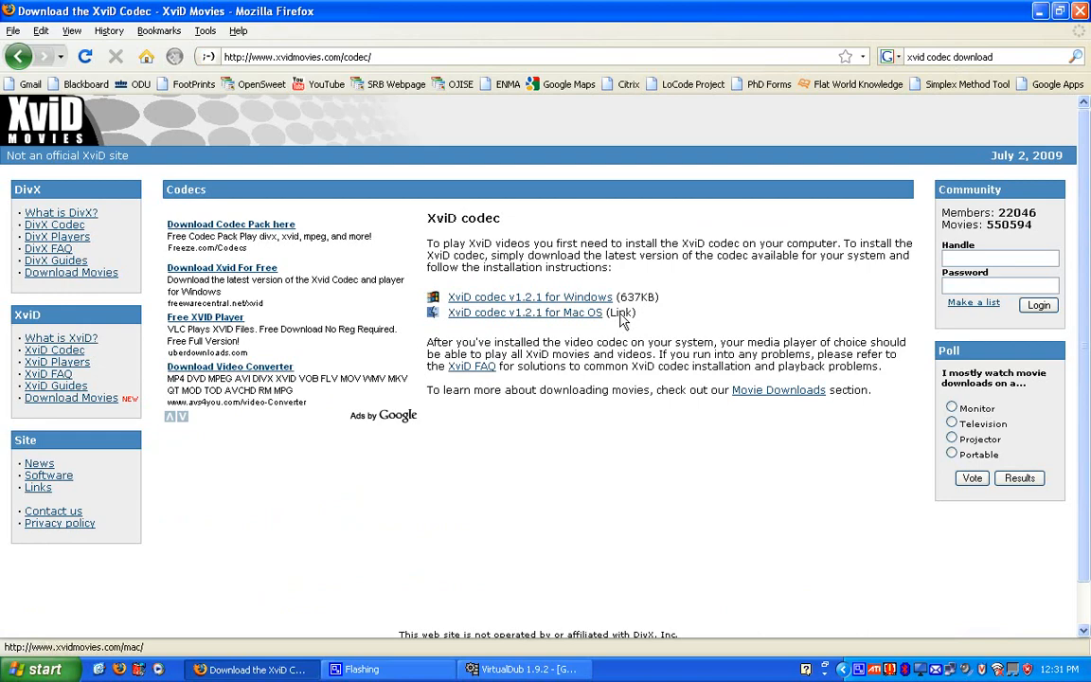
click(523, 669)
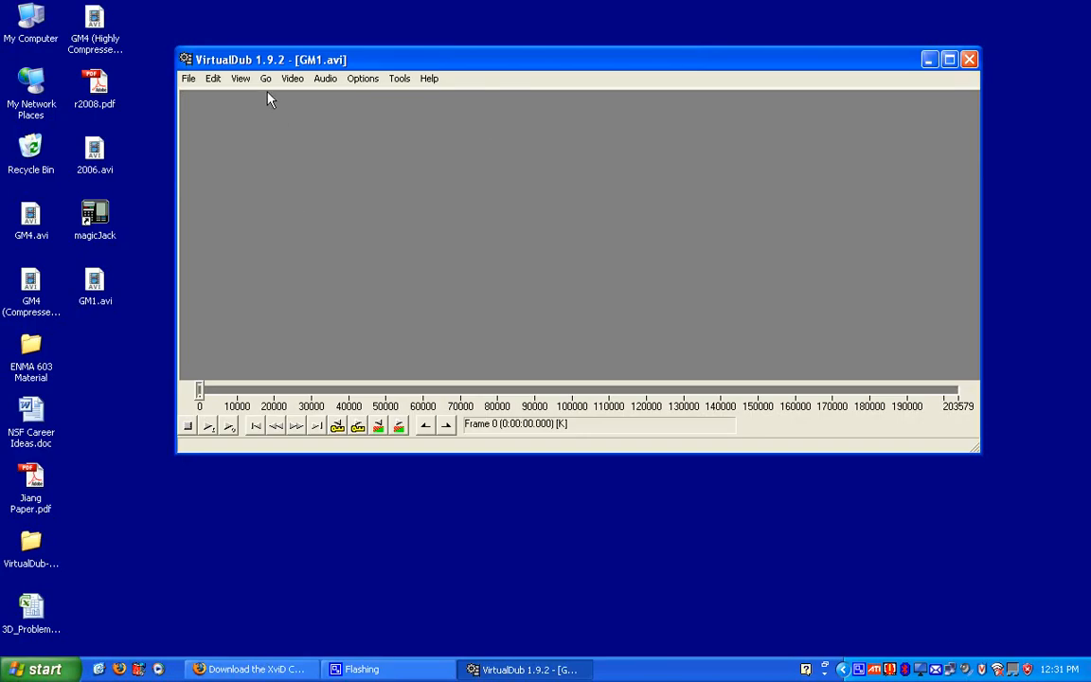
- Lower the Xvid codec's target quantizer from 10 to 4.00 and confirm Xvid video compression
click(319, 80)
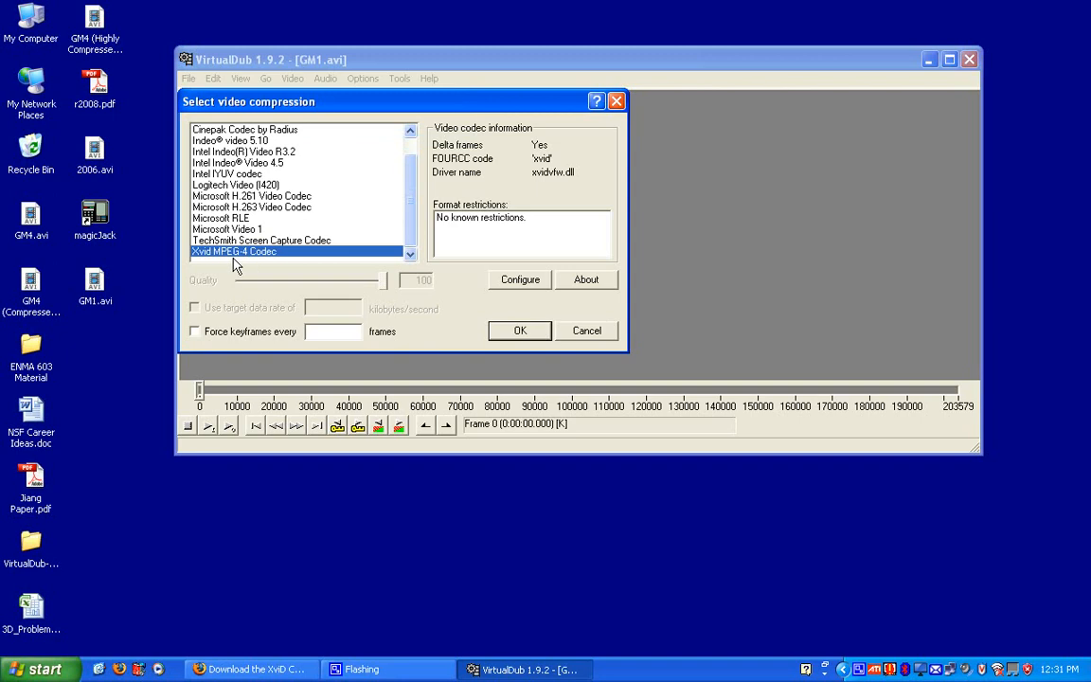
click(519, 278)
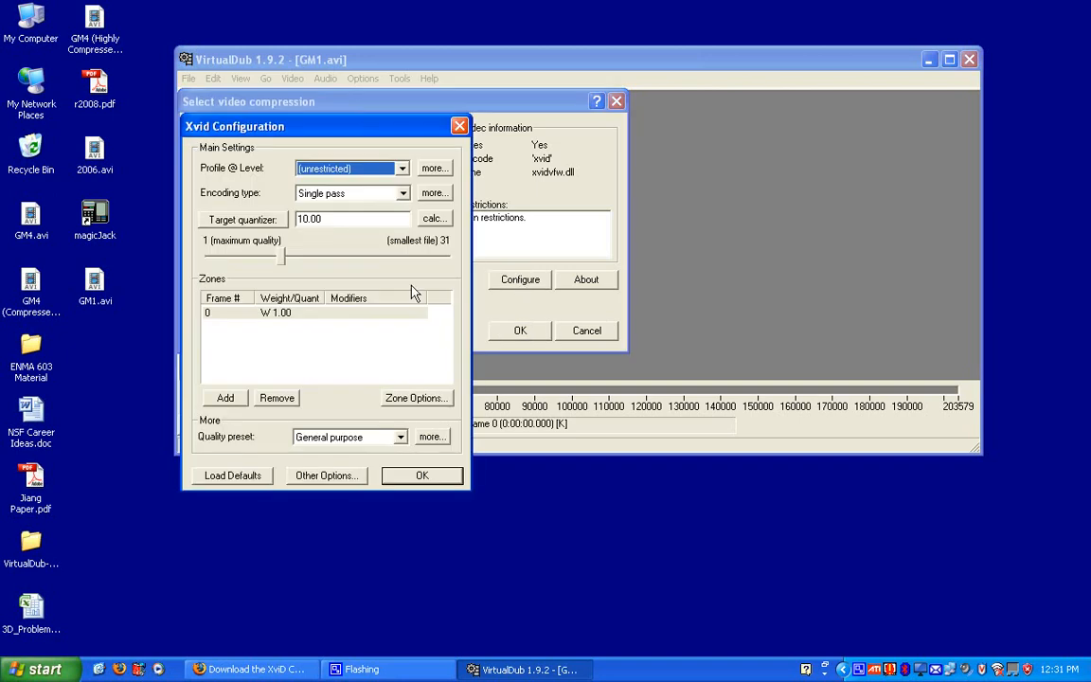
click(231, 475)
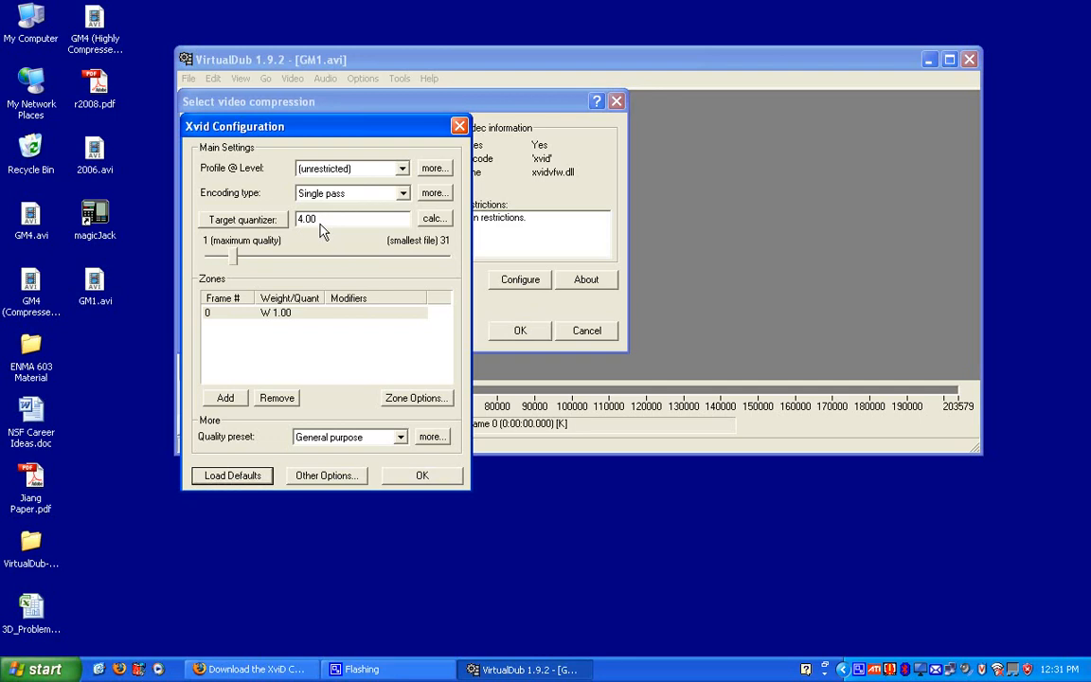
mouse_move(318, 231)
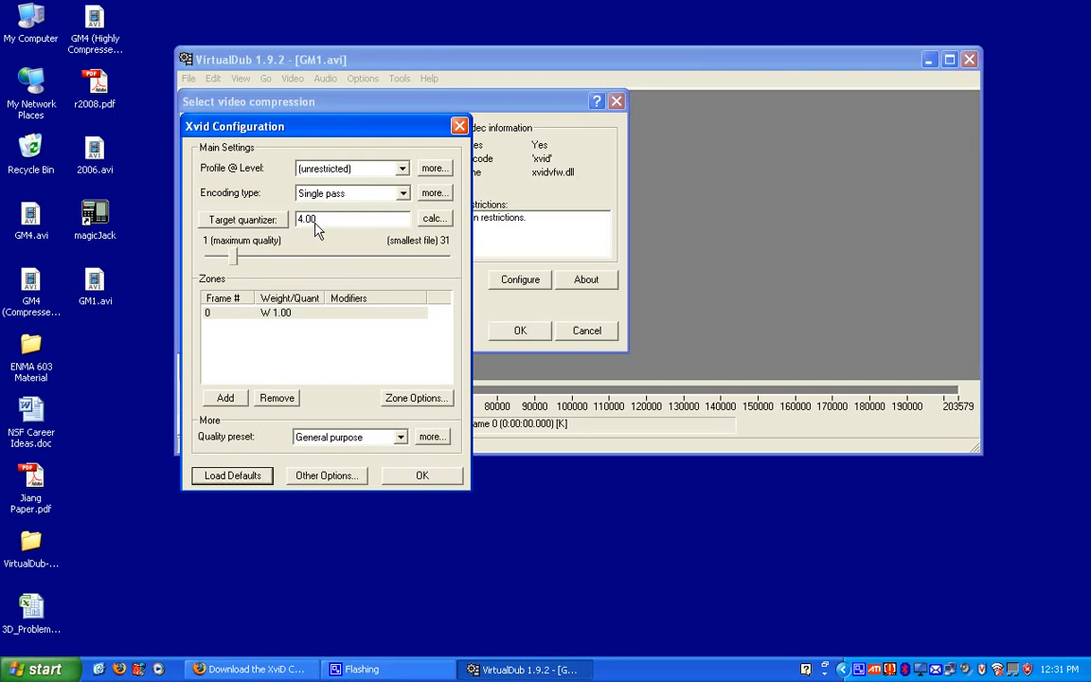
mouse_move(314, 228)
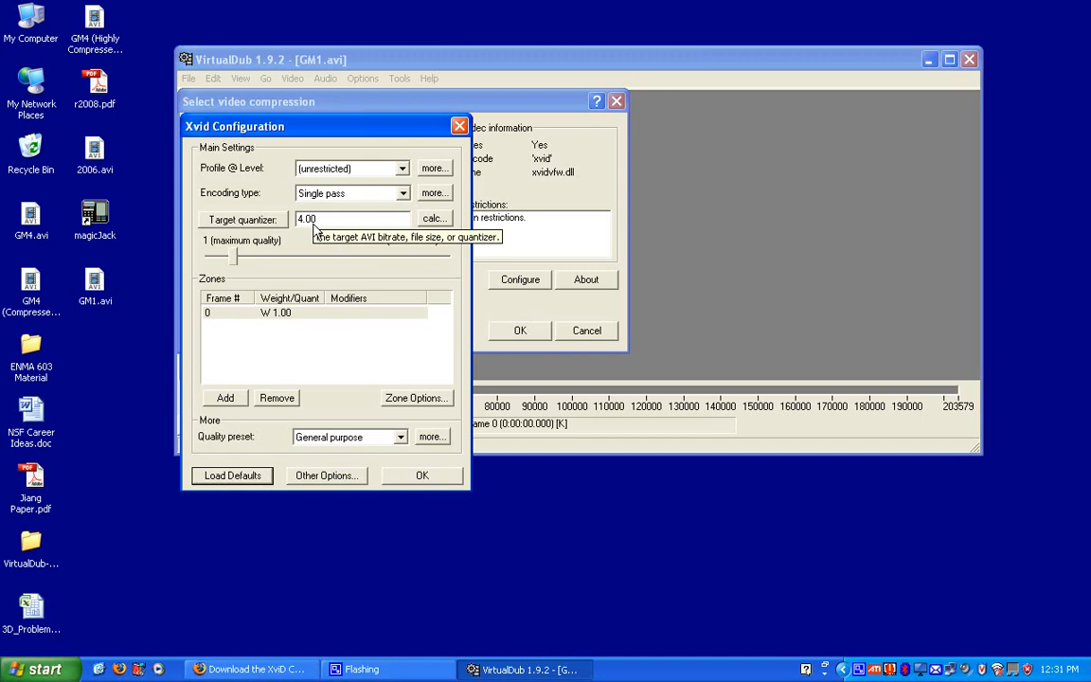
mouse_move(315, 244)
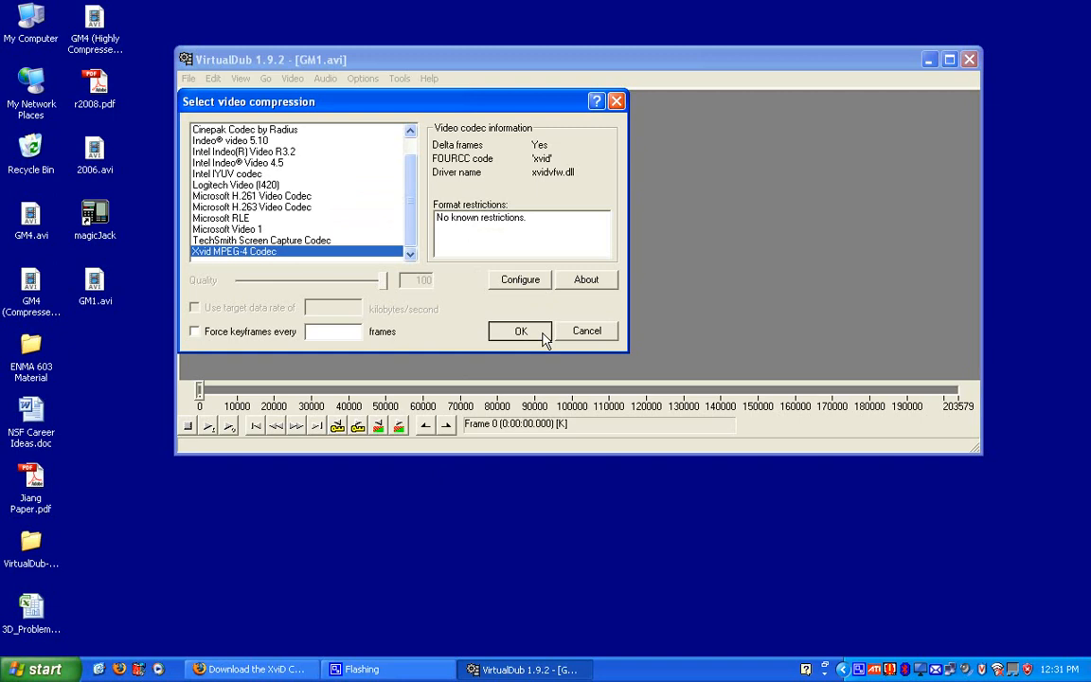
click(519, 329)
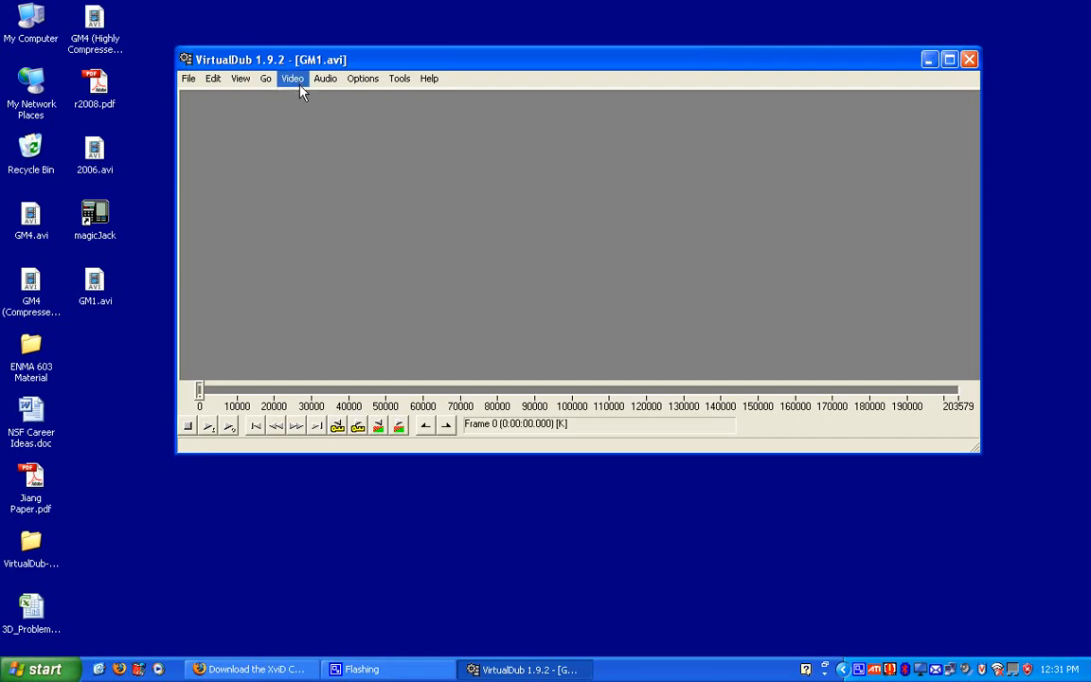
- Set the frame rate so video and audio durations match and convert output to 2 fps
click(295, 79)
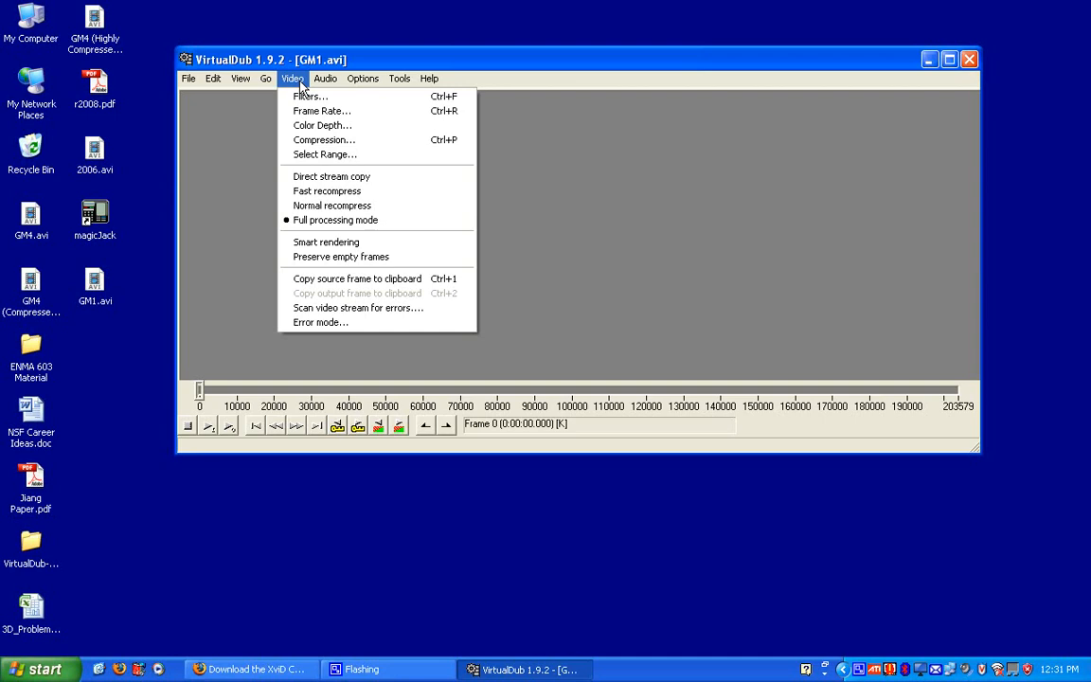
mouse_move(326, 110)
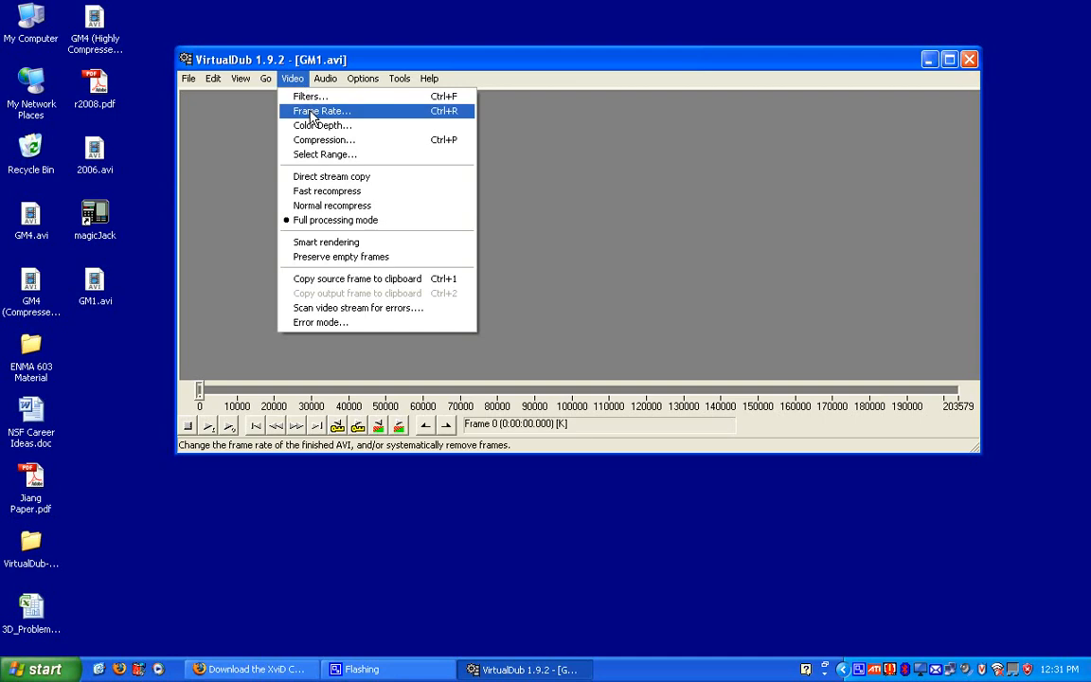
click(326, 110)
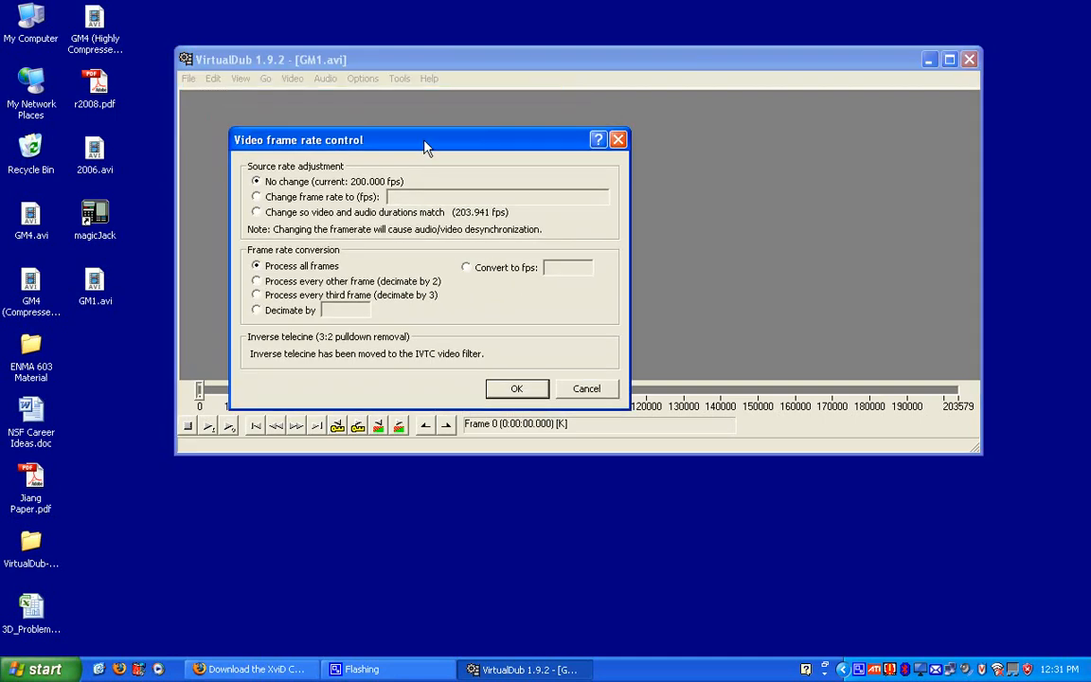
mouse_move(307, 220)
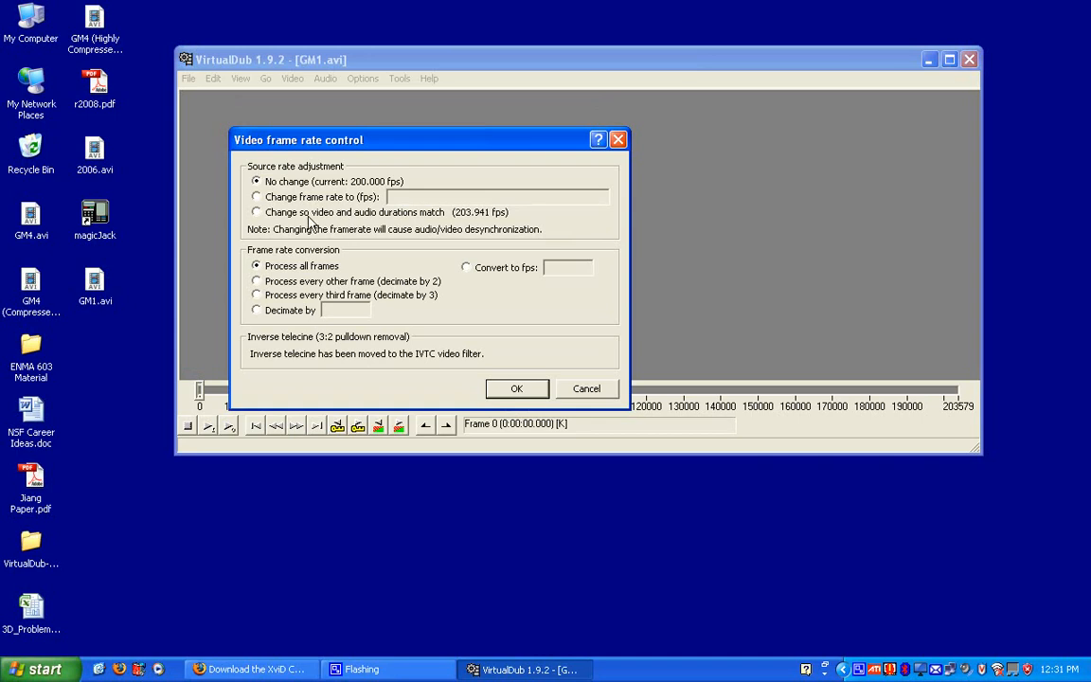
mouse_move(332, 231)
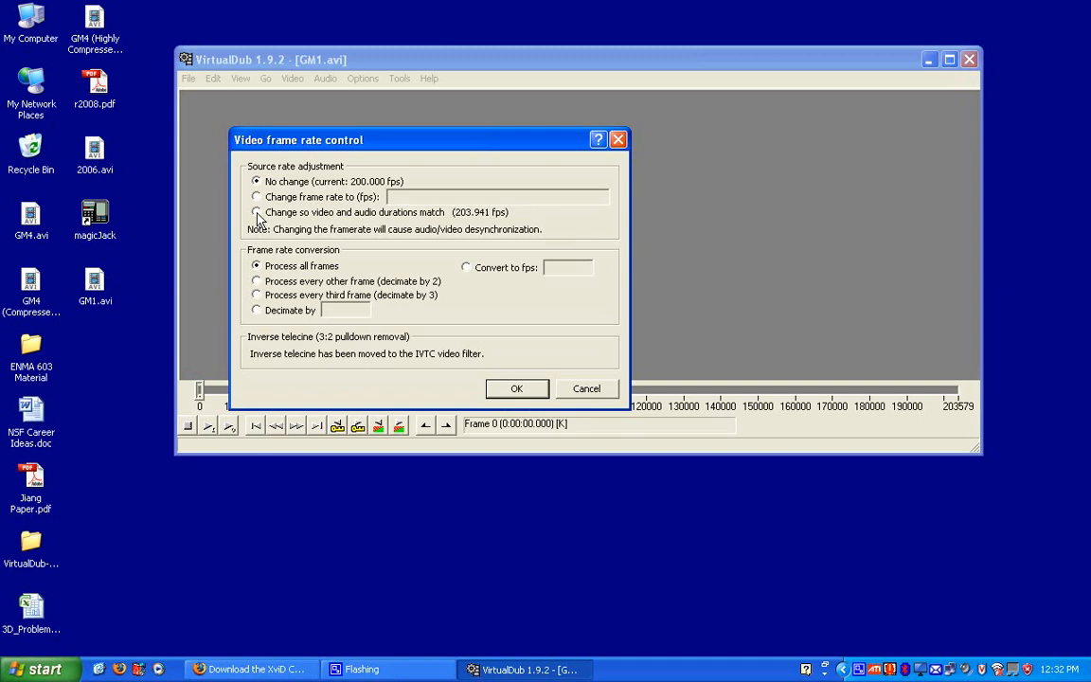
click(255, 212)
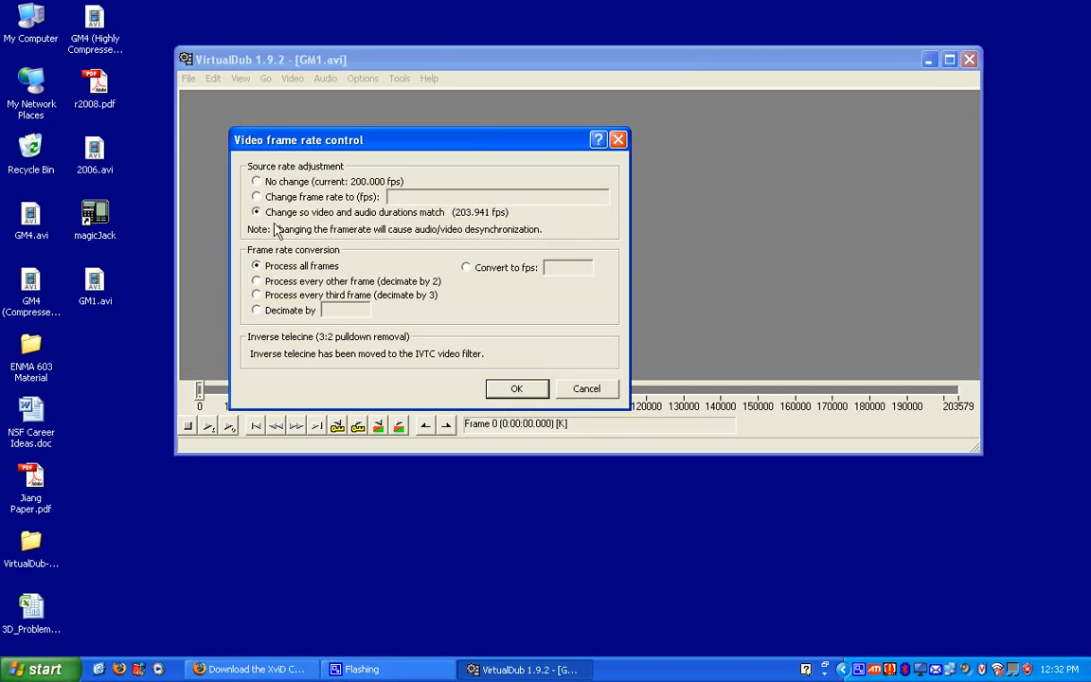
mouse_move(437, 235)
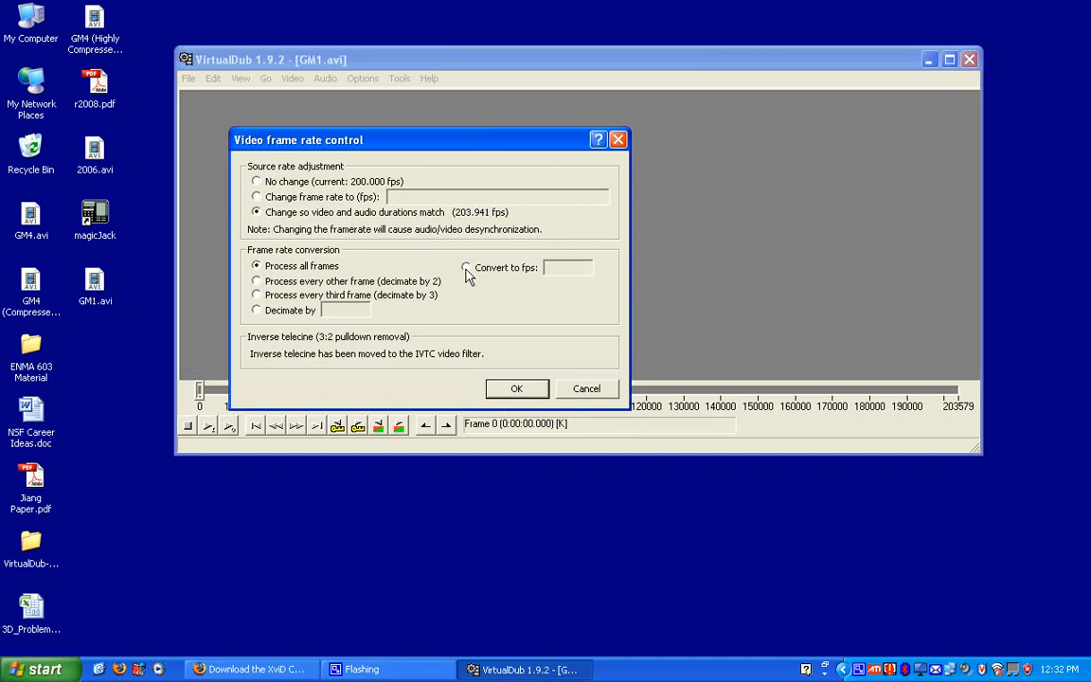
click(466, 267)
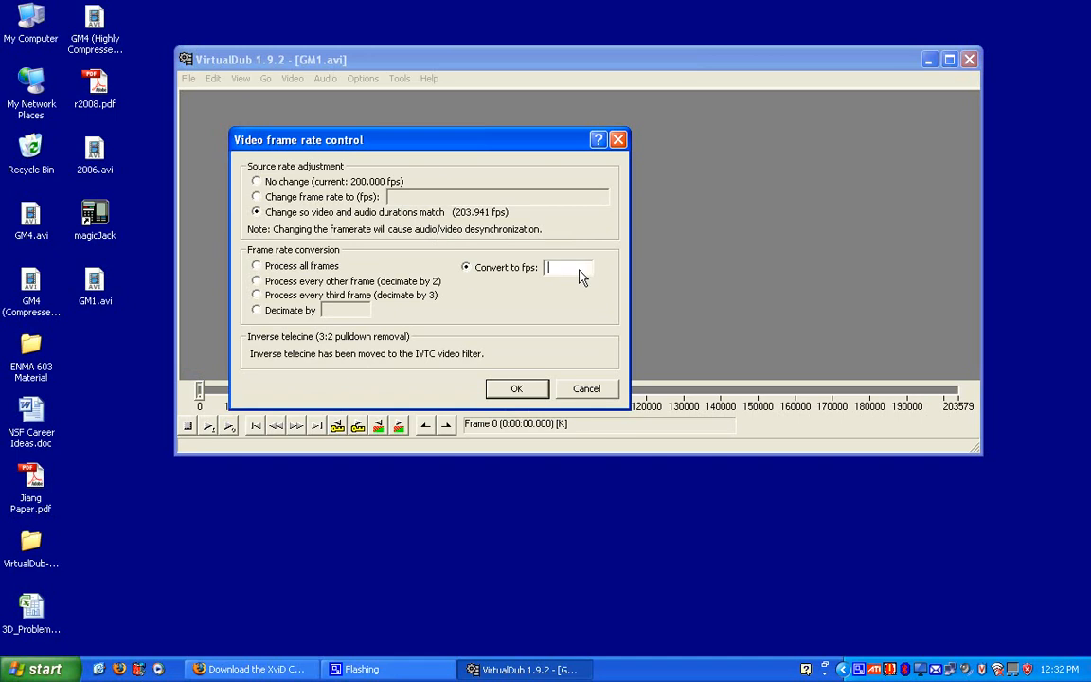
text(2)
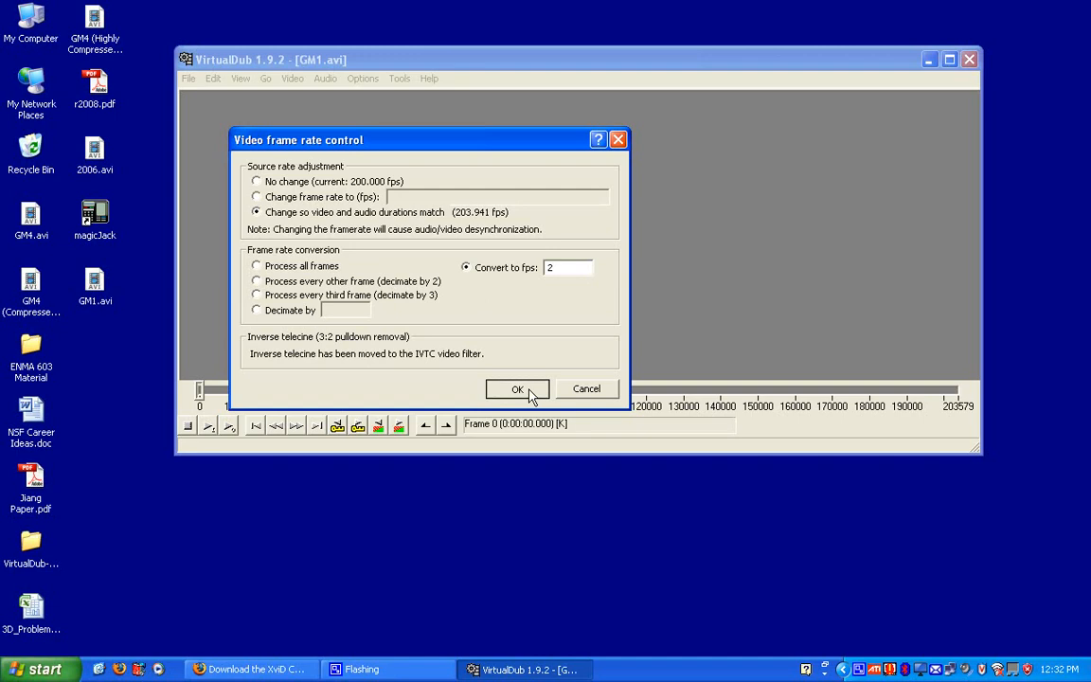
click(518, 389)
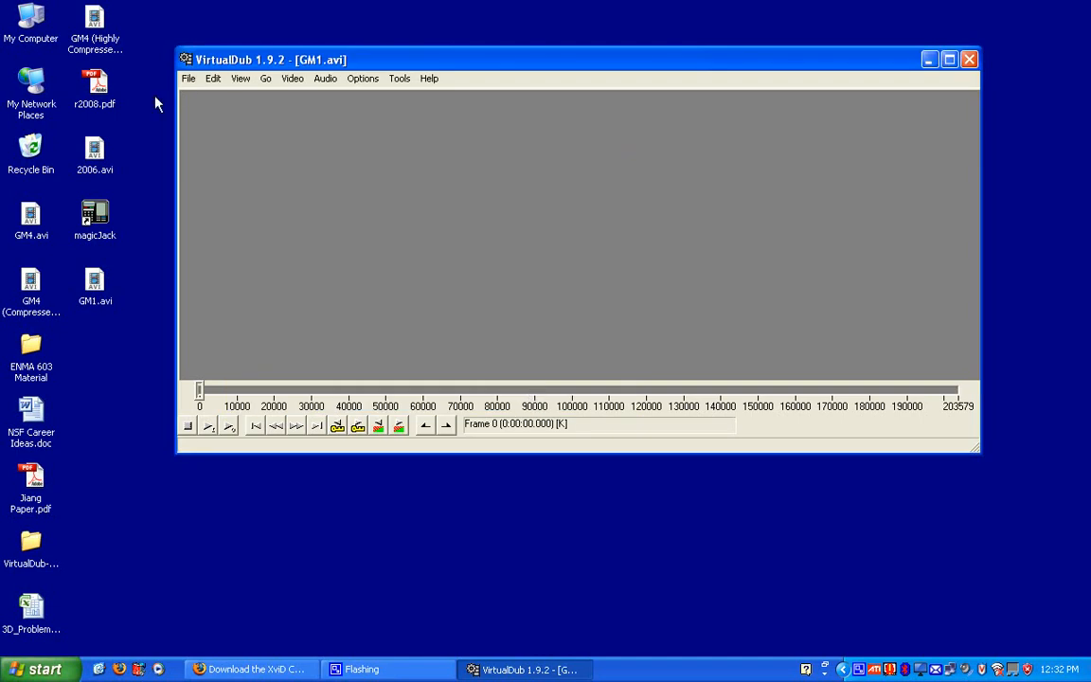
mouse_move(199, 83)
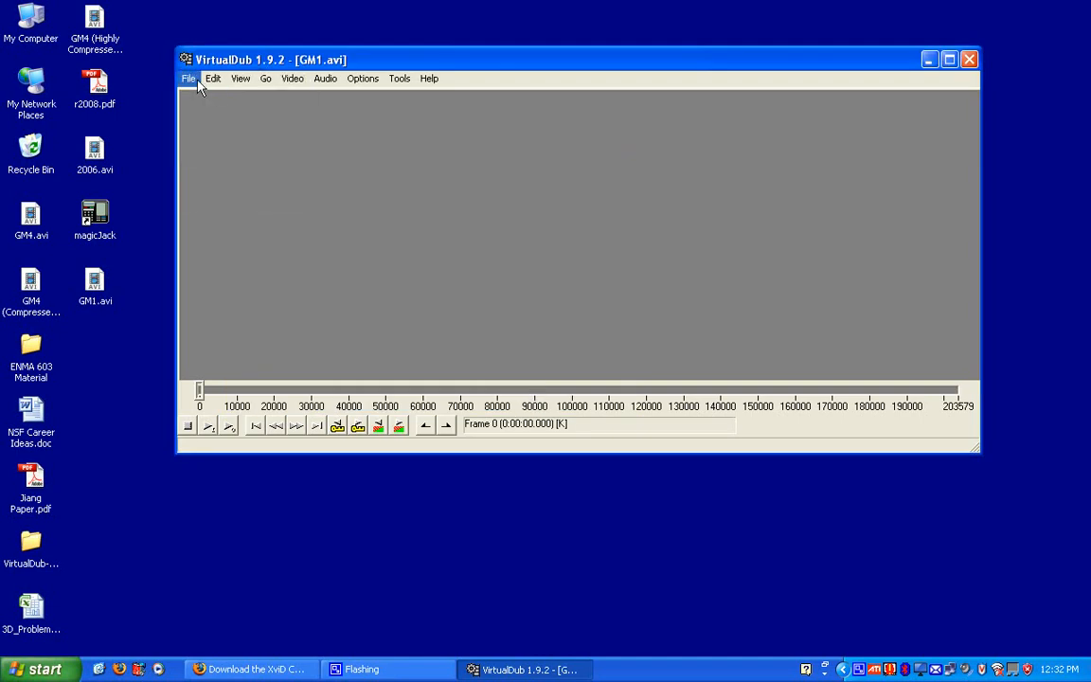
- Save the re-encoded video to the Desktop as GM1(compressed).avi
click(187, 78)
text(GM1(compressed).avi)
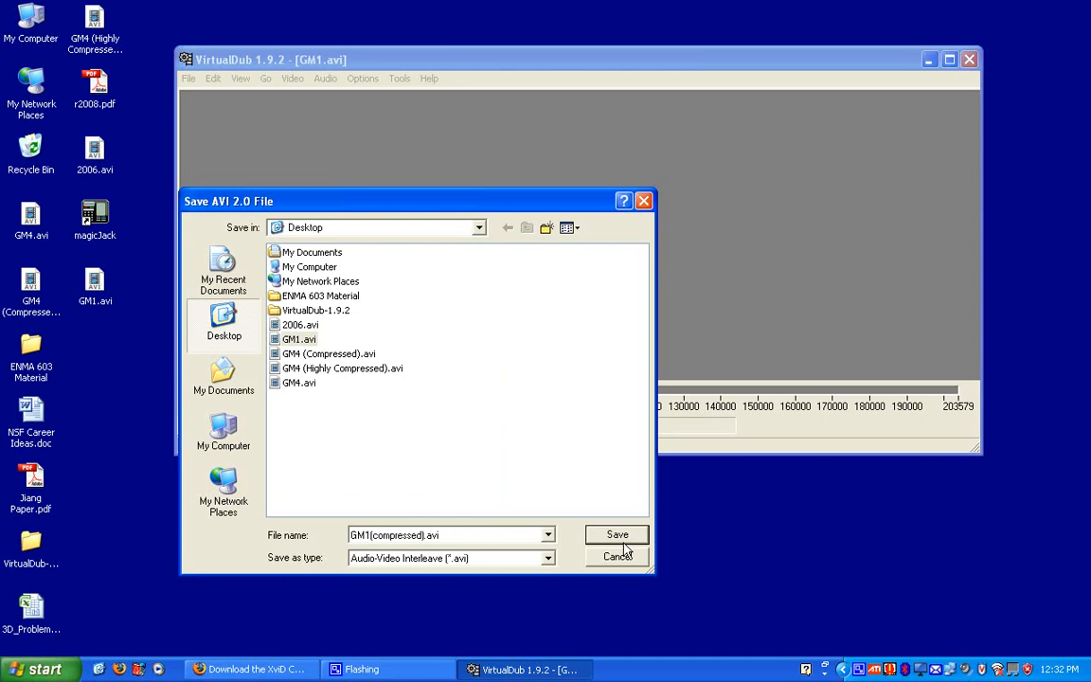
click(618, 534)
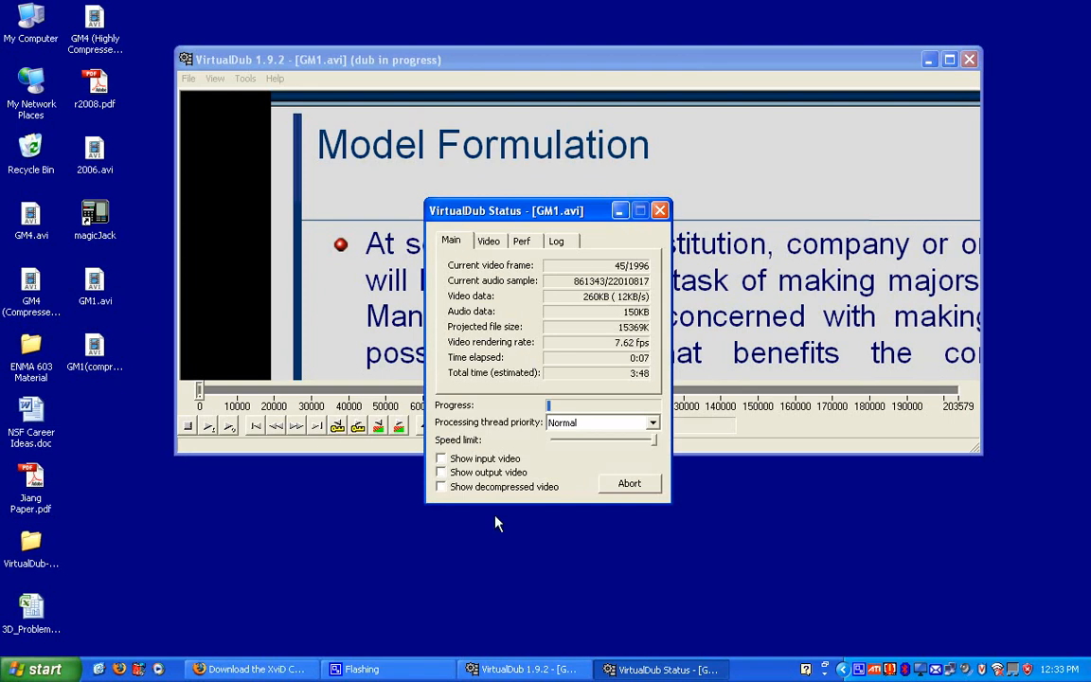
mouse_move(483, 489)
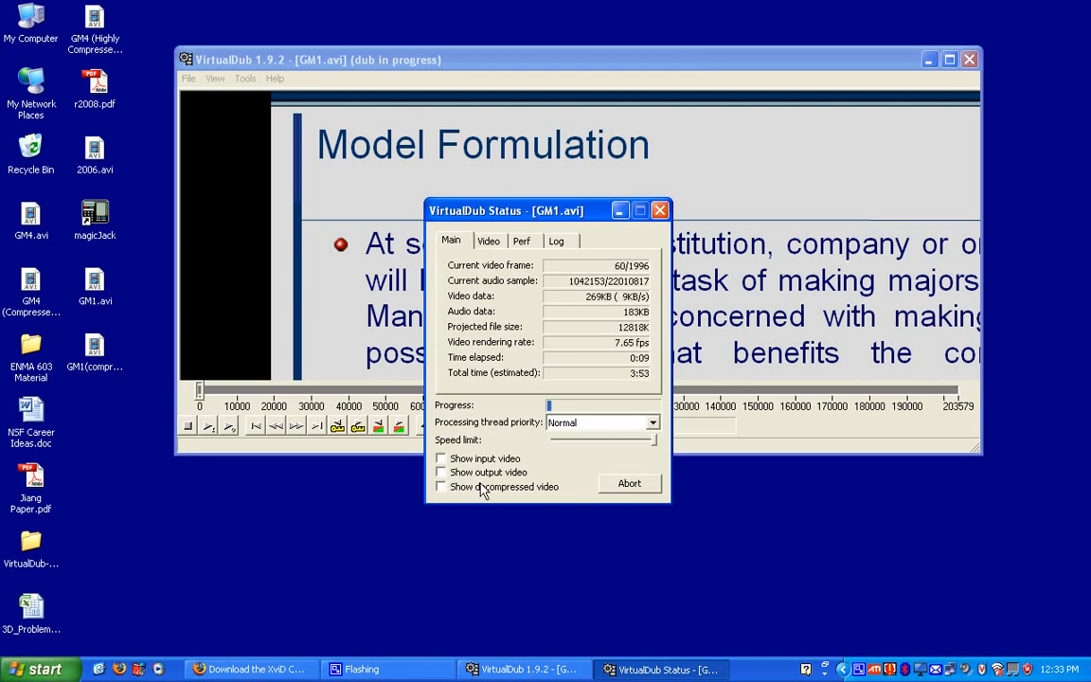
mouse_move(691, 431)
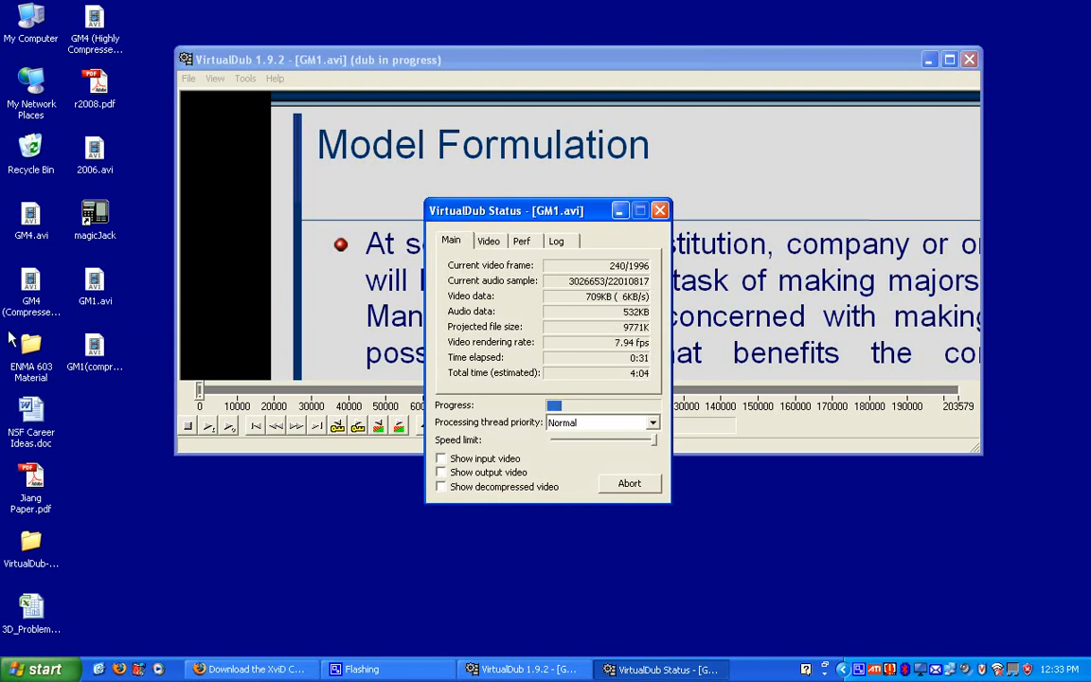
right_click(94, 284)
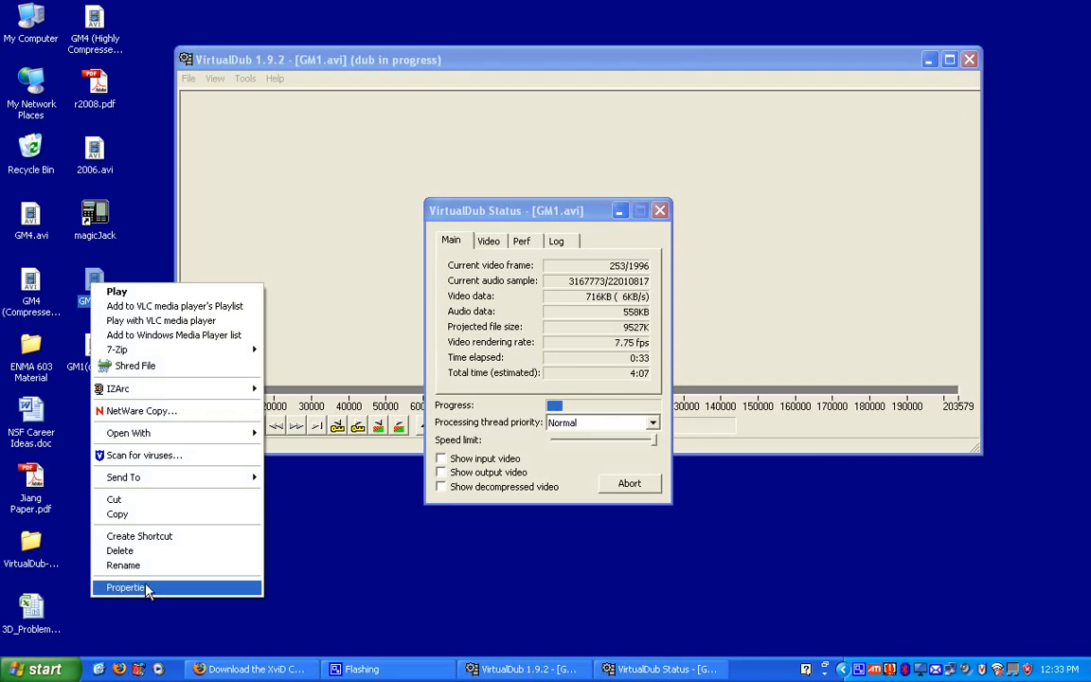
click(125, 583)
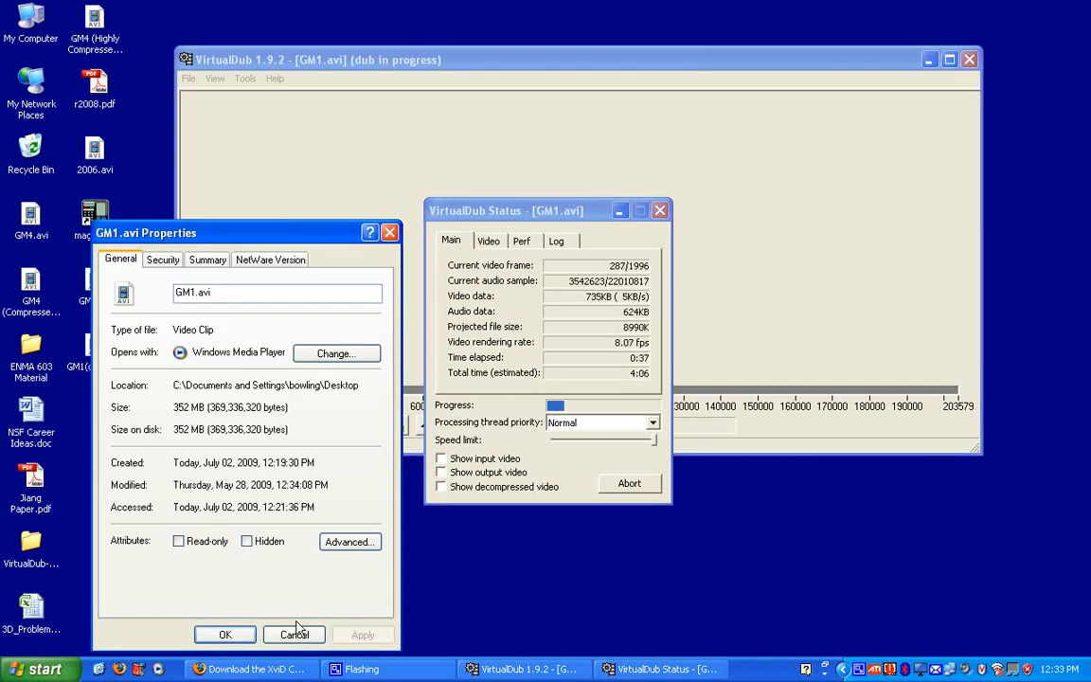
click(296, 632)
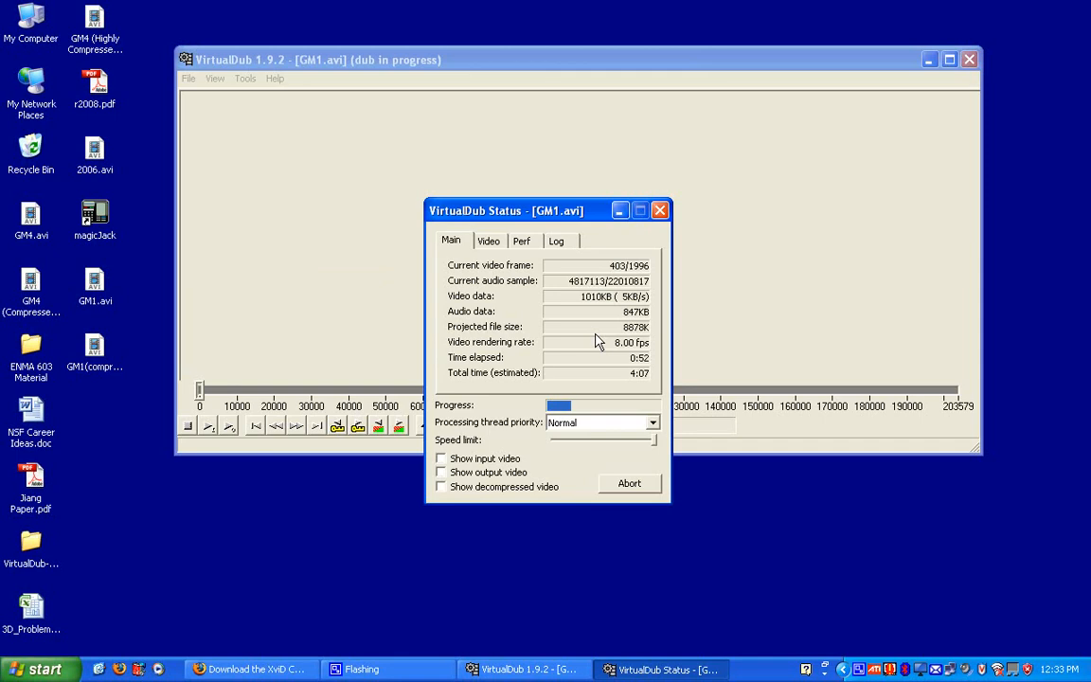
mouse_move(375, 664)
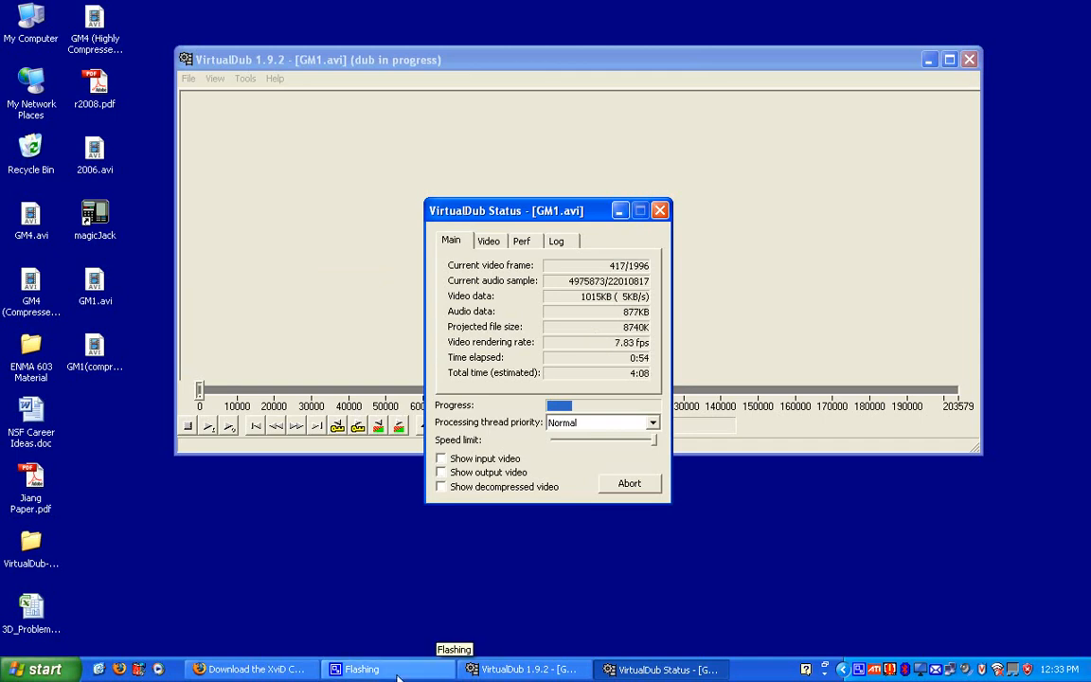